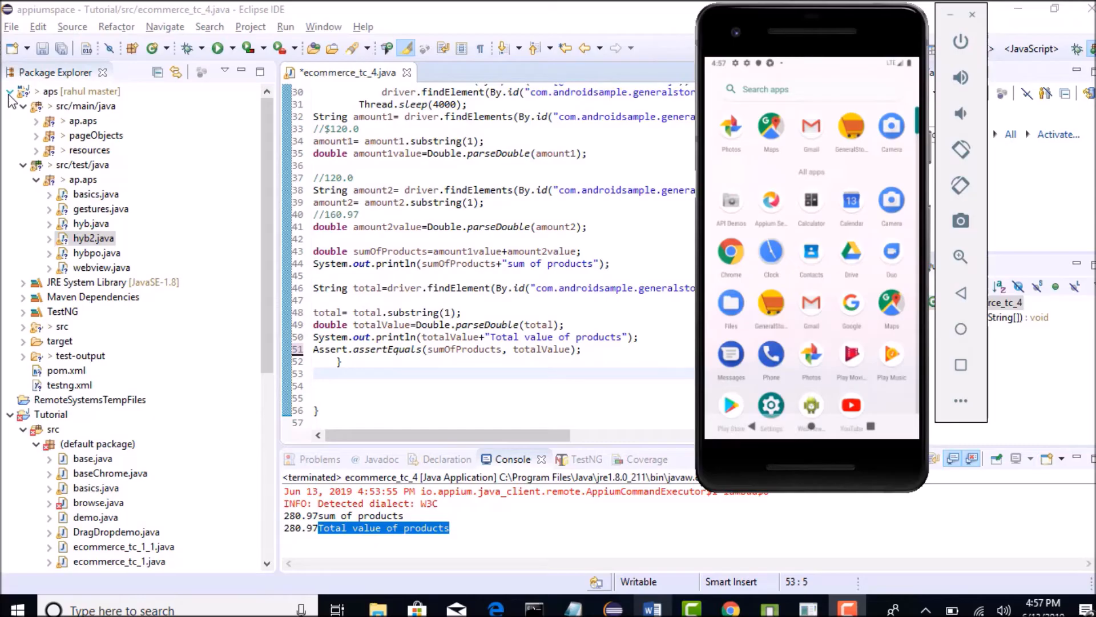
Bring Eclipse forward over the emulator with the Tutorial files visible in Package Explorer.
left_click(970, 14)
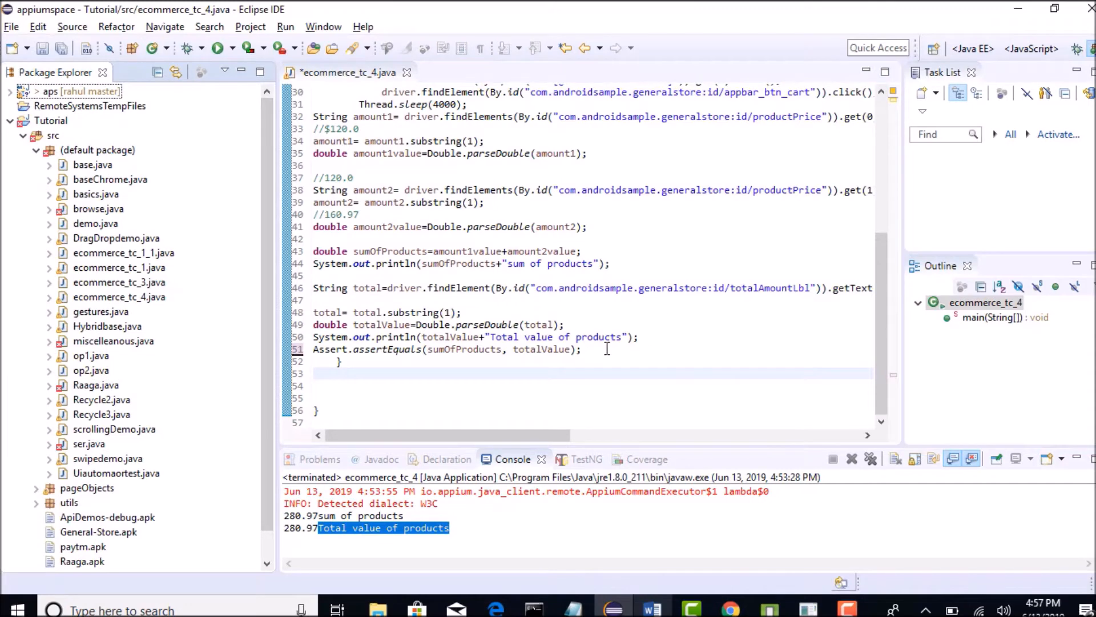
mouse_move(902, 234)
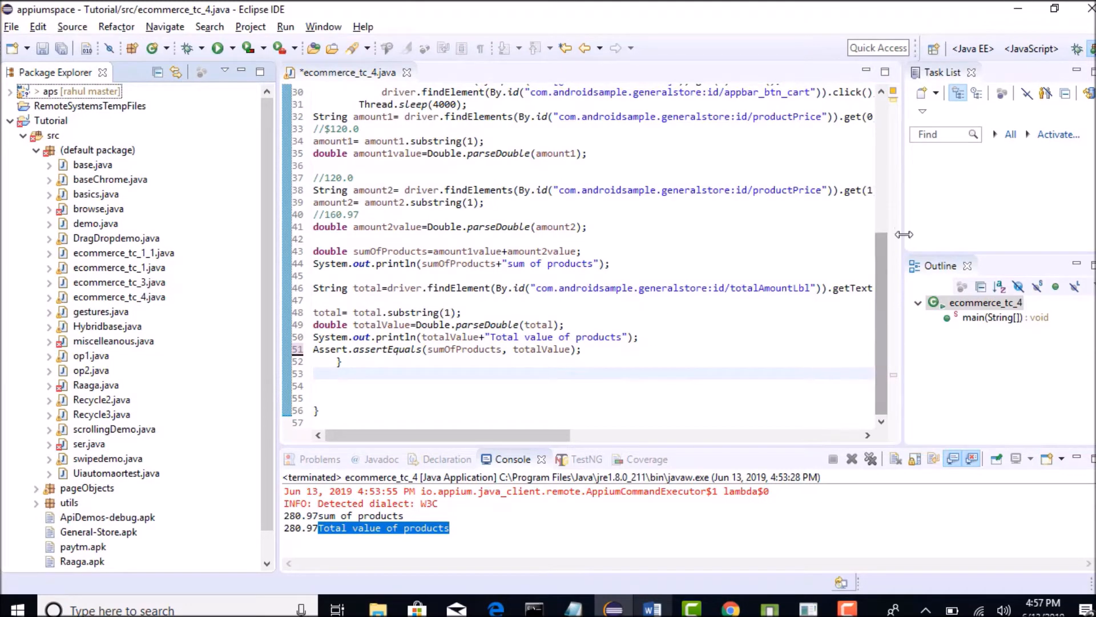
left_click(378, 378)
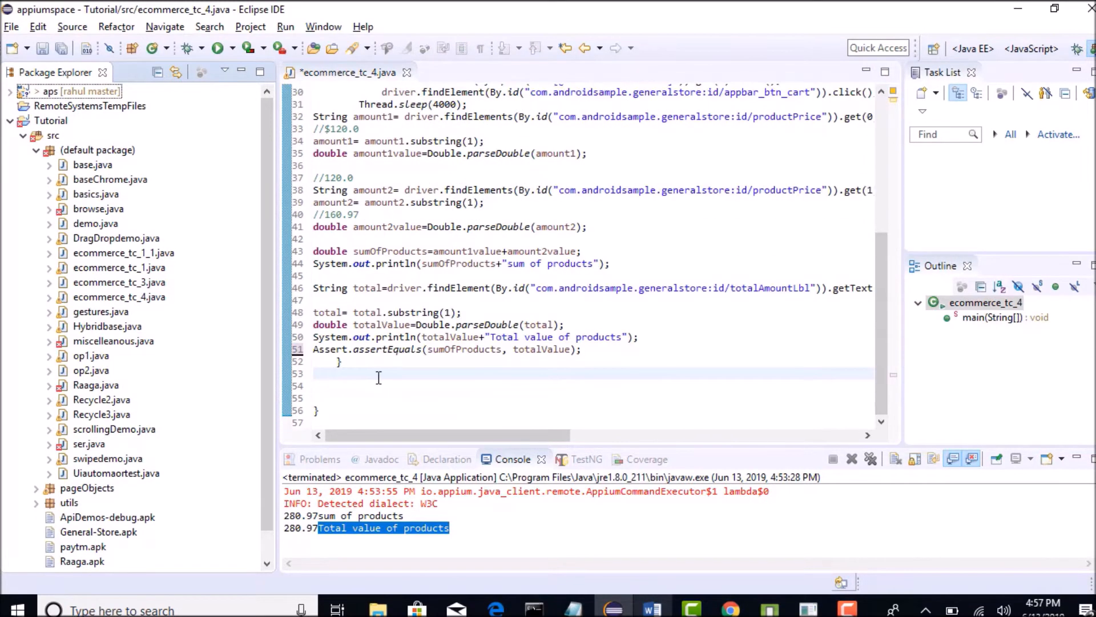
scroll("up", 3)
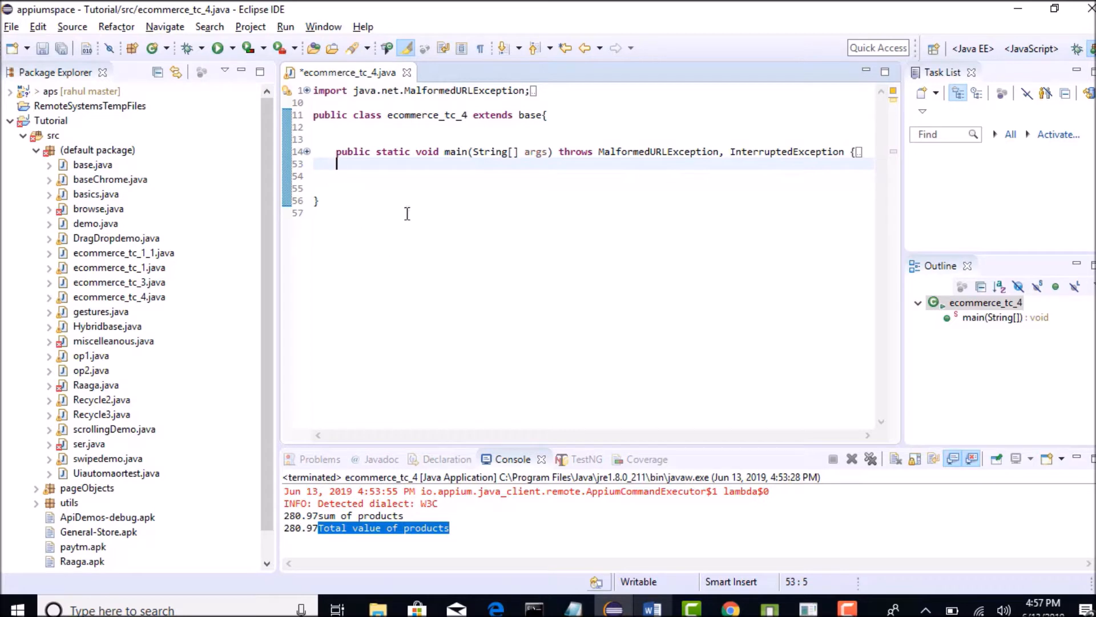
mouse_move(389, 280)
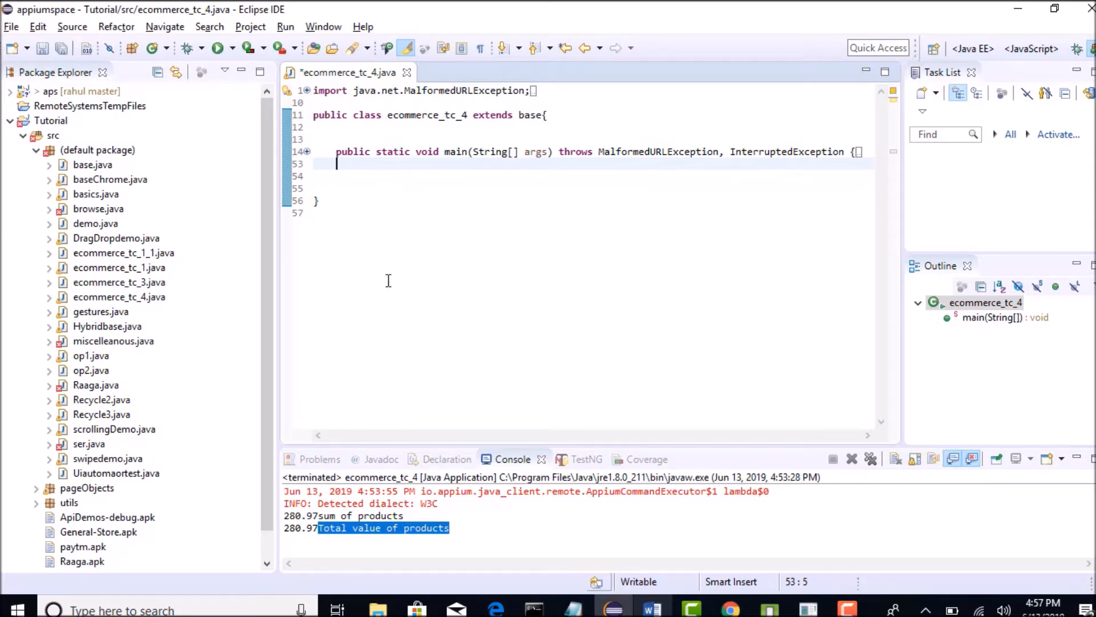
Unfold main and place the caret on the blank line after its body.
left_click(344, 201)
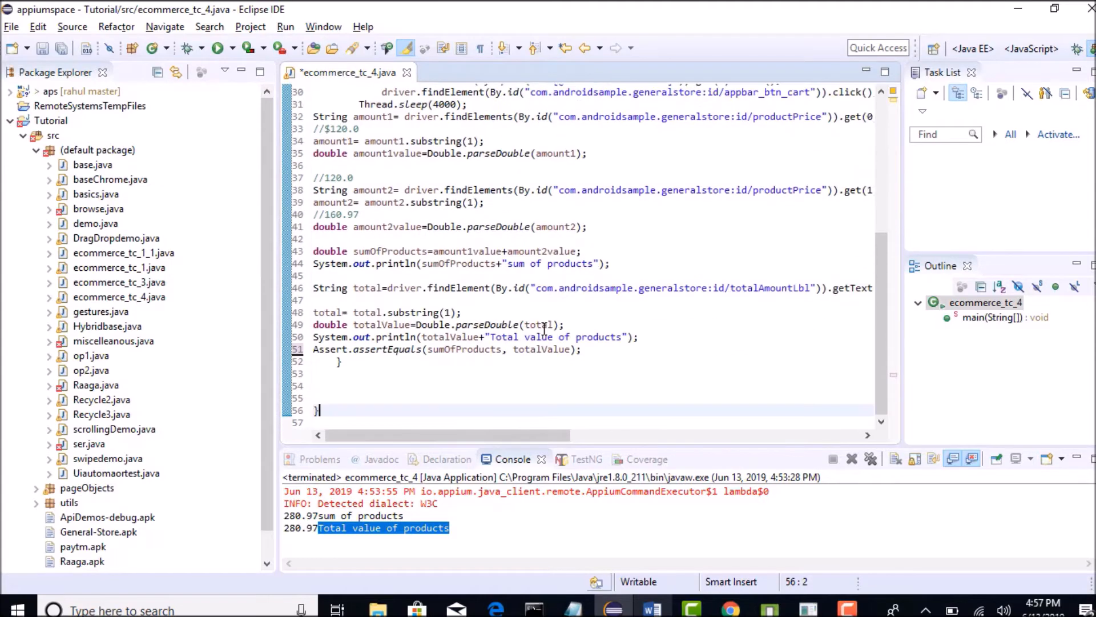
left_click(347, 374)
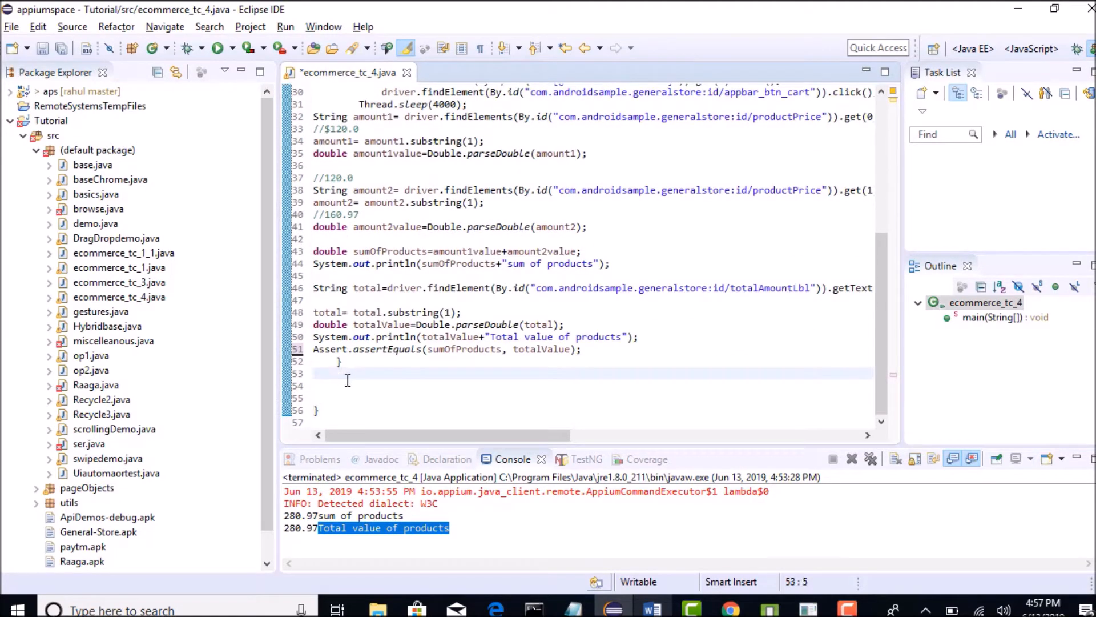
left_click(342, 385)
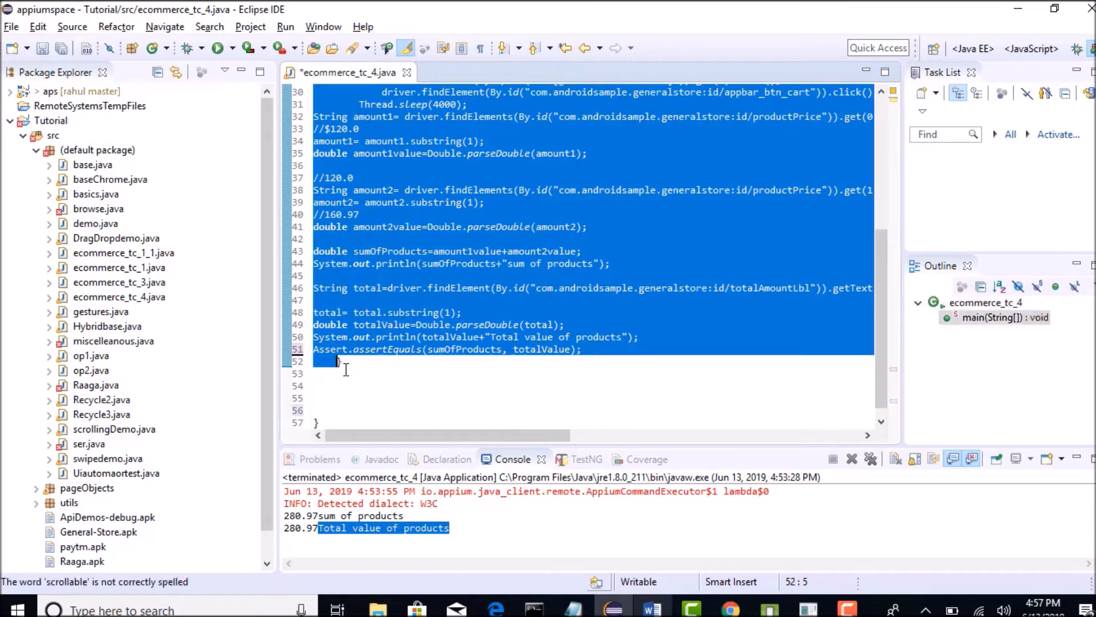
Declare a new public getAmount() method below main.
type("public")
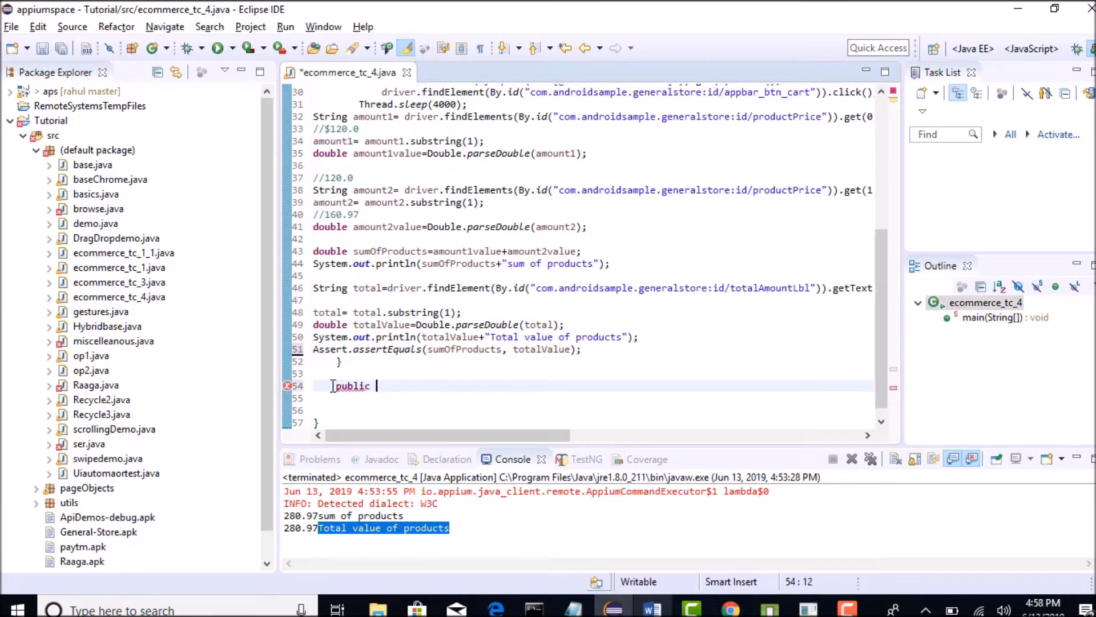
type("v")
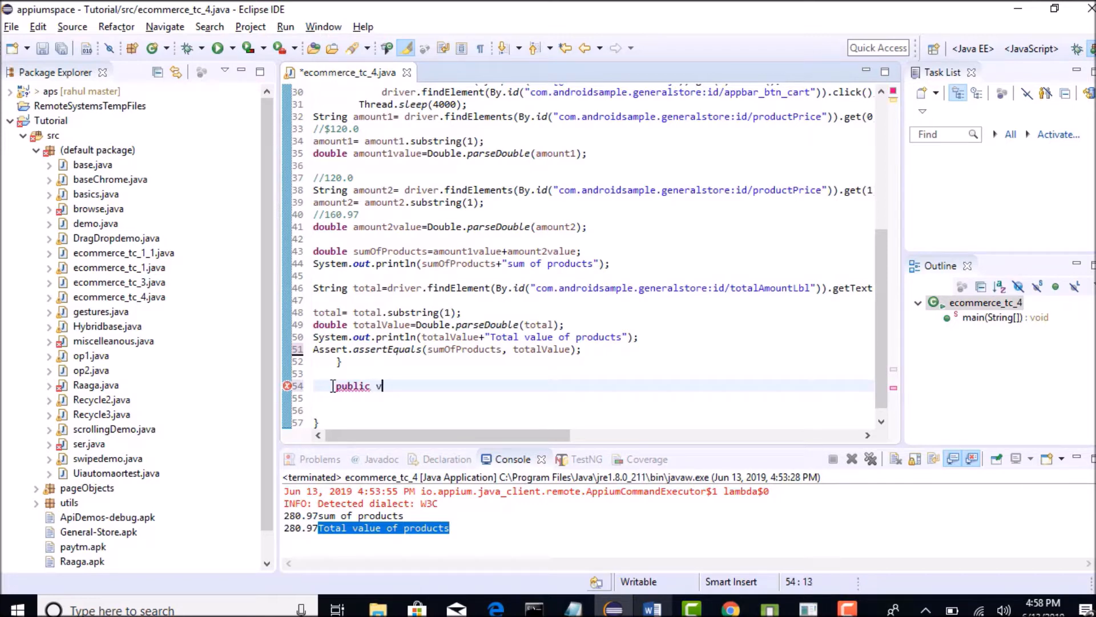
key("Backspace")
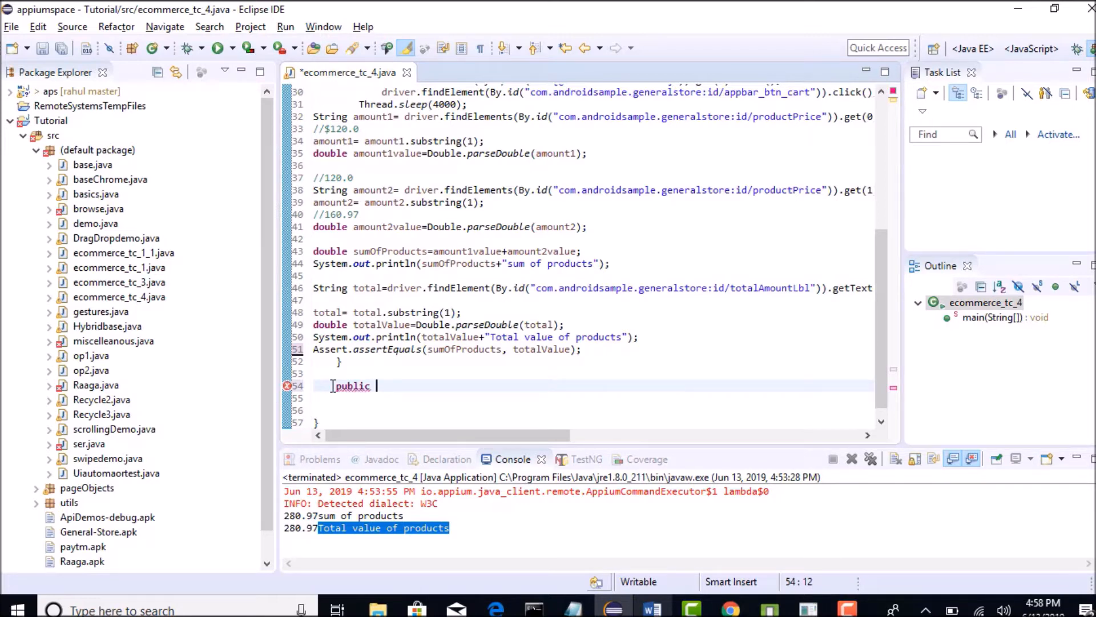
type("get")
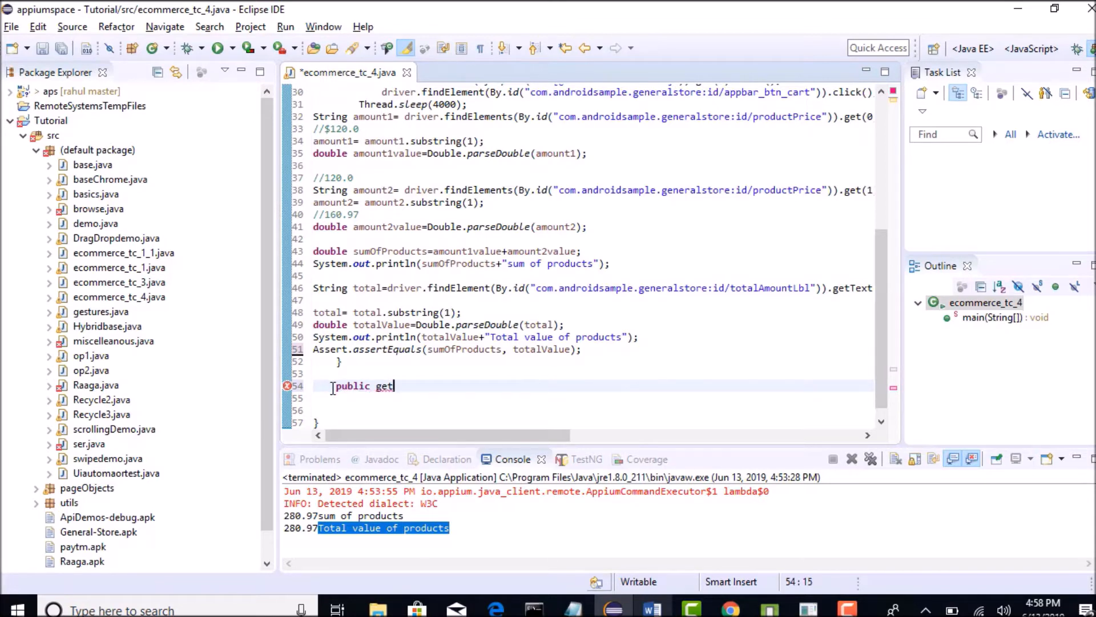
type("Am")
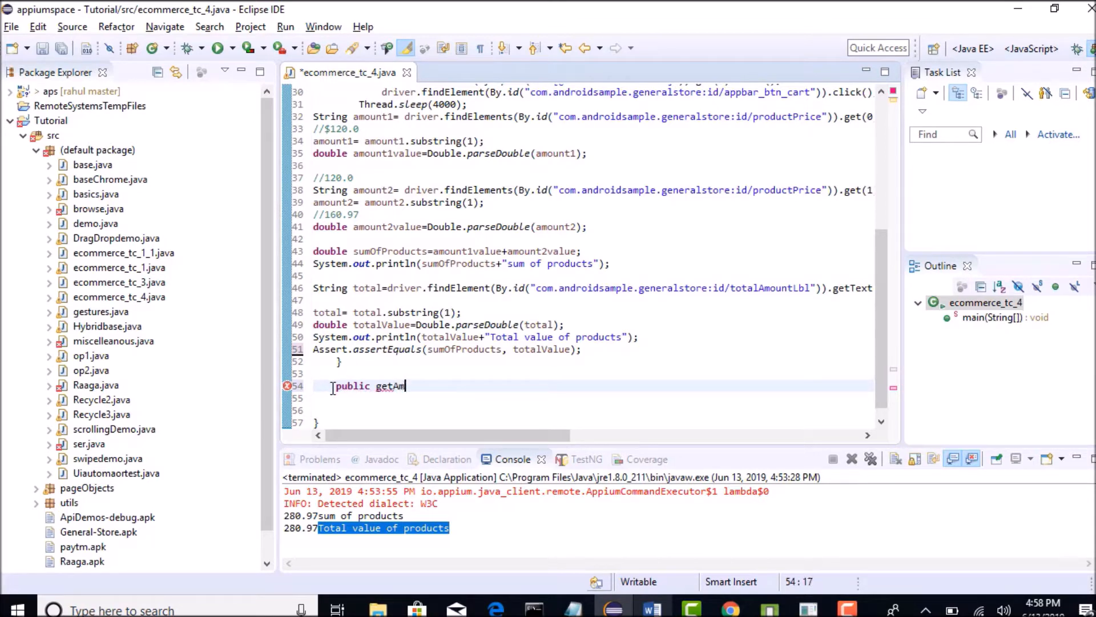
type("ount()")
left_click(601, 397)
type("{")
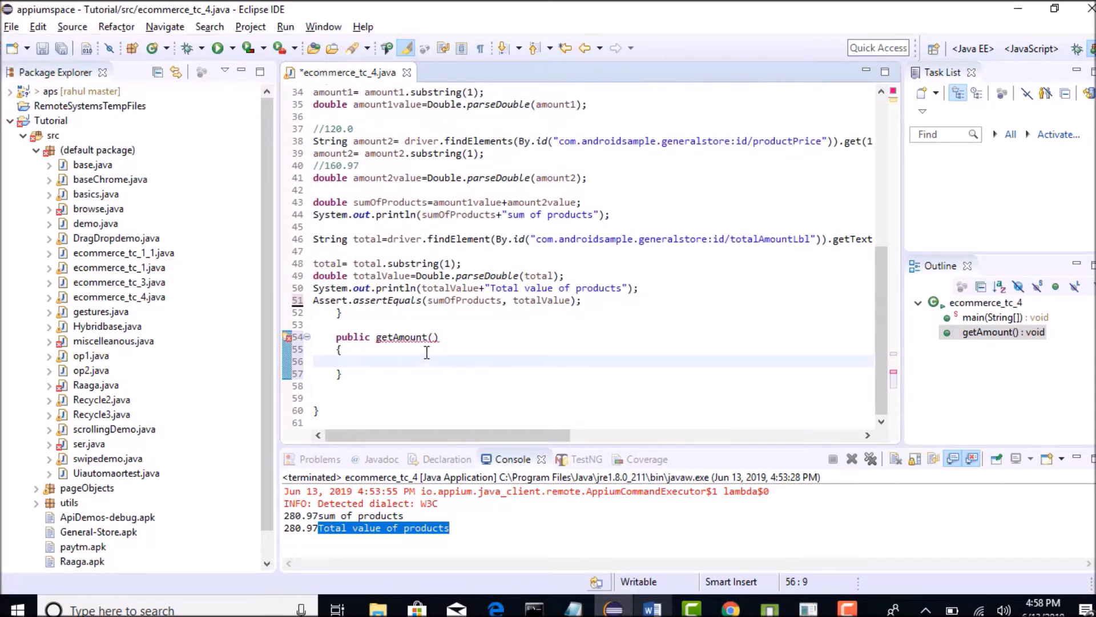
Give getAmount a String value parameter.
left_click(433, 337)
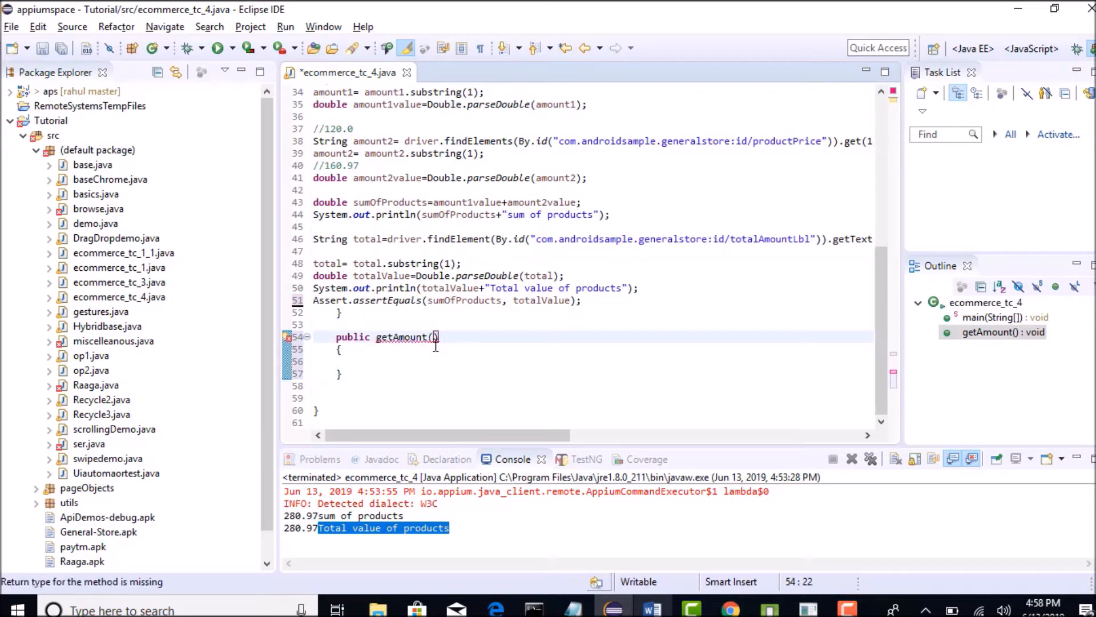
type("WebELe")
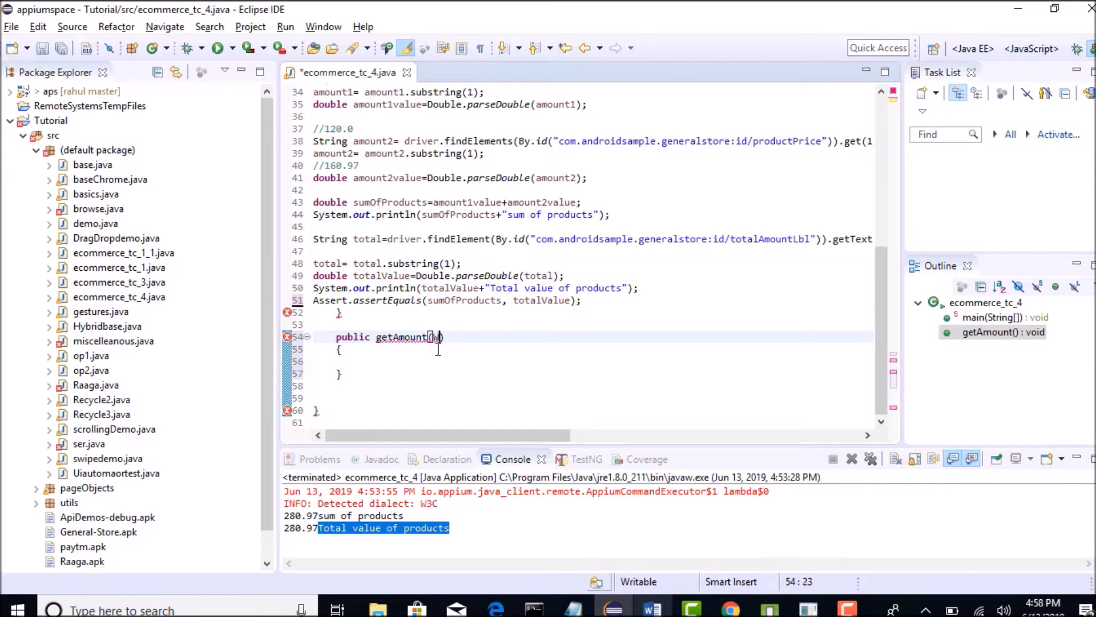
type("String")
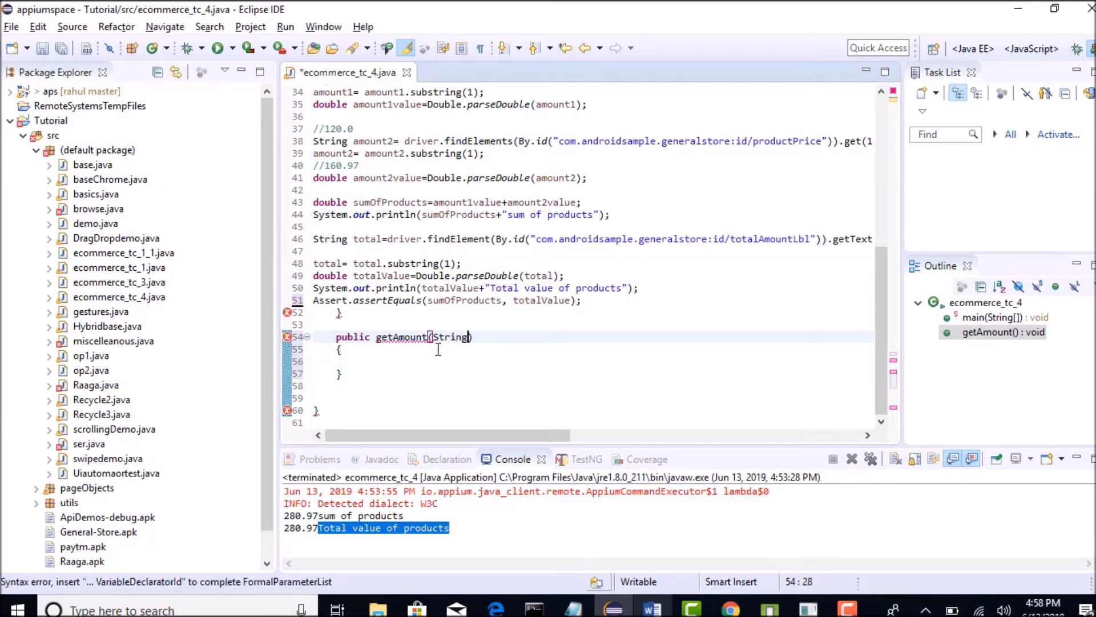
type("value")
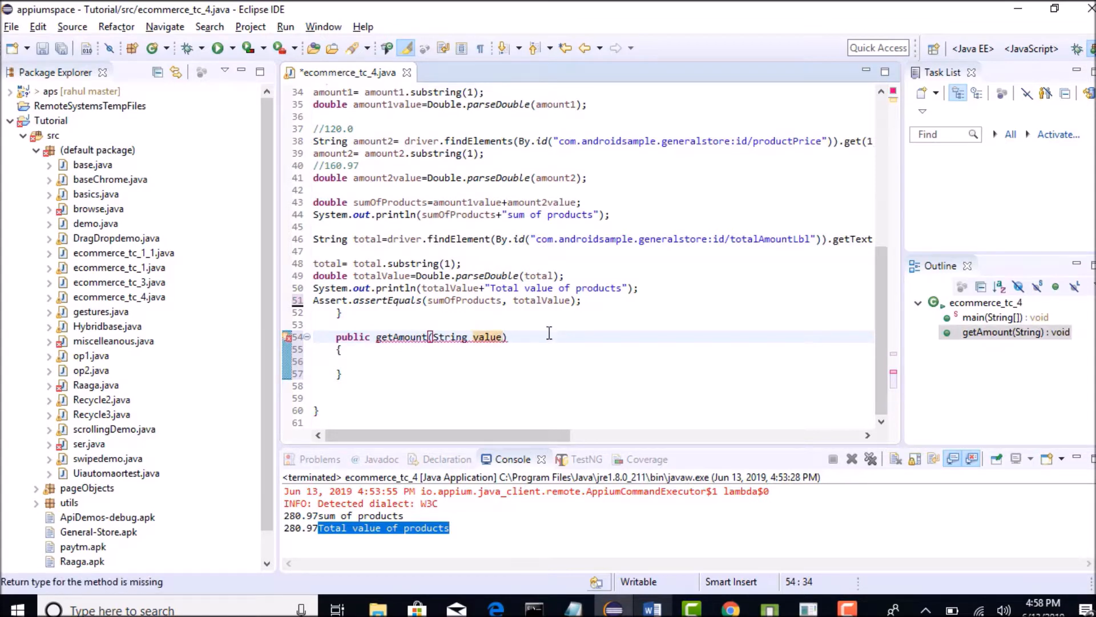
mouse_move(522, 345)
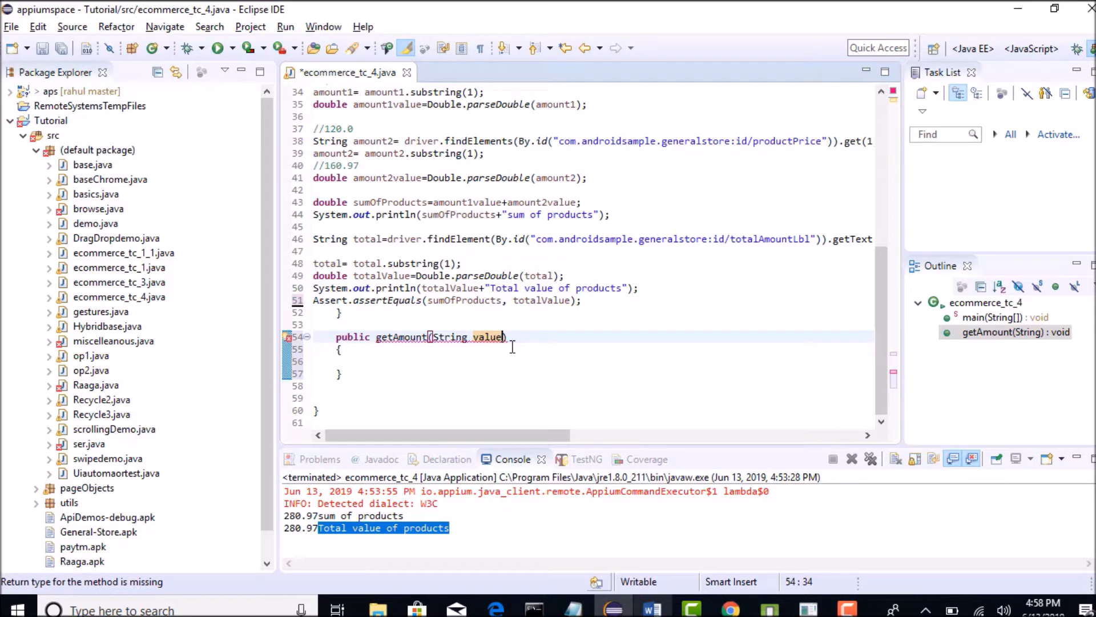
mouse_move(480, 312)
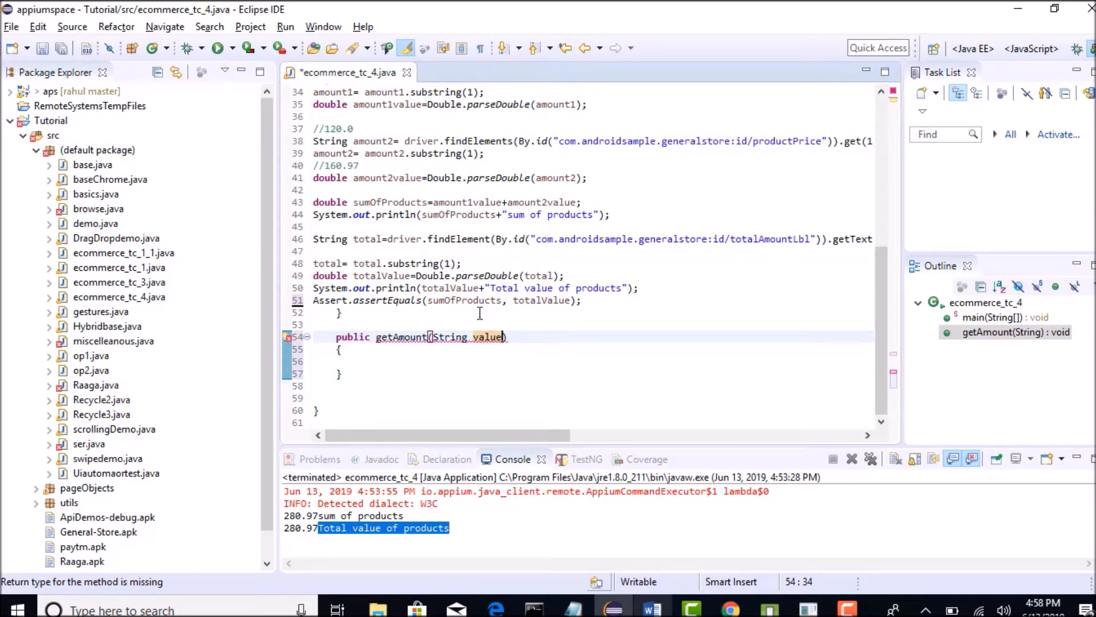
mouse_move(517, 313)
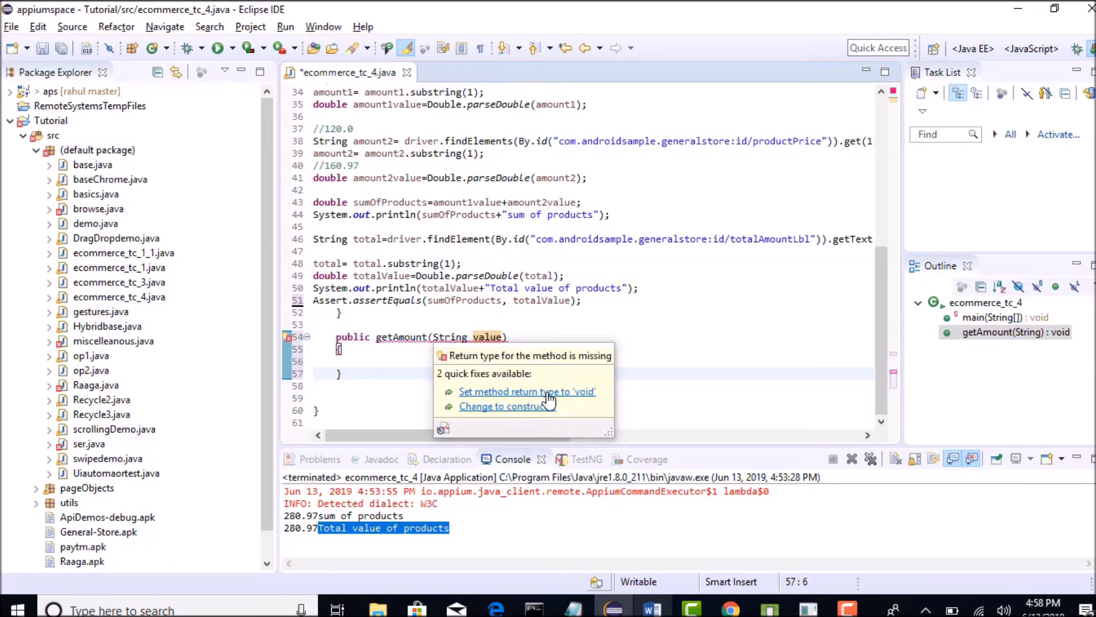
Apply the quick fix making getAmount return void and move into its empty body.
left_click(527, 390)
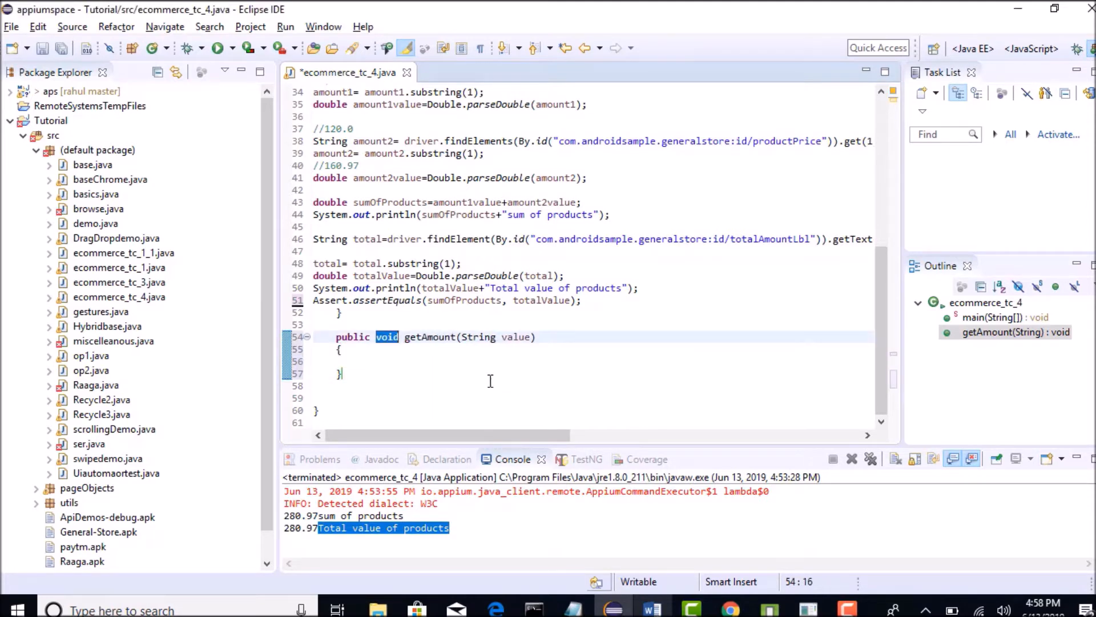
left_click(359, 361)
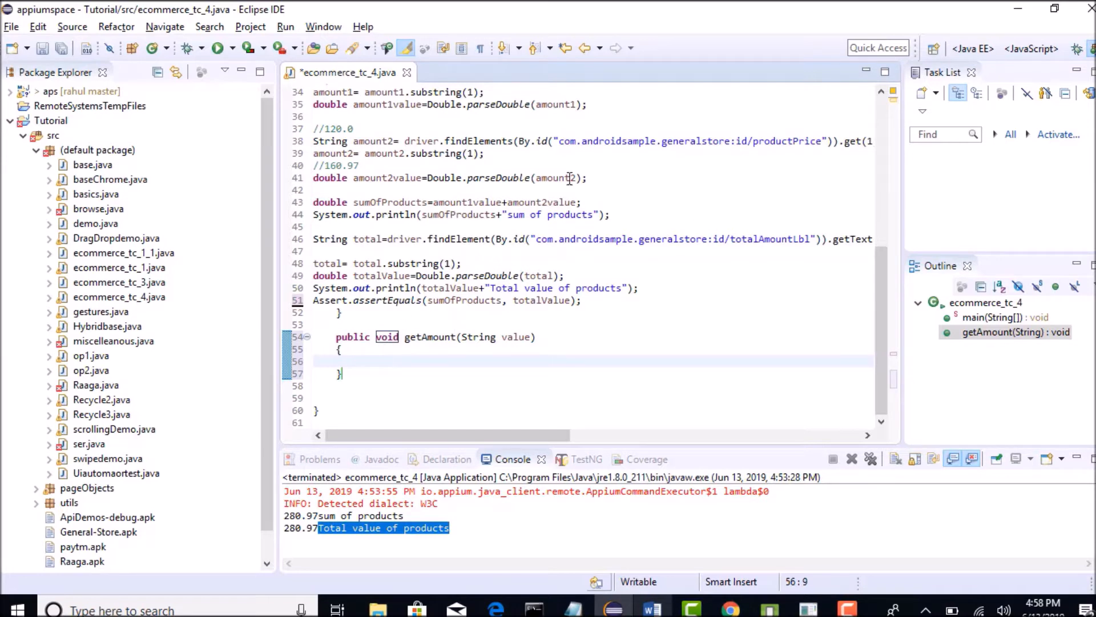
scroll("right", 3)
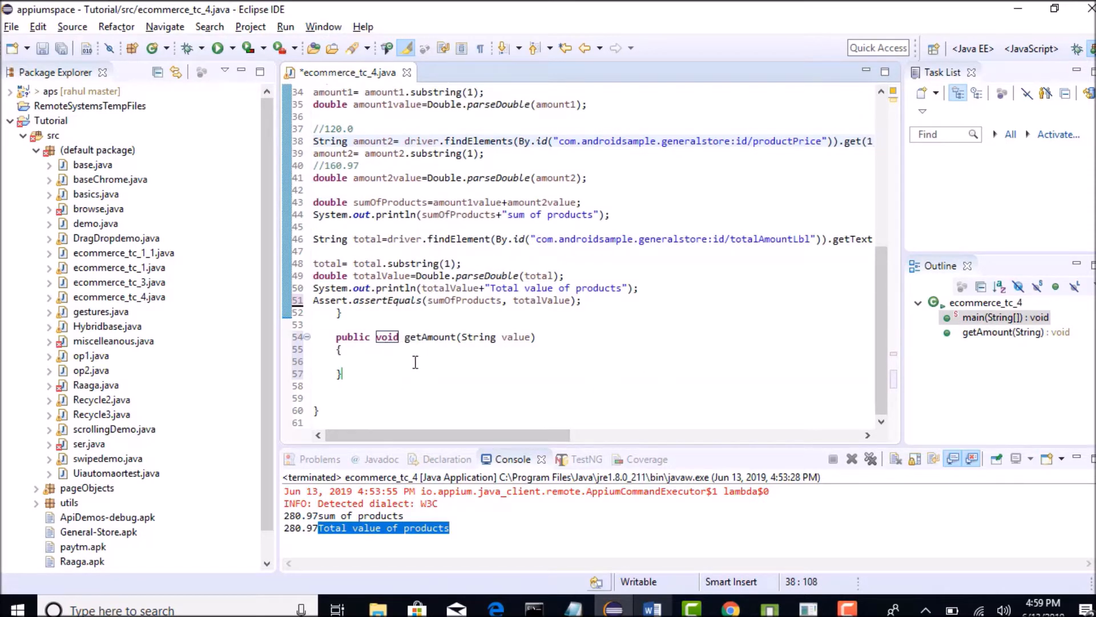
Make getAmount strip value's first character with value=value.substring(1).
left_click(419, 361)
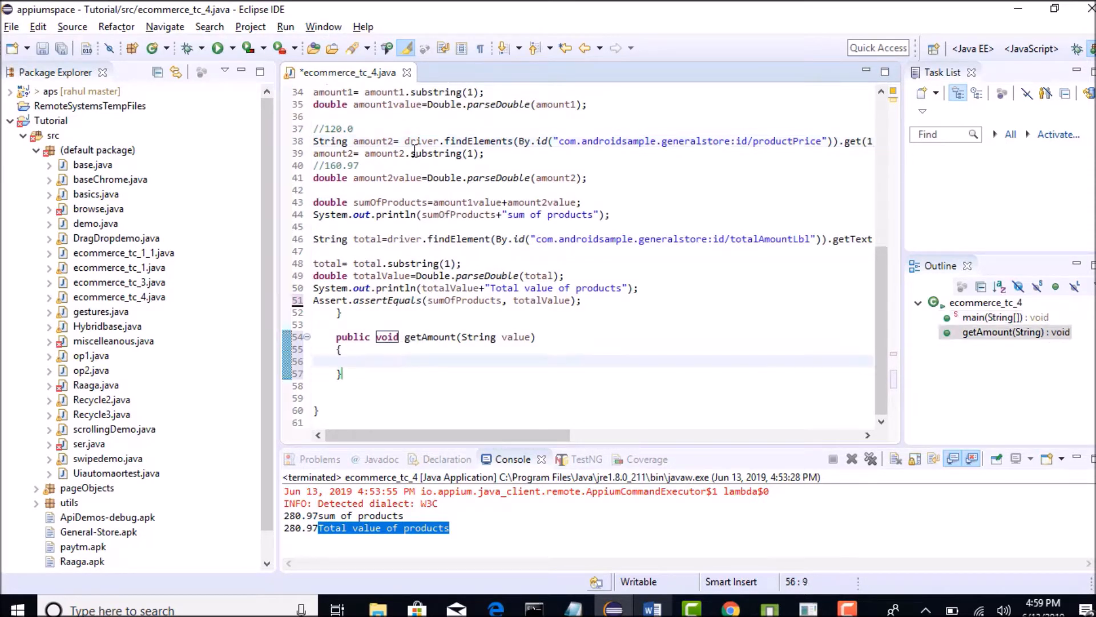
left_click(482, 153)
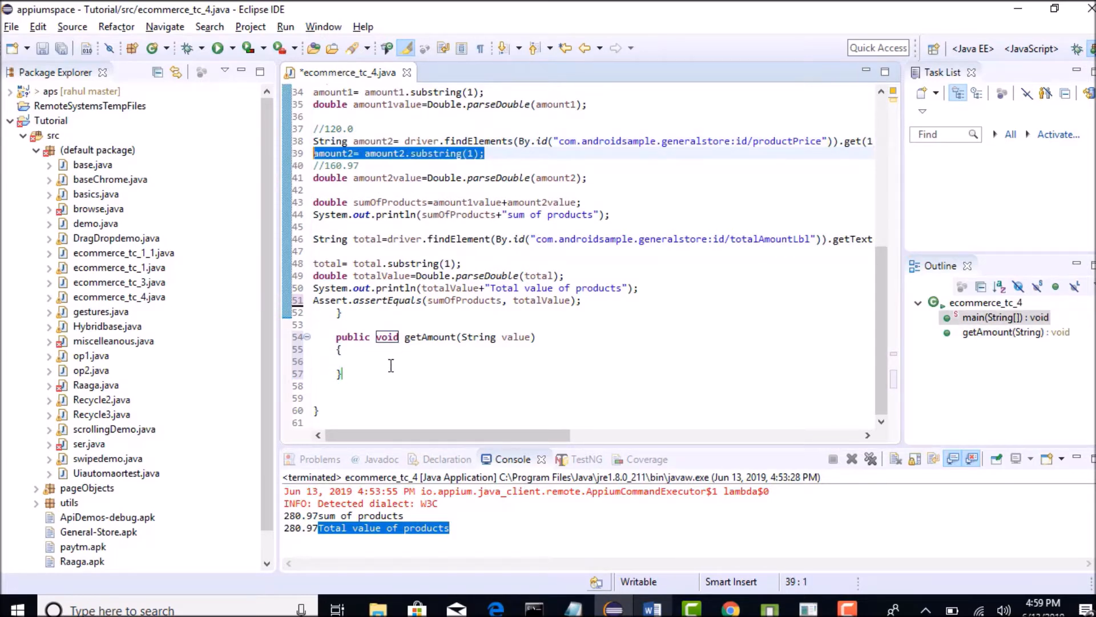
type("amount2= amount2.substring(1);")
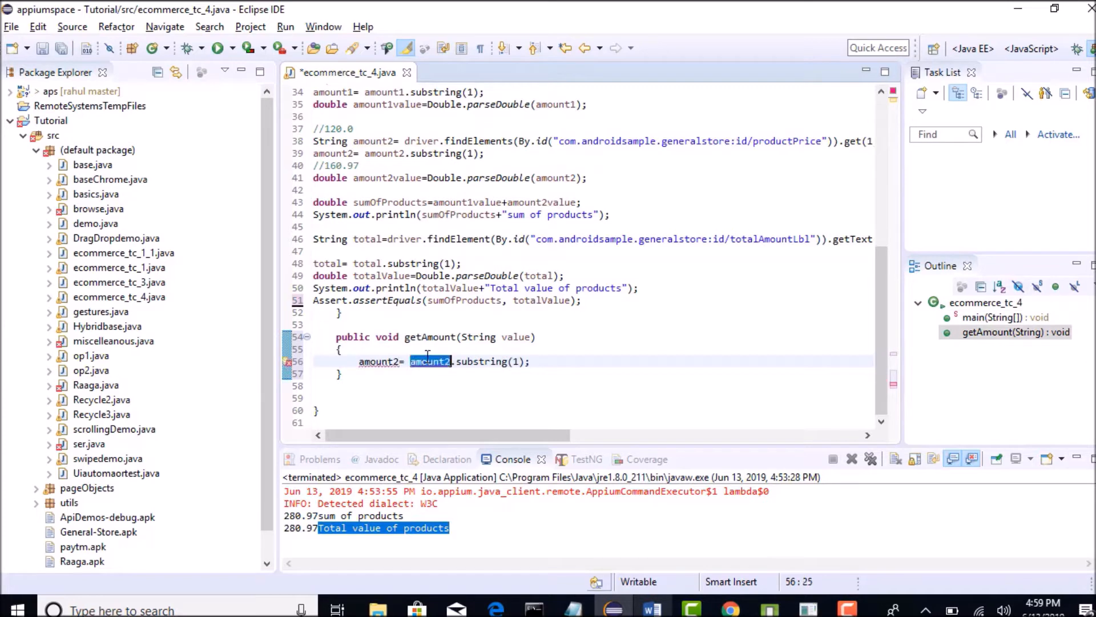
type("value")
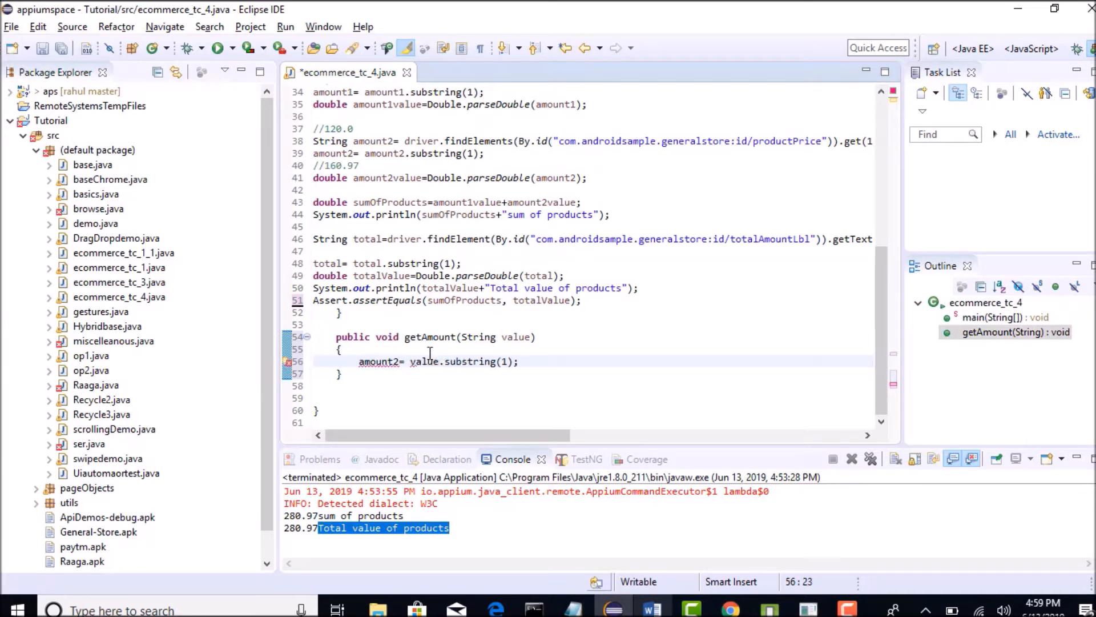
double_click(379, 362)
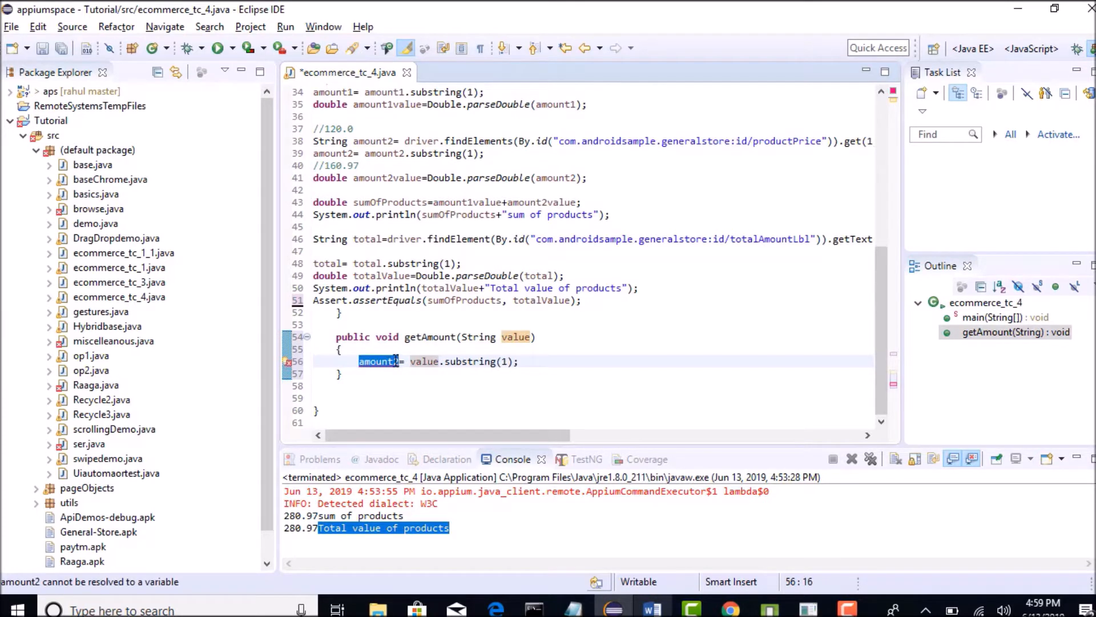
type("value")
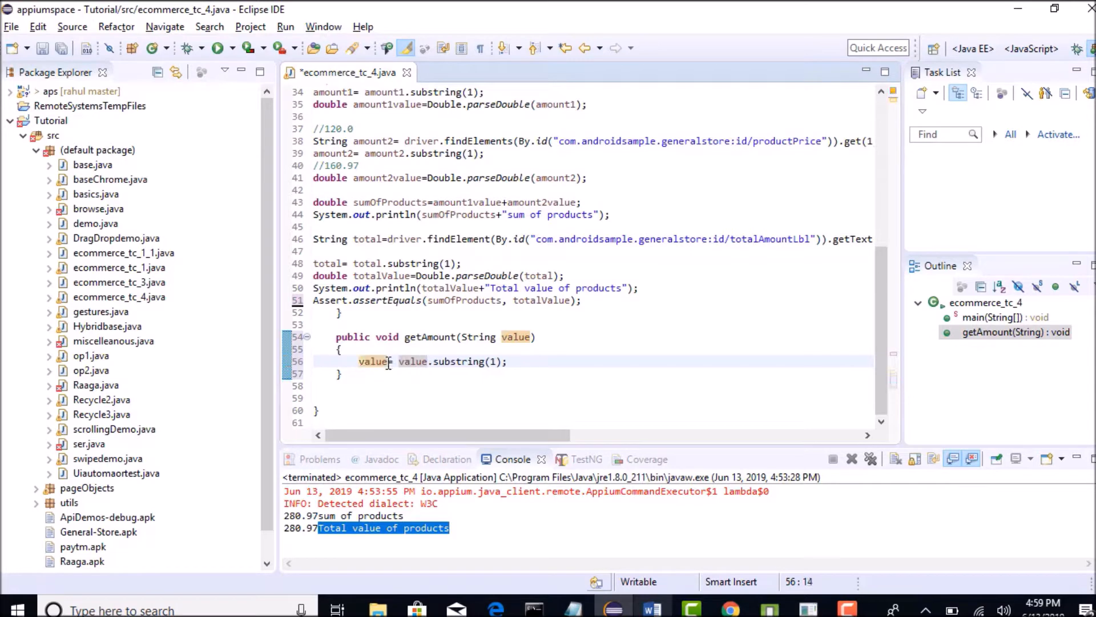
Parse value into double amount2value via Double.parseDouble(value) on a new line.
left_click(542, 362)
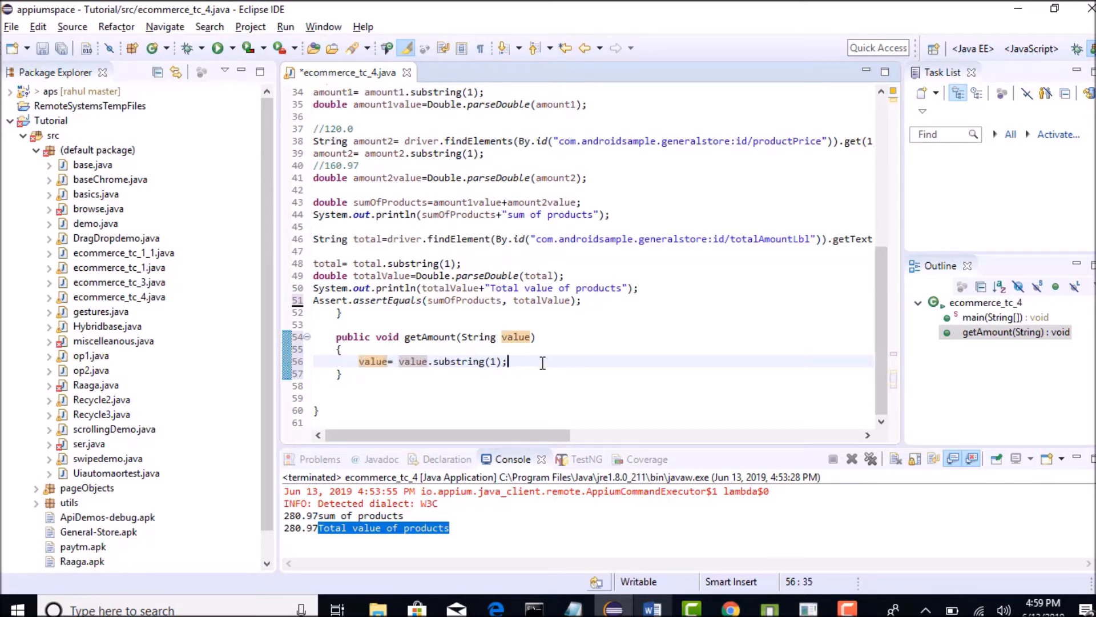
key("Return")
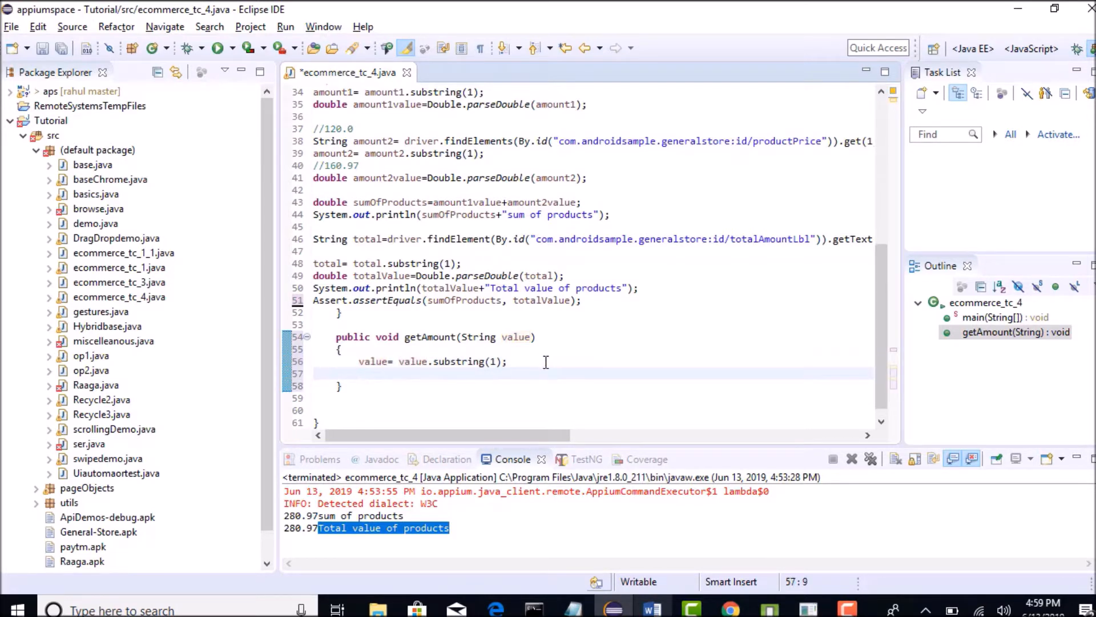
mouse_move(527, 359)
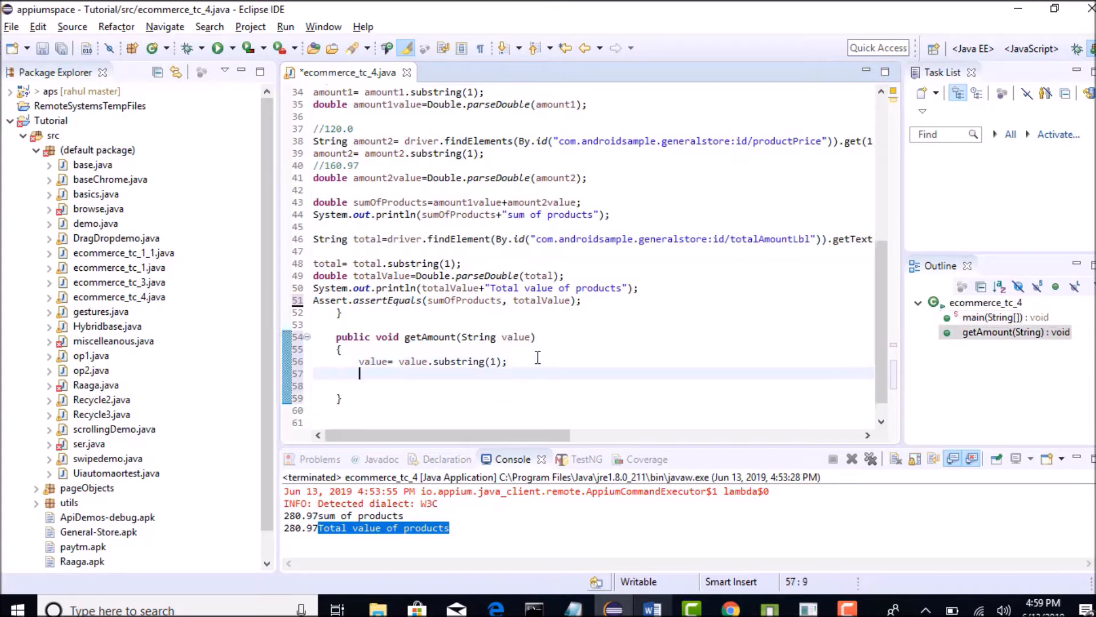
type("double amount2value=Double.parseDouble(amount2);")
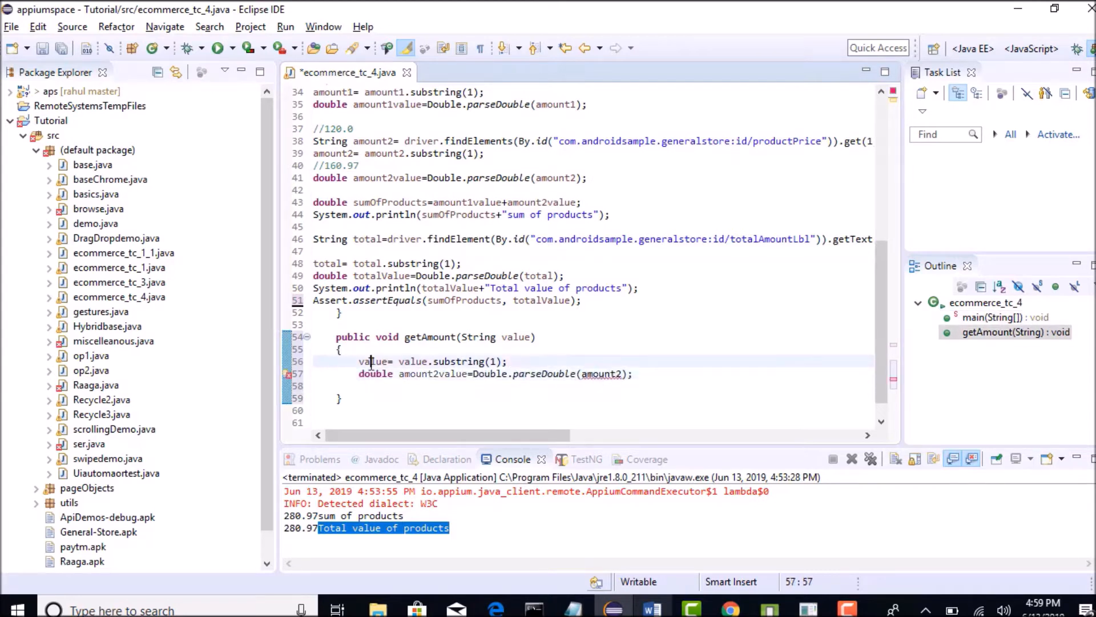
double_click(602, 373)
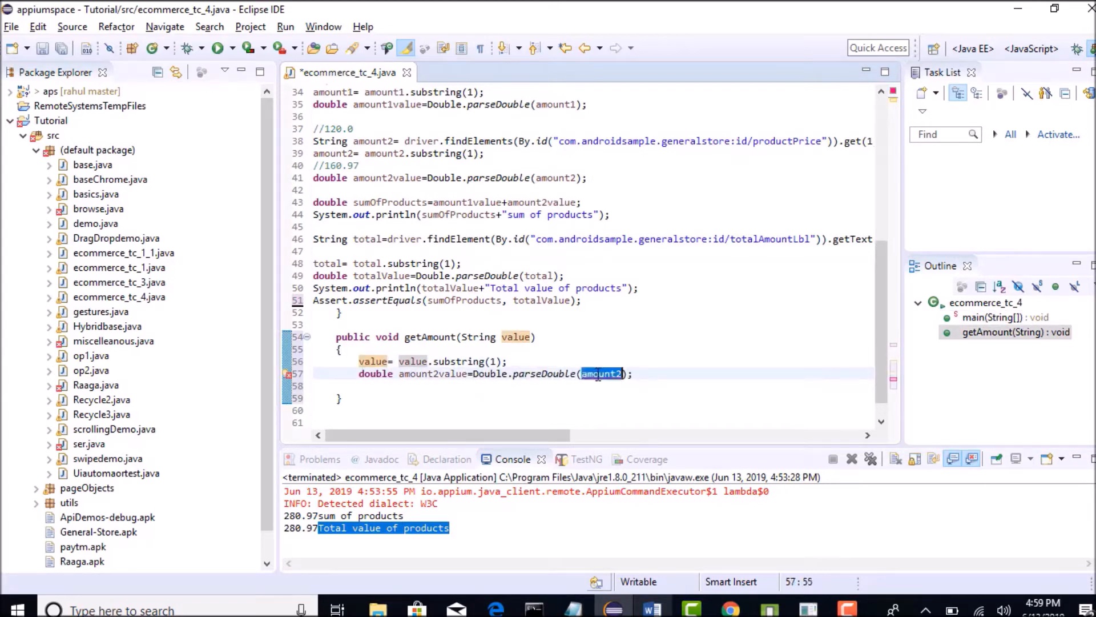
type("value")
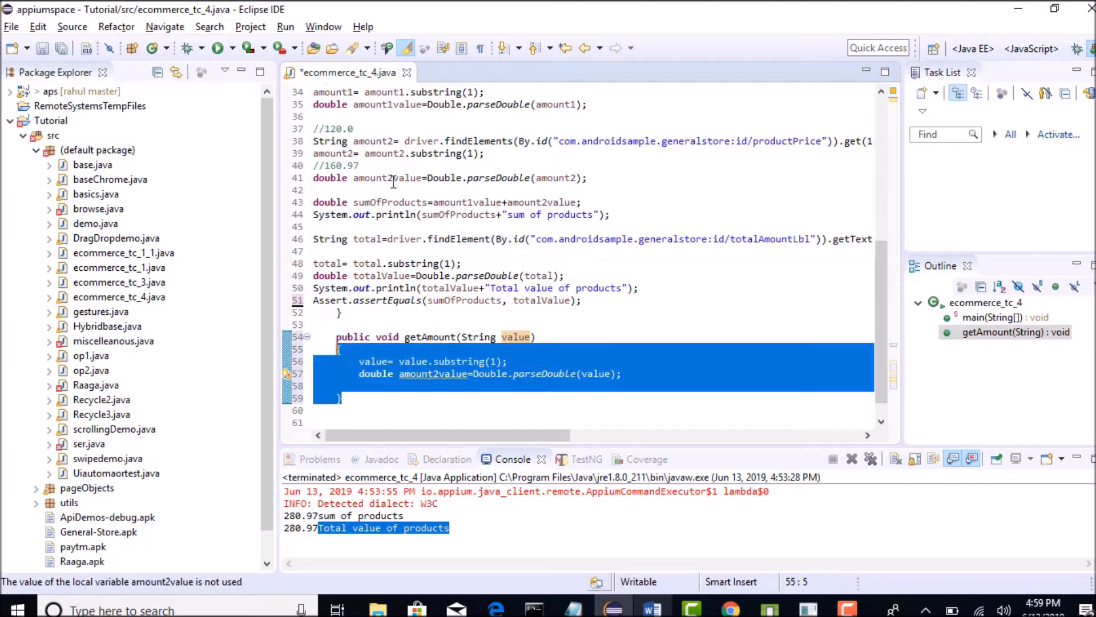
Add 'return amount2value;' and change getAmount's return type to double via quick fix.
left_click(455, 202)
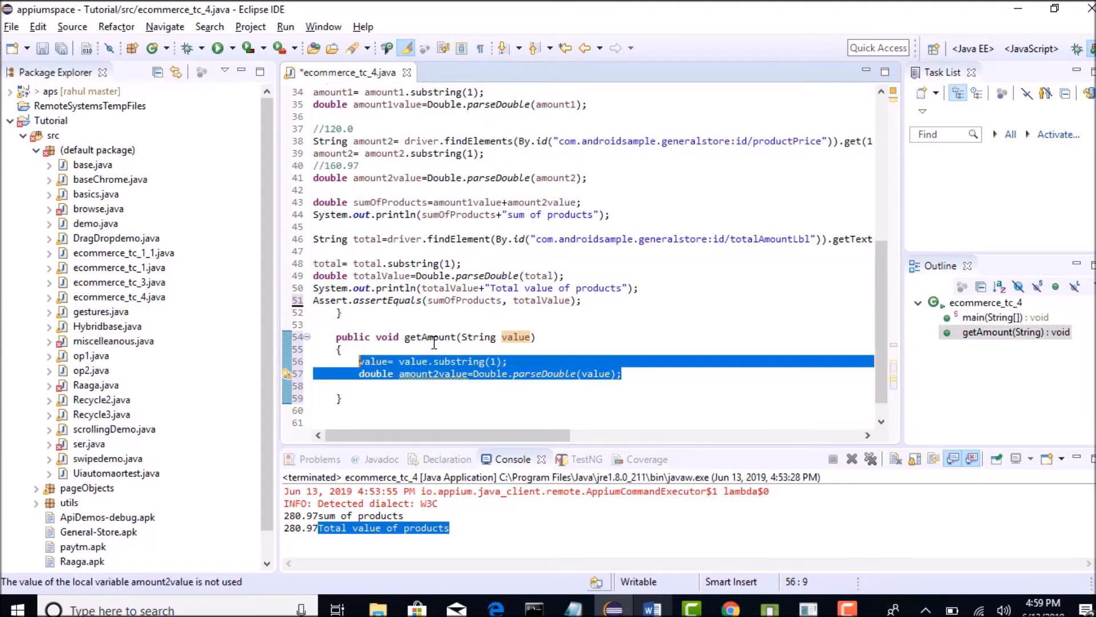
mouse_move(430, 337)
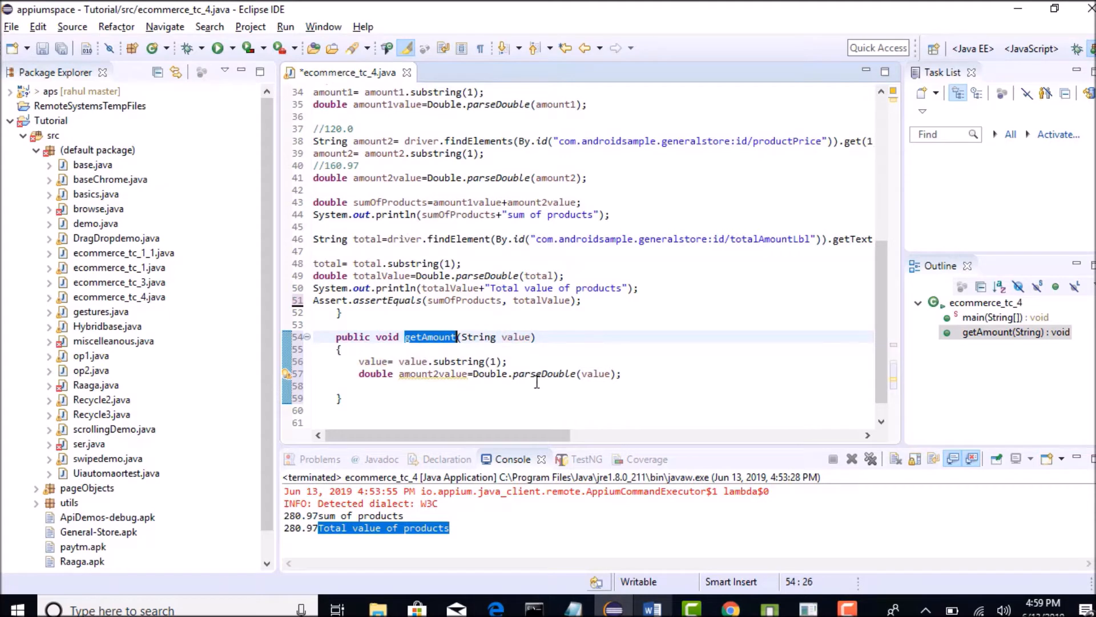
mouse_move(643, 379)
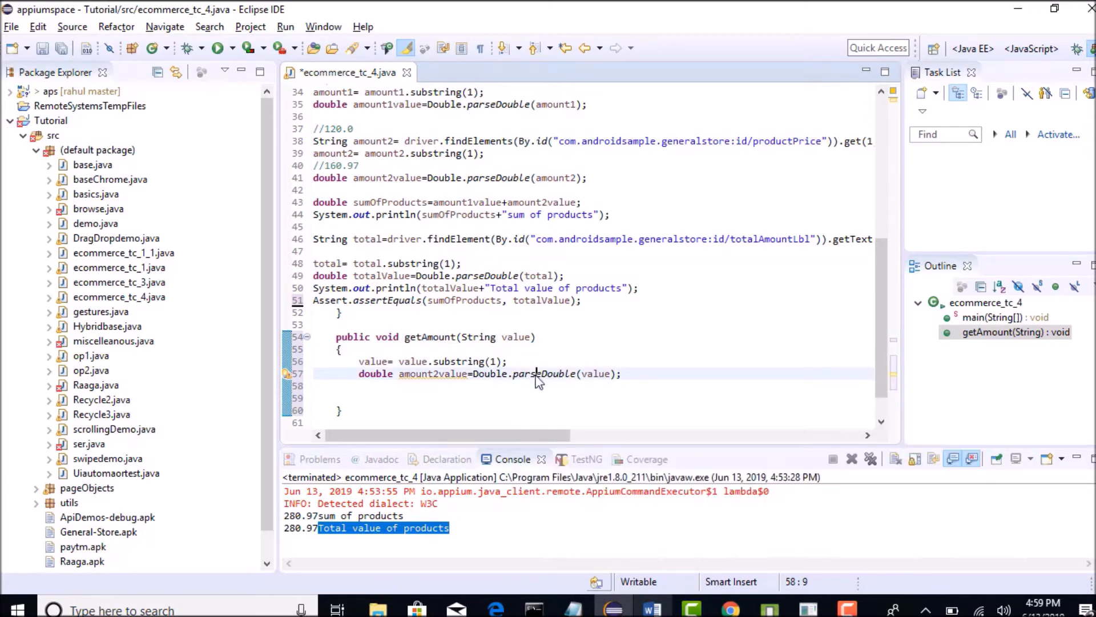
left_click(621, 373)
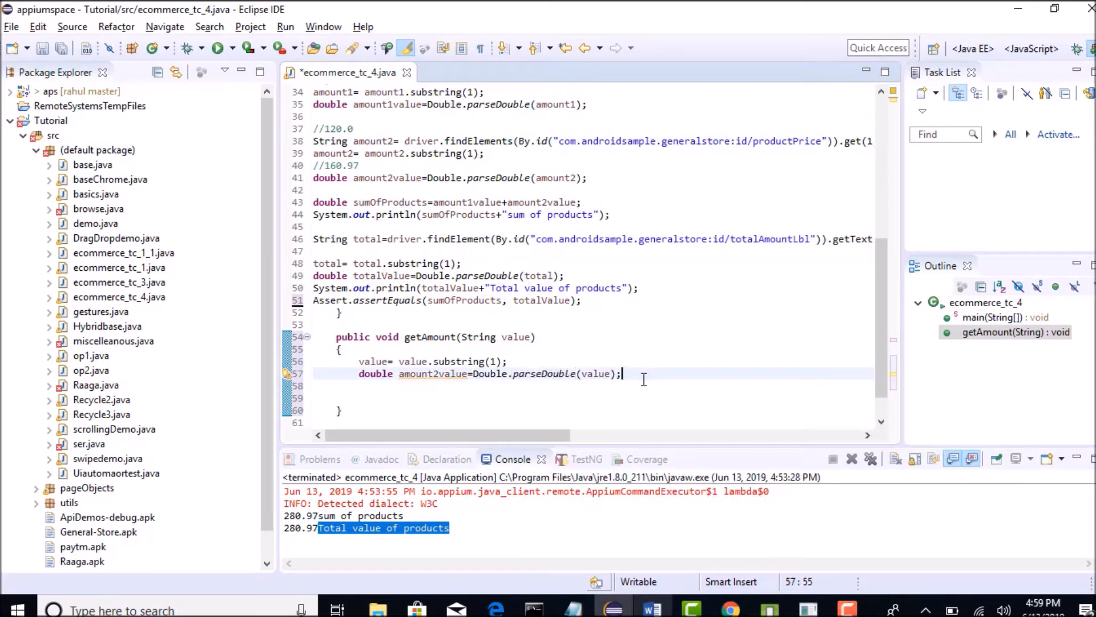
type("return")
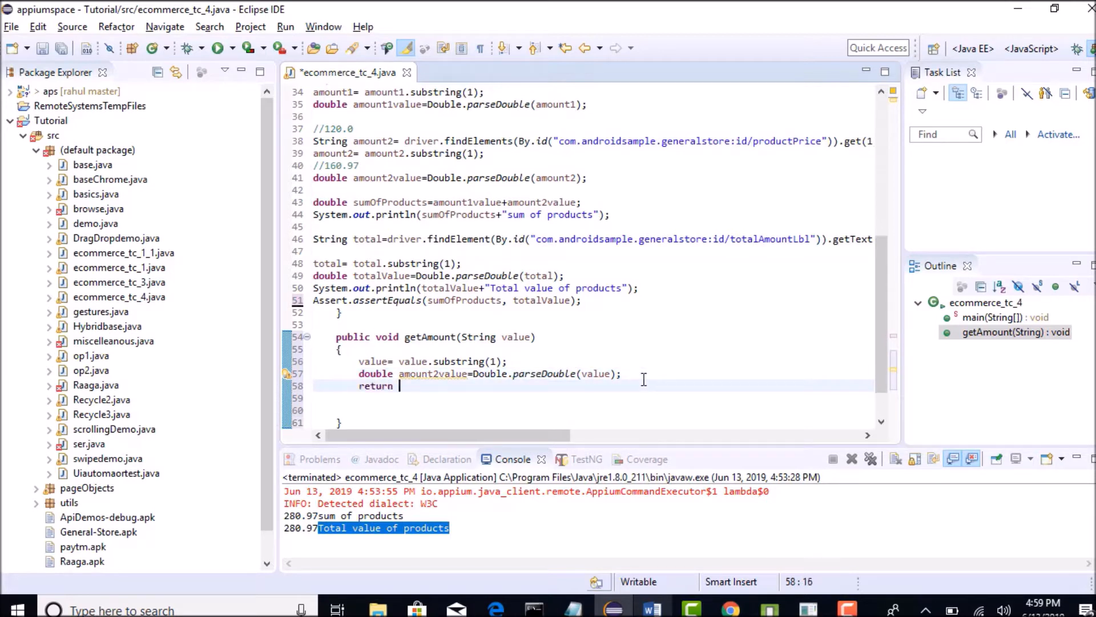
double_click(432, 373)
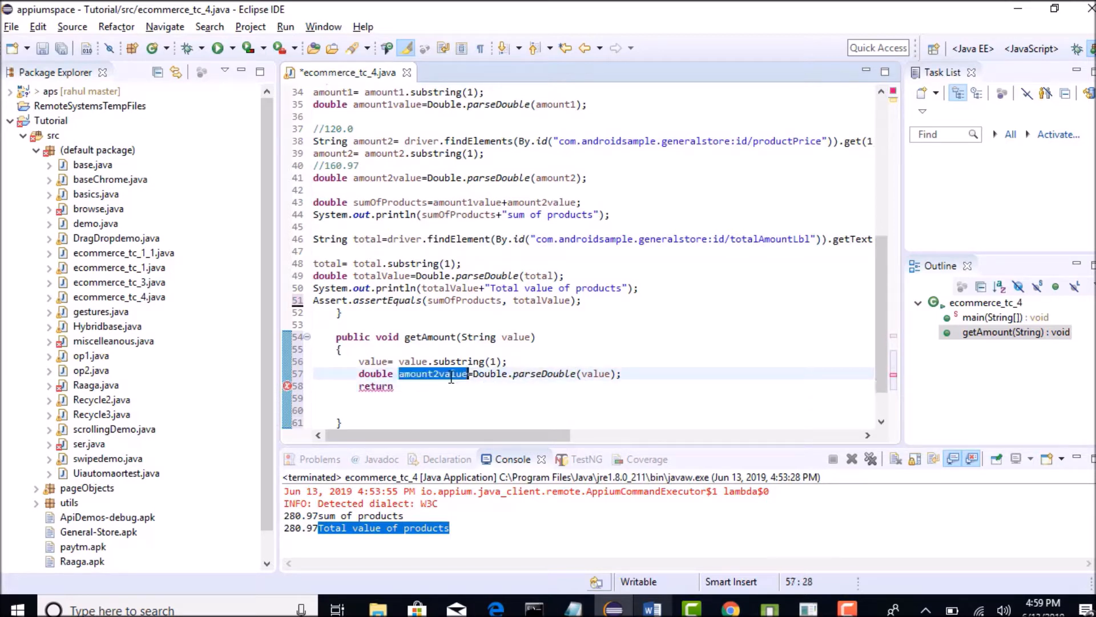
left_click(402, 386)
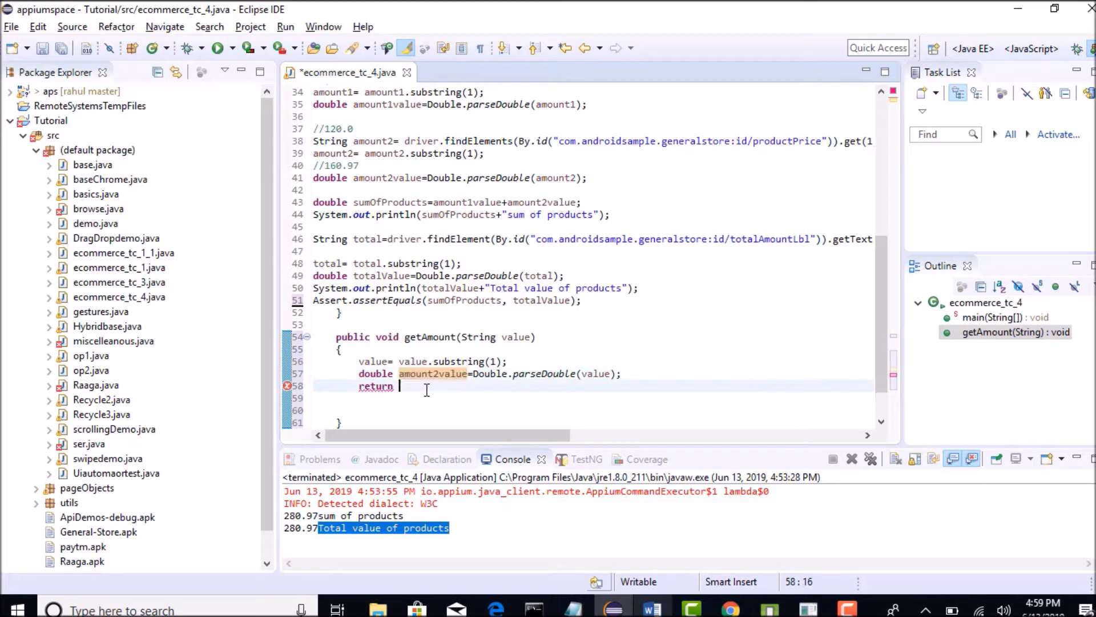
type("amount2value;")
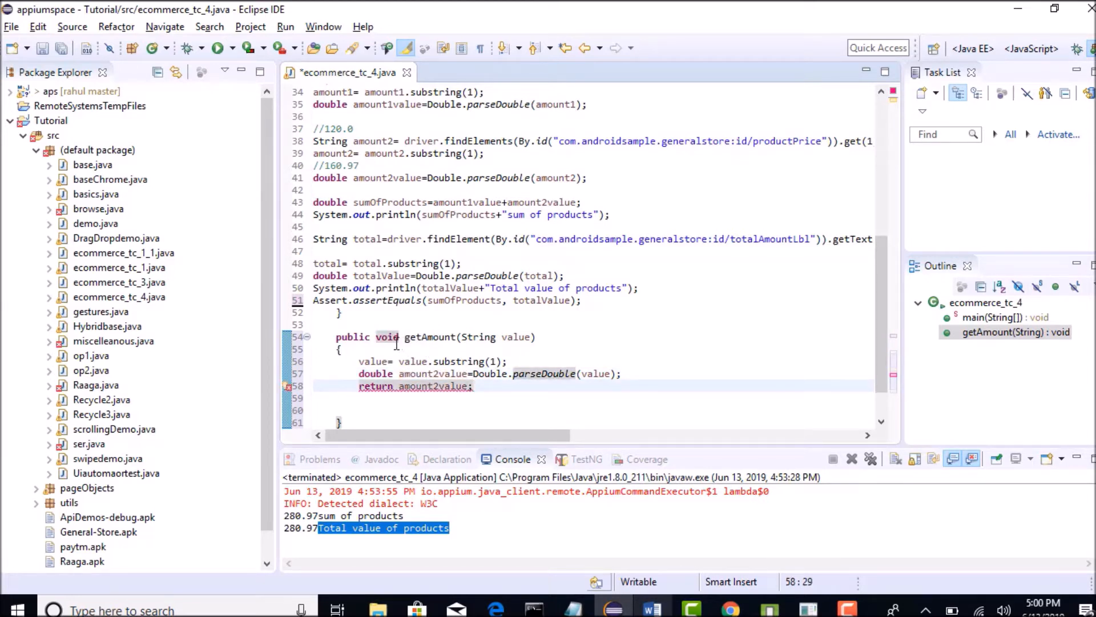
mouse_move(389, 336)
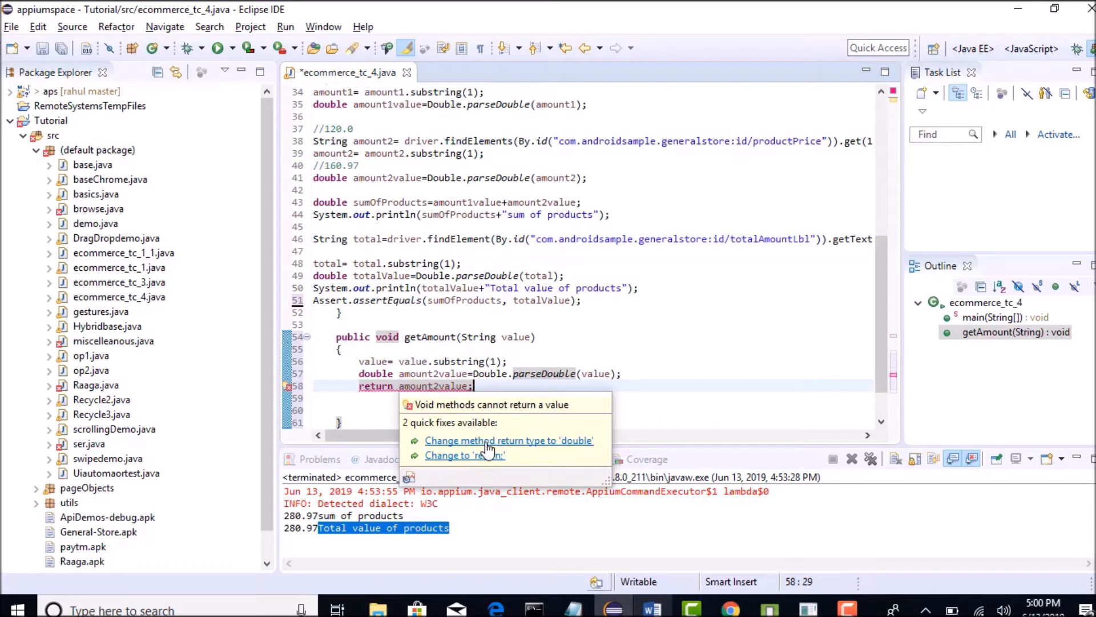
mouse_move(562, 450)
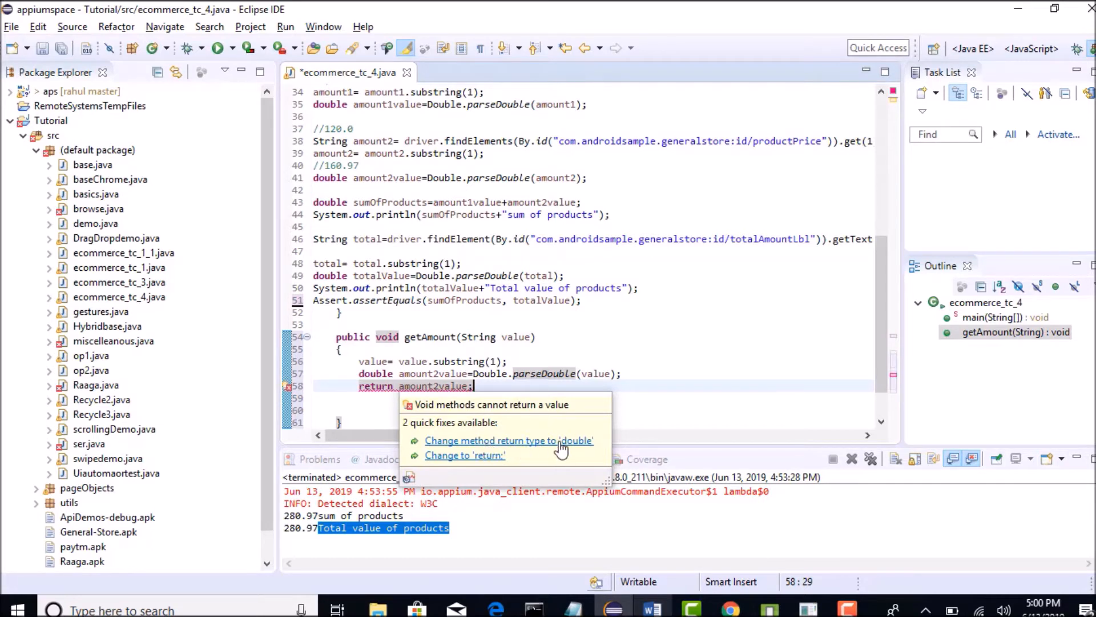
left_click(508, 439)
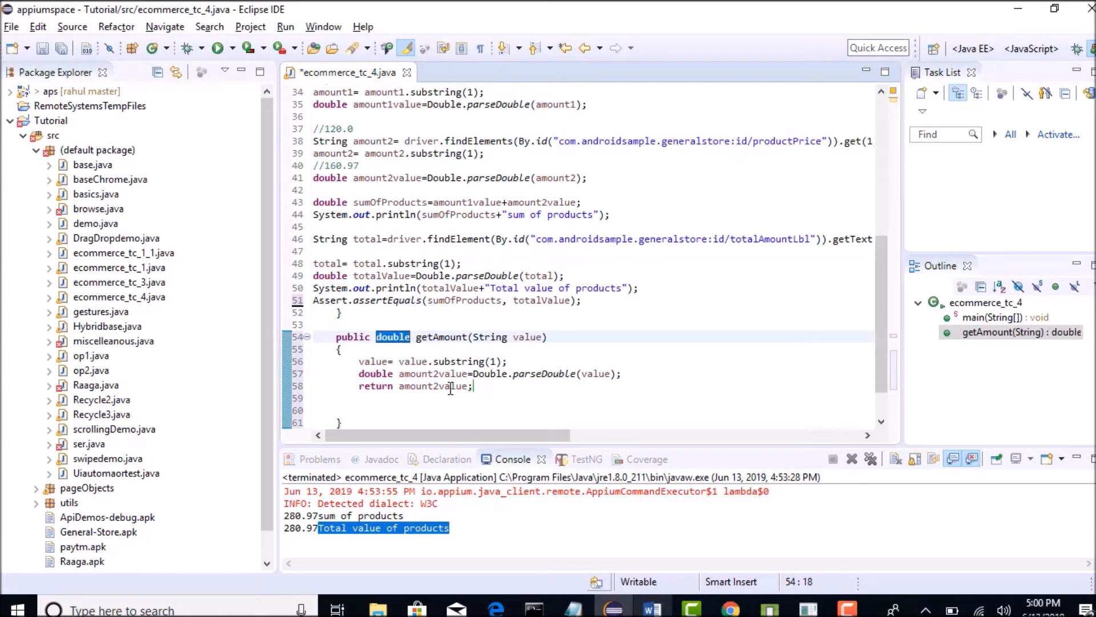
Delete main's old amount1 substring and parsing lines.
double_click(434, 386)
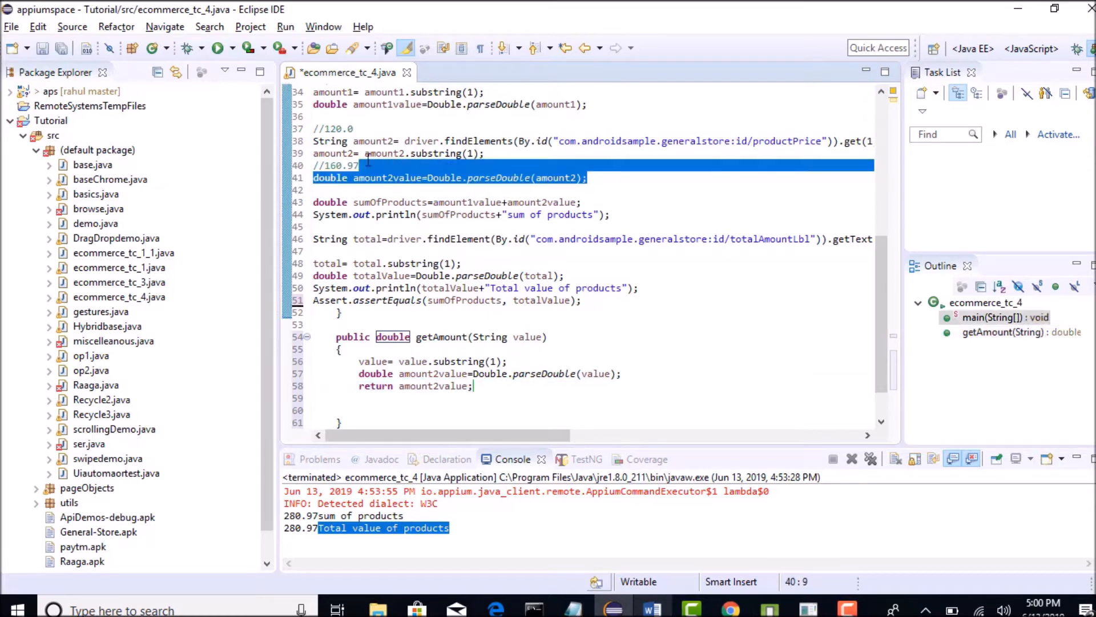
scroll("up", 3)
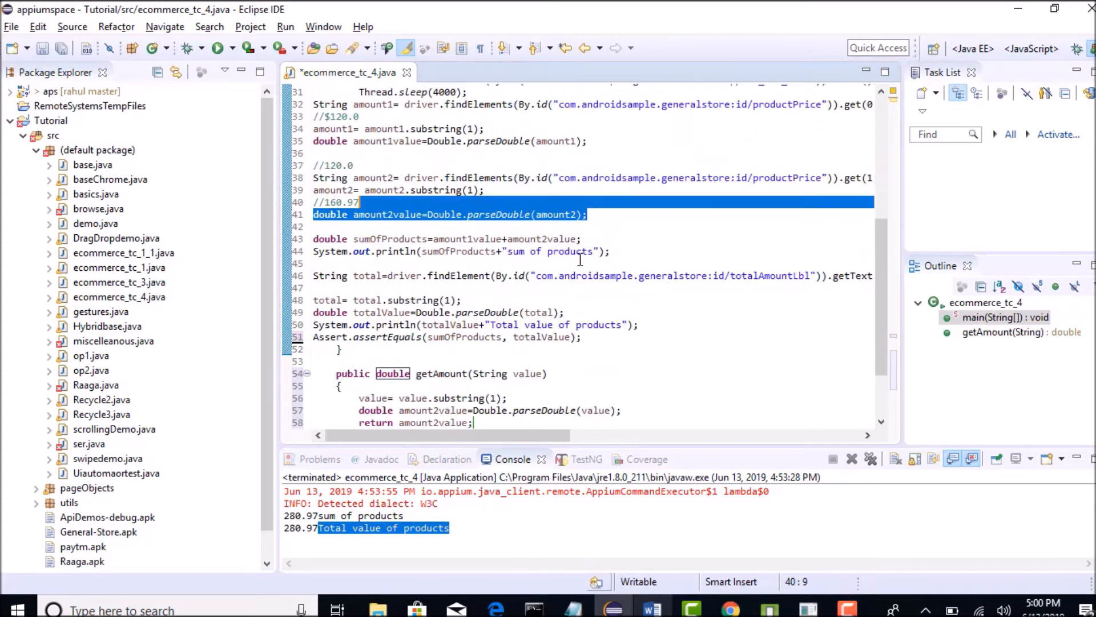
scroll("up", 3)
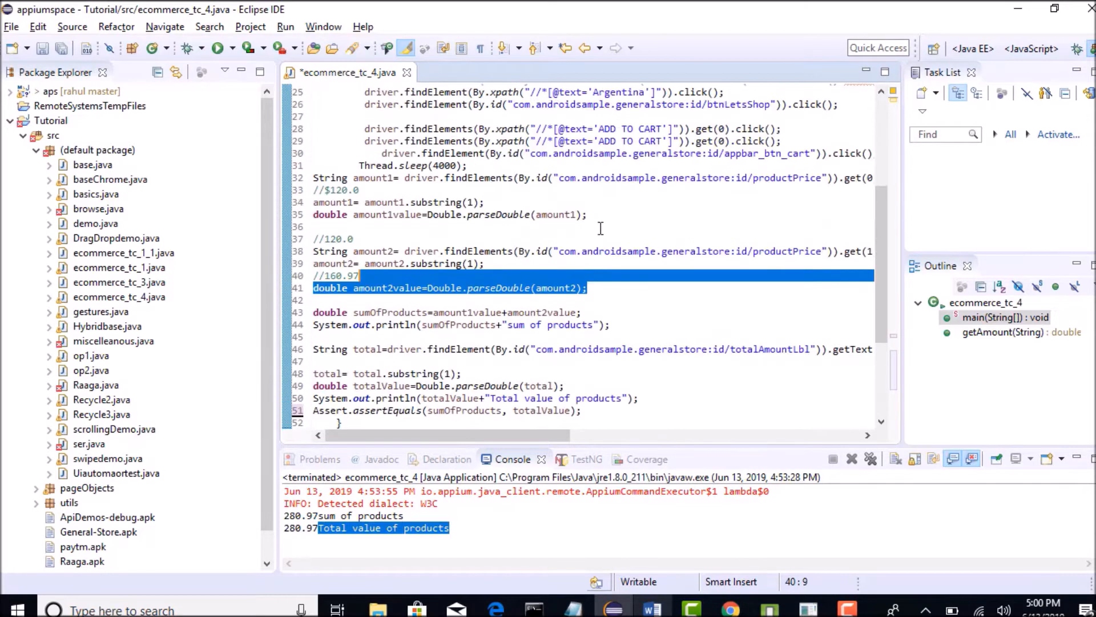
left_click(313, 190)
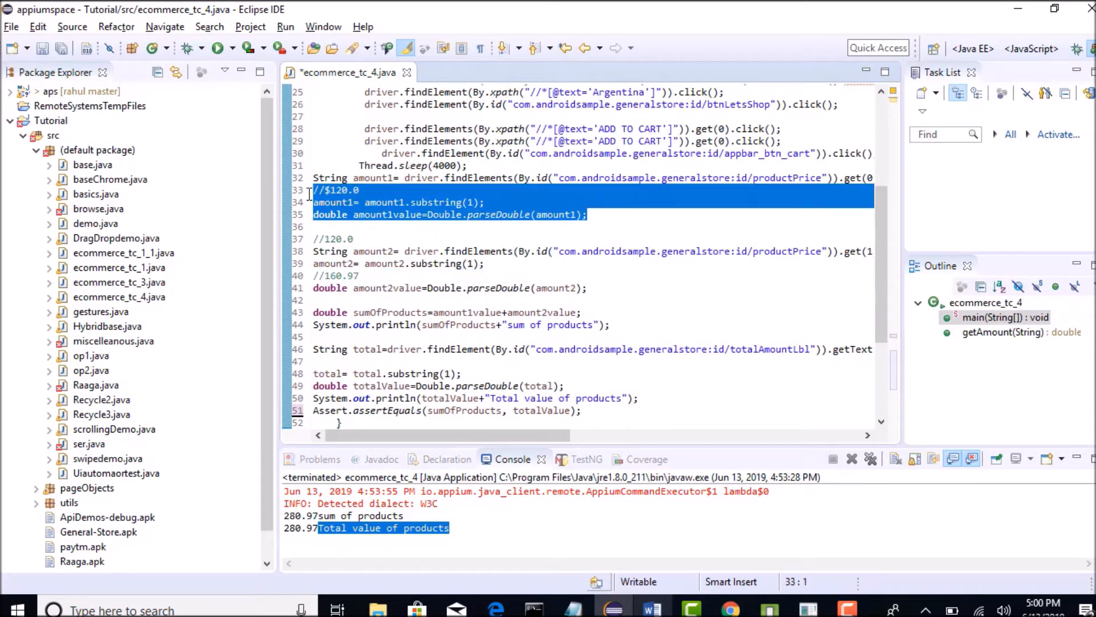
key("Delete")
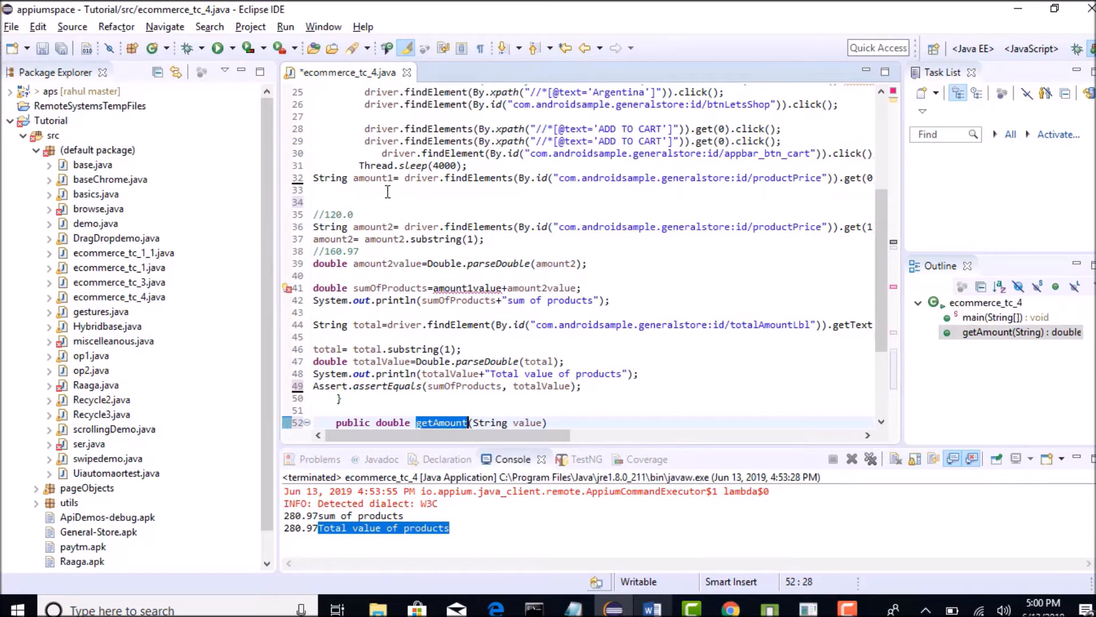
Call getAmount(amount1) on the emptied line 33.
left_click(387, 189)
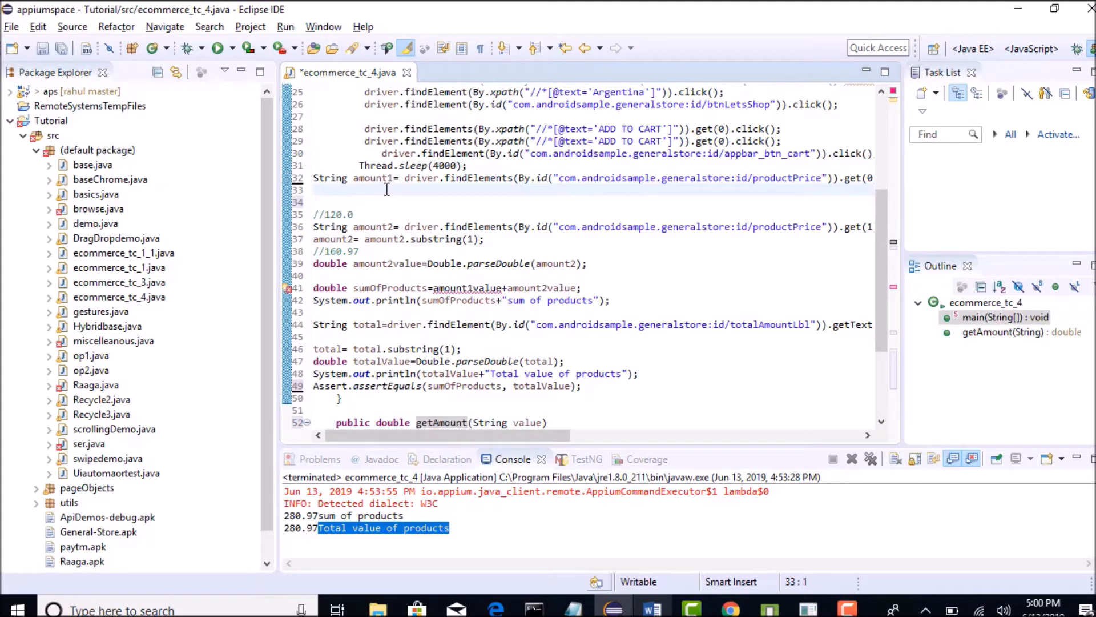
type("getAmount()")
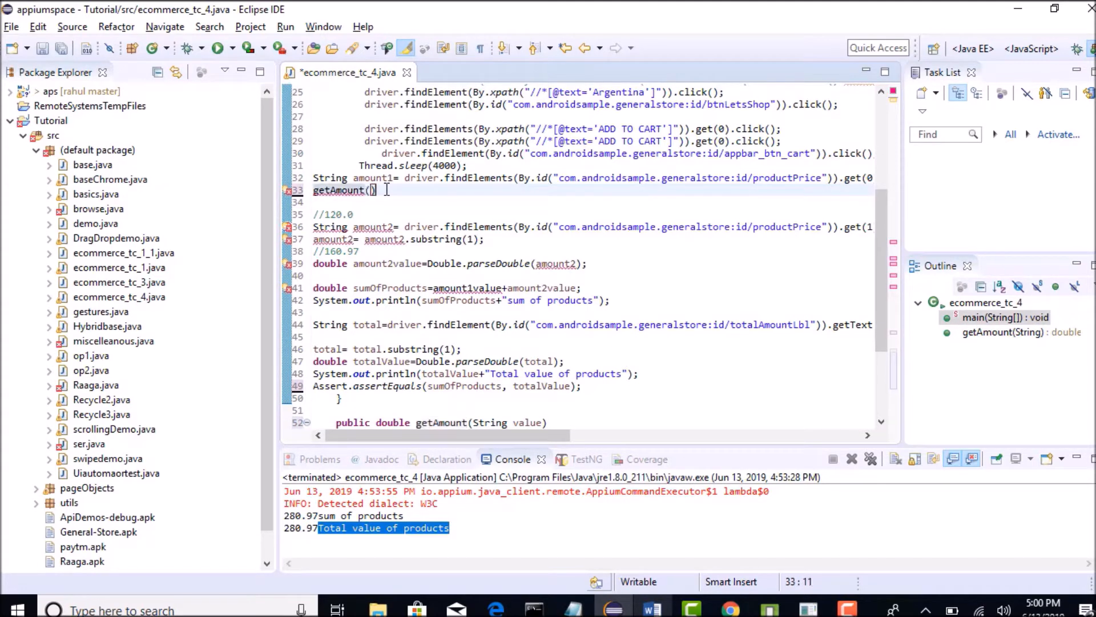
double_click(372, 179)
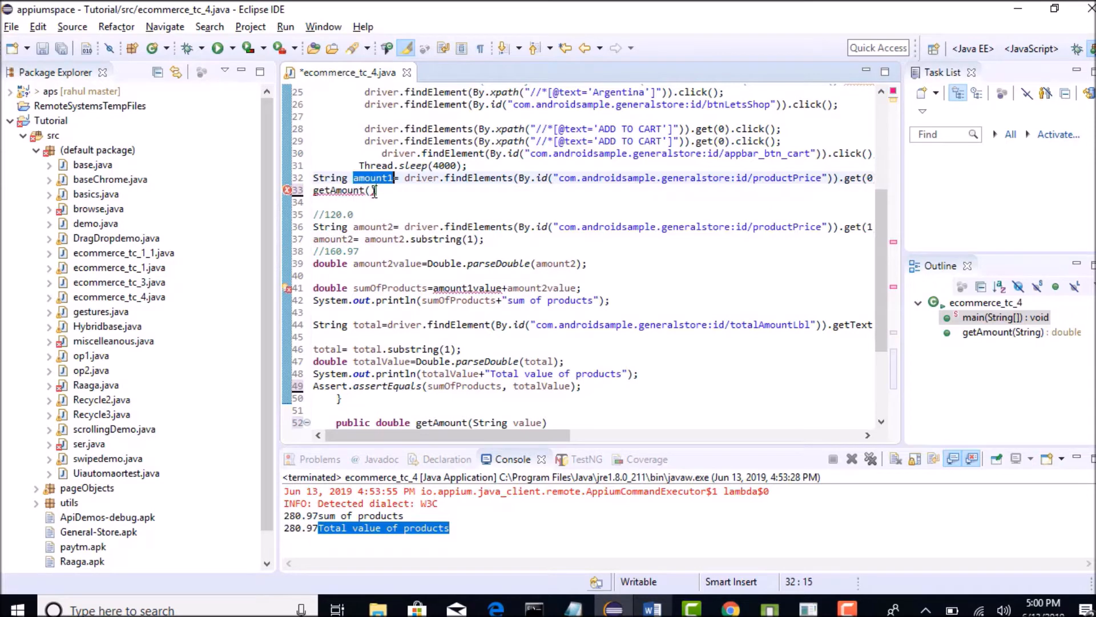
type("amount1")
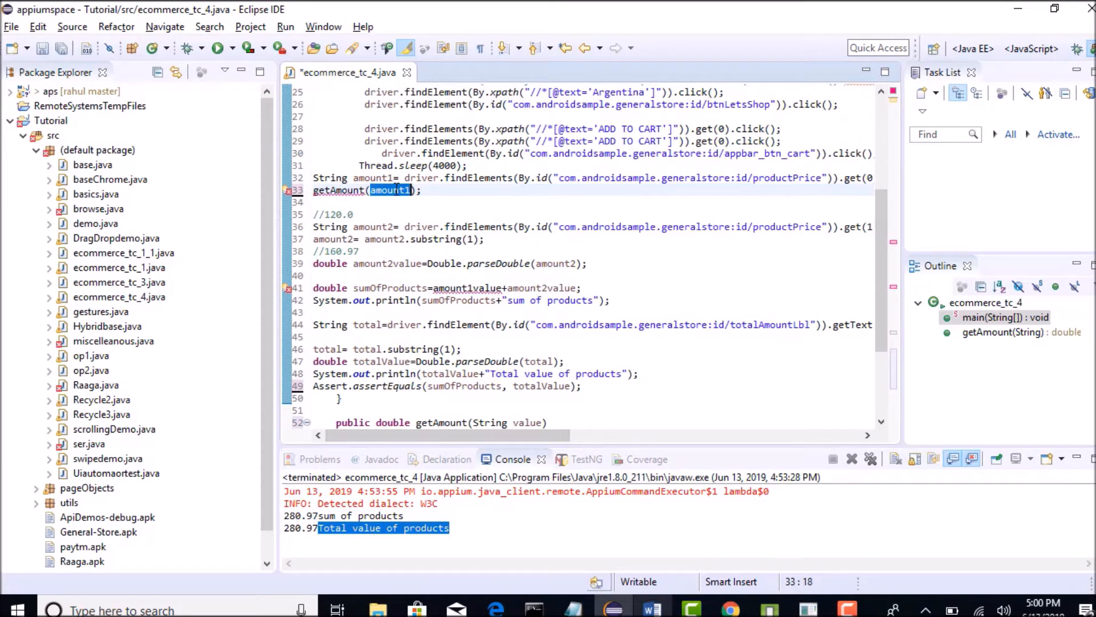
scroll("down", 3)
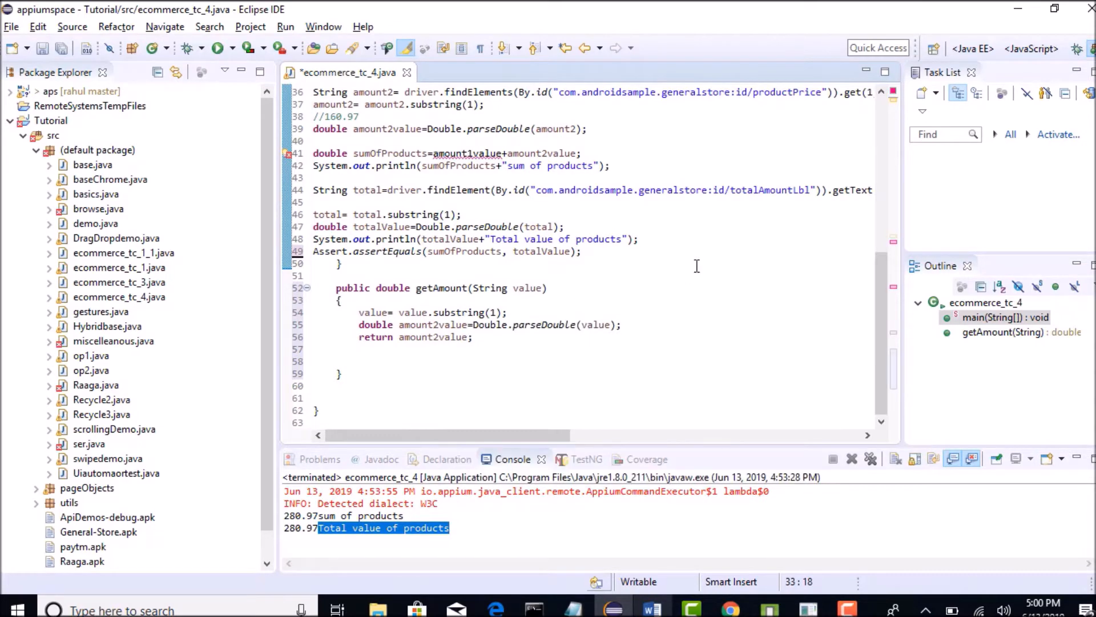
scroll("up", 3)
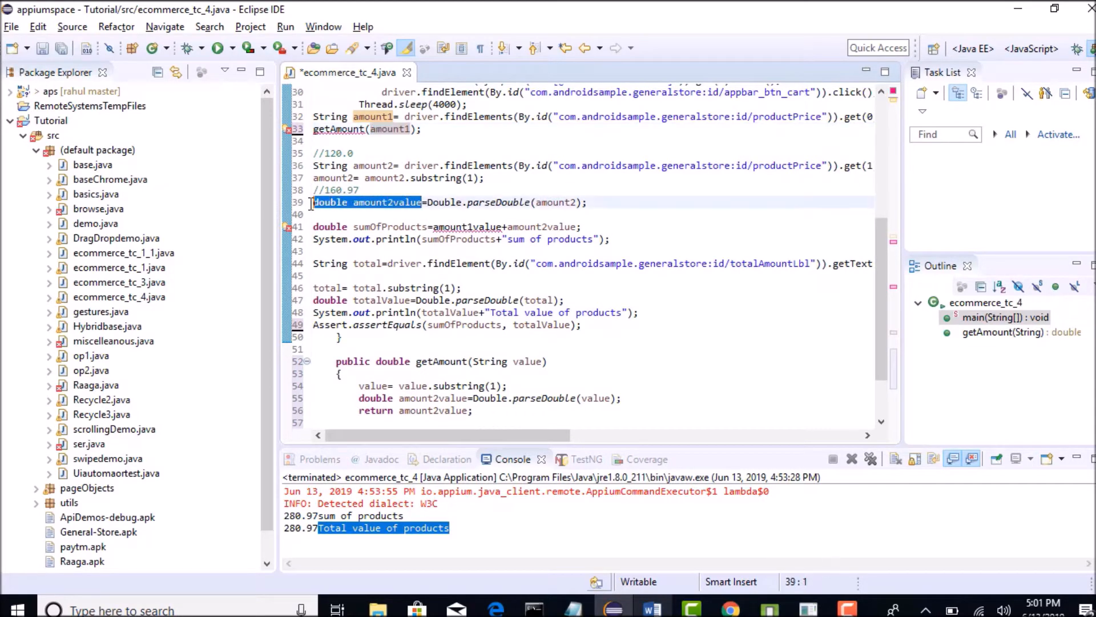
Scroll through main to review the static-reference error on the getAmount call.
scroll("up", 3)
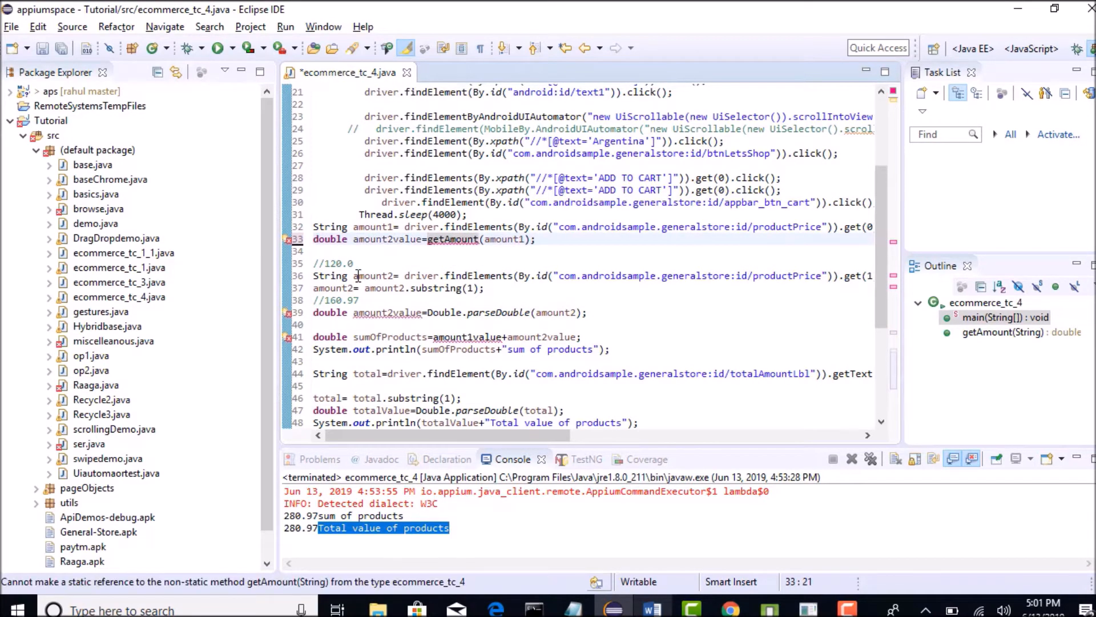
mouse_move(475, 275)
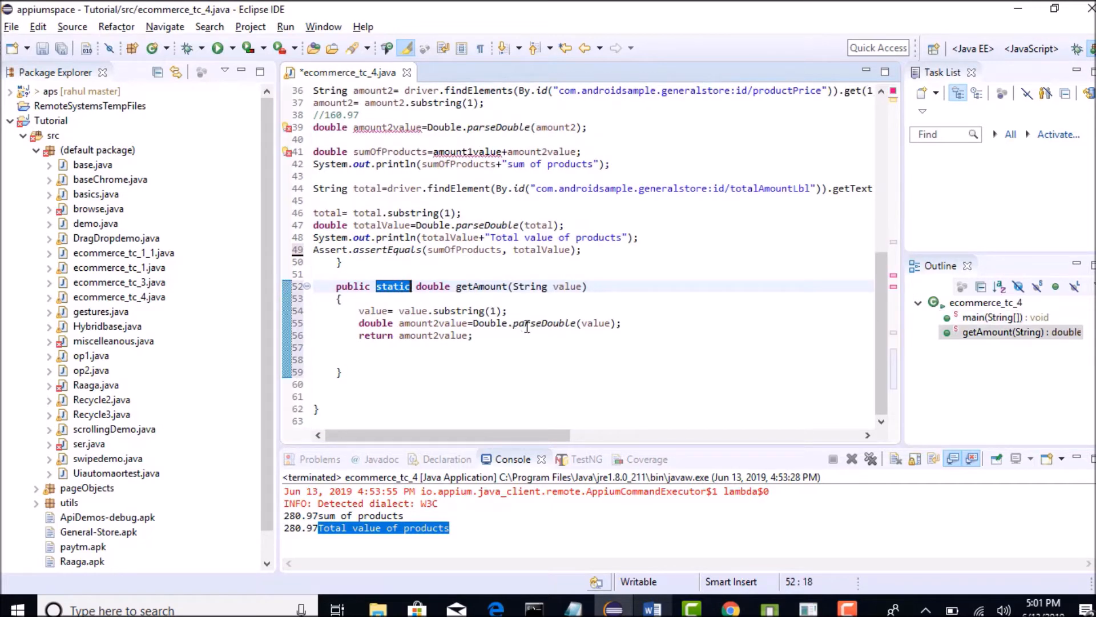
scroll("up", 3)
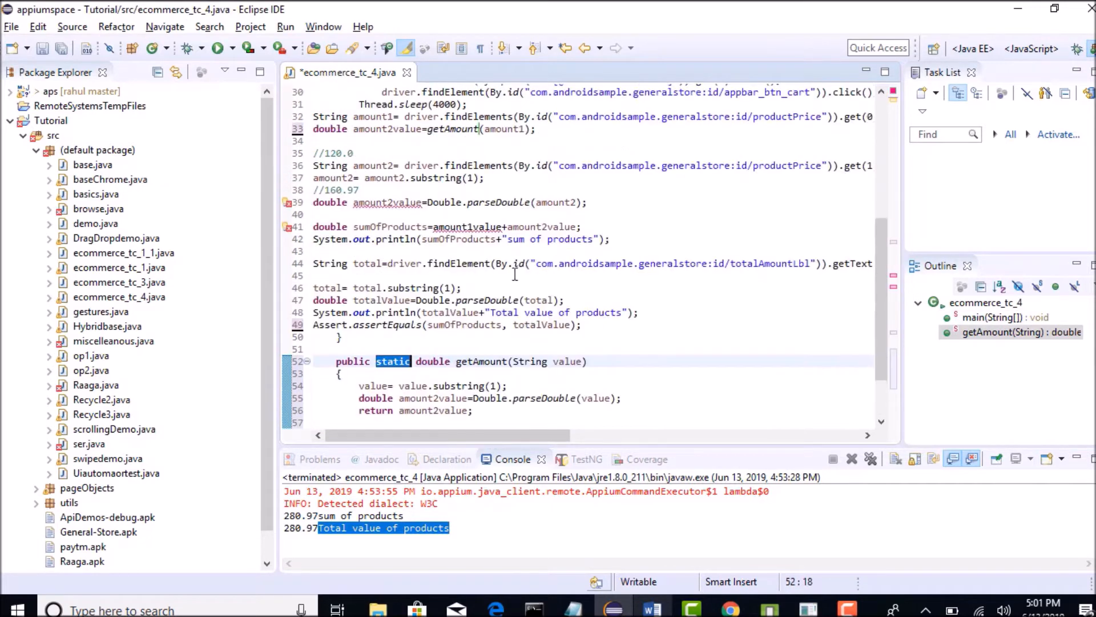
Rename the first result variable to amount1value.
scroll("up", 3)
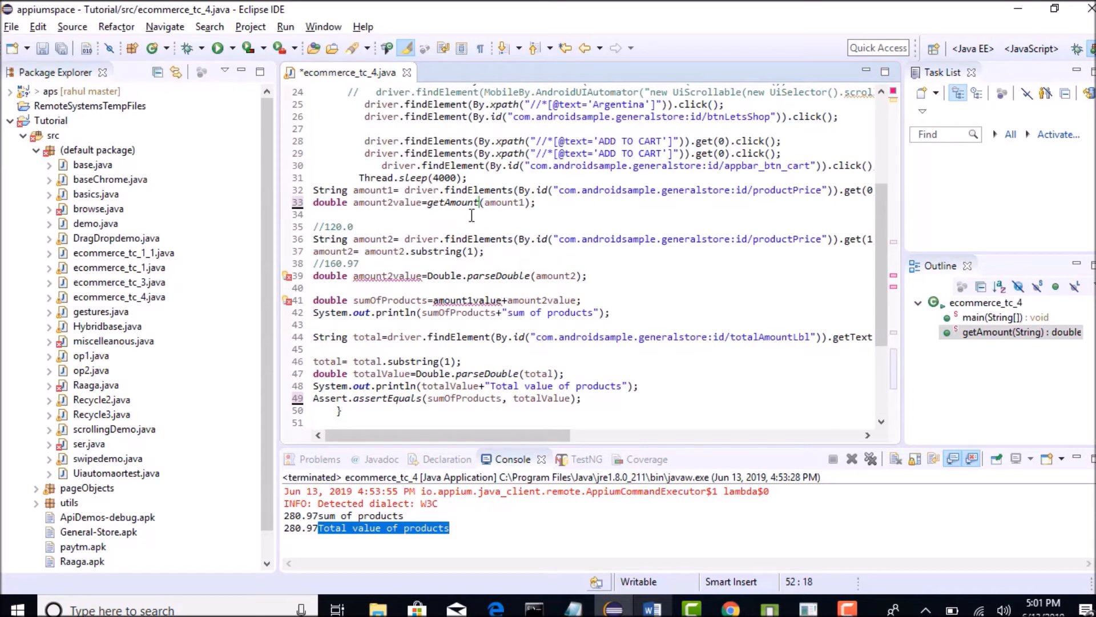
double_click(389, 202)
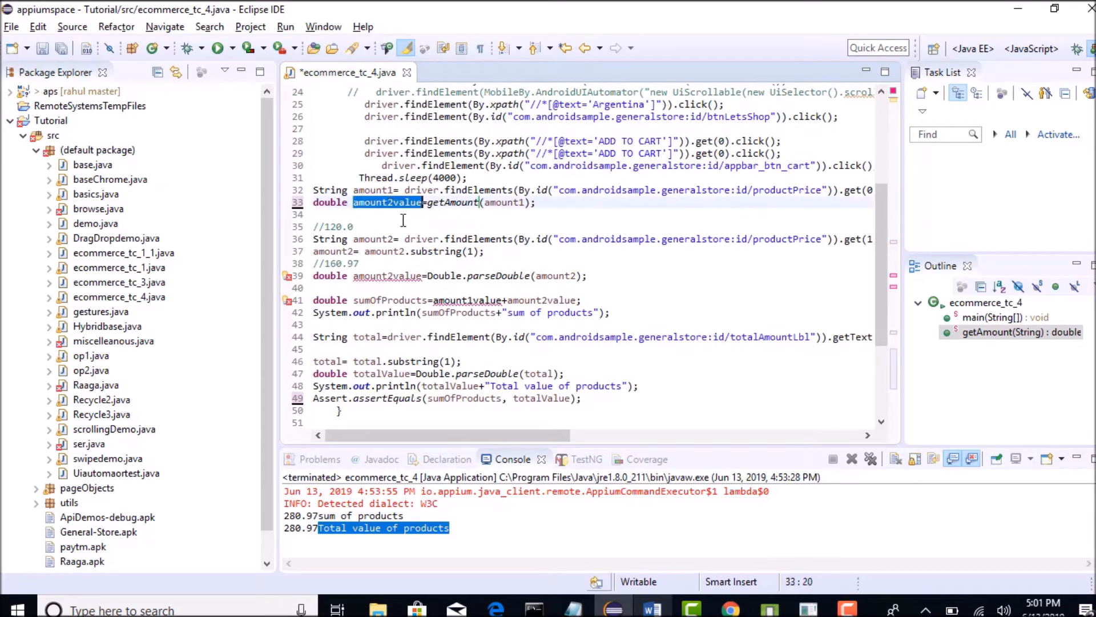
mouse_move(387, 202)
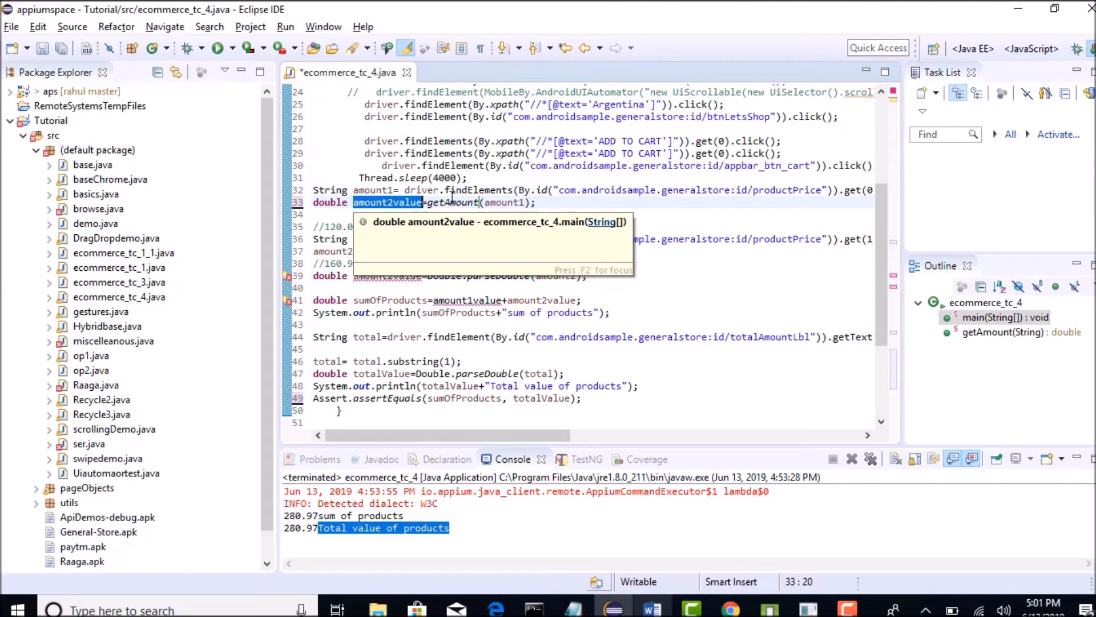
left_click(394, 203)
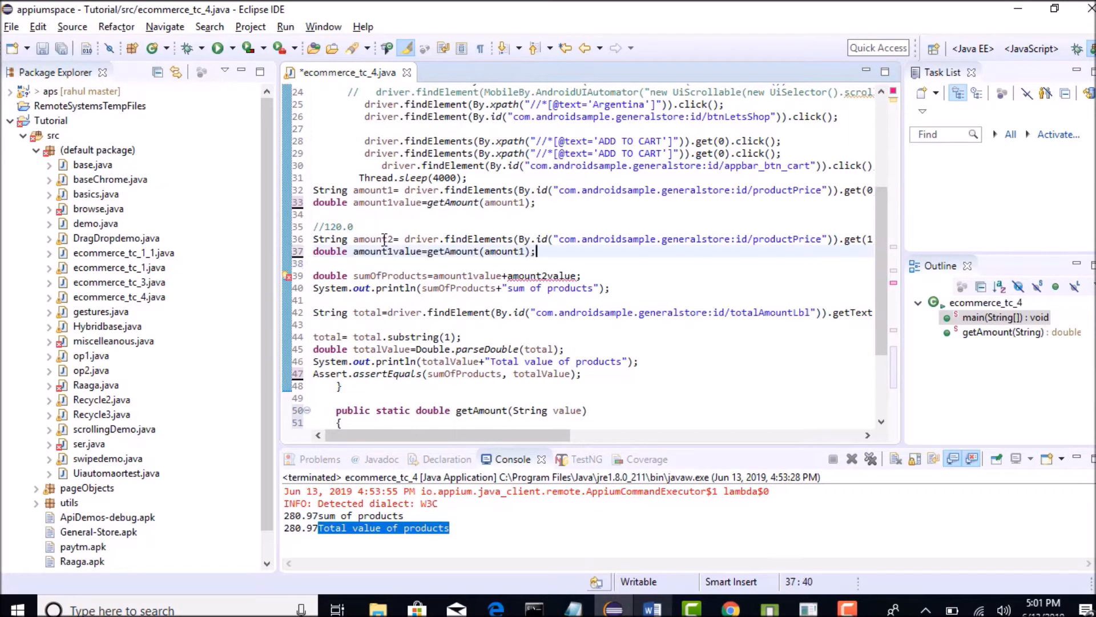
Make the second call getAmount(amount2) and highlight every getAmount call.
double_click(504, 251)
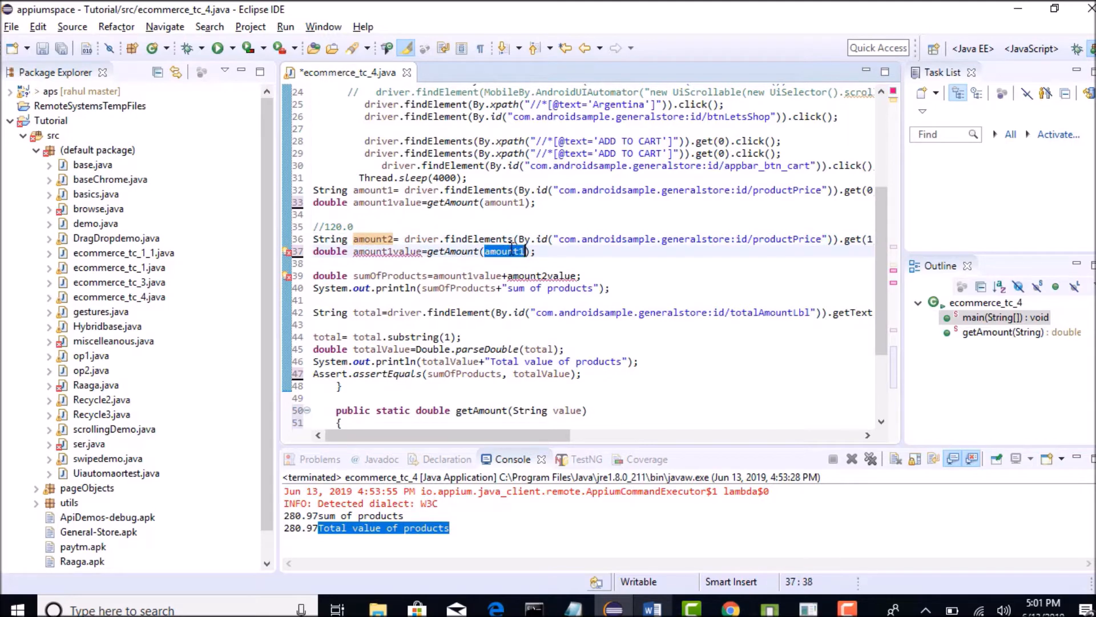
type("amount2")
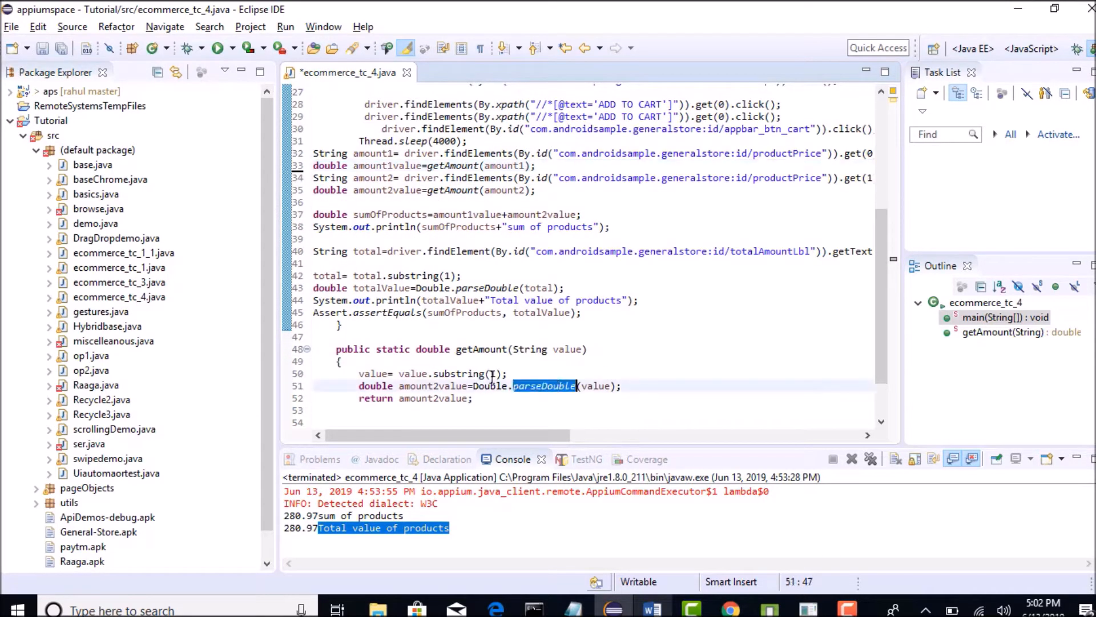
scroll("up", 3)
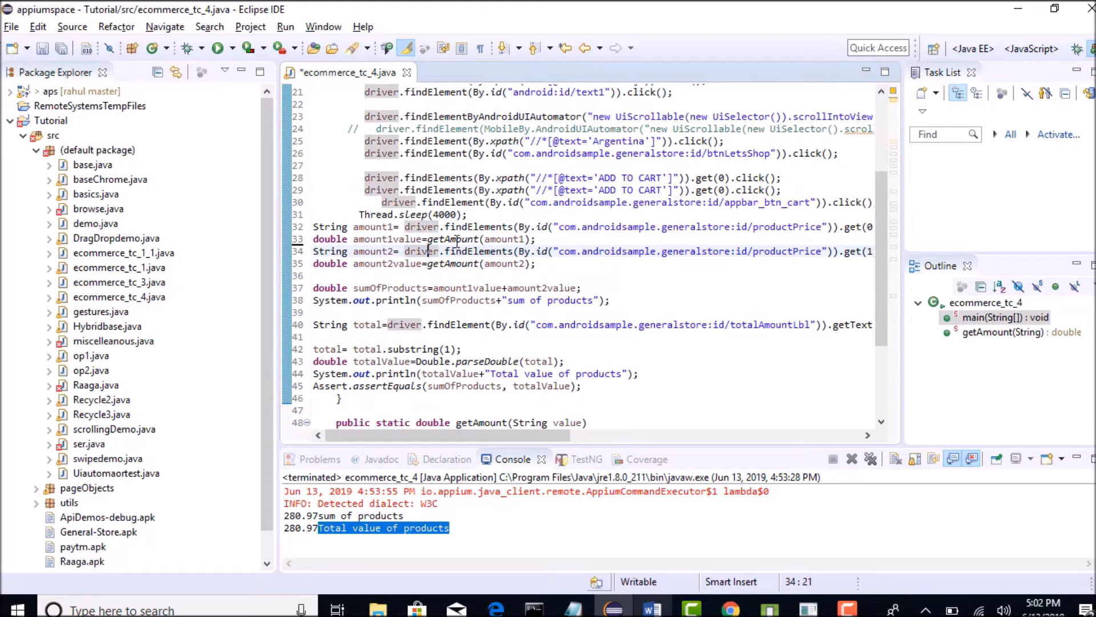
double_click(452, 238)
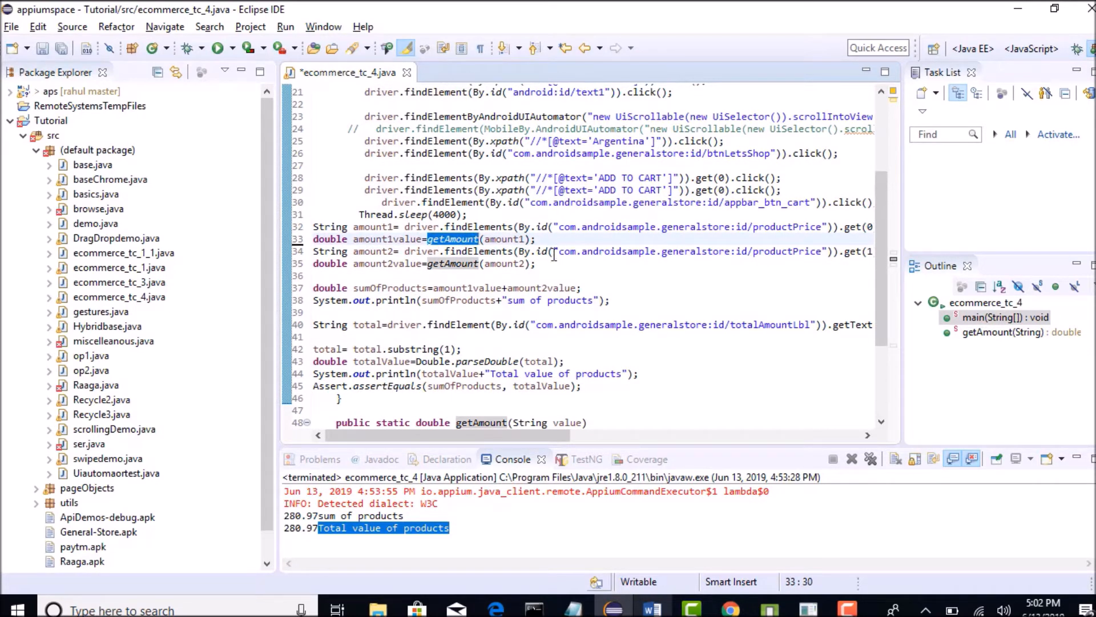
left_click(315, 275)
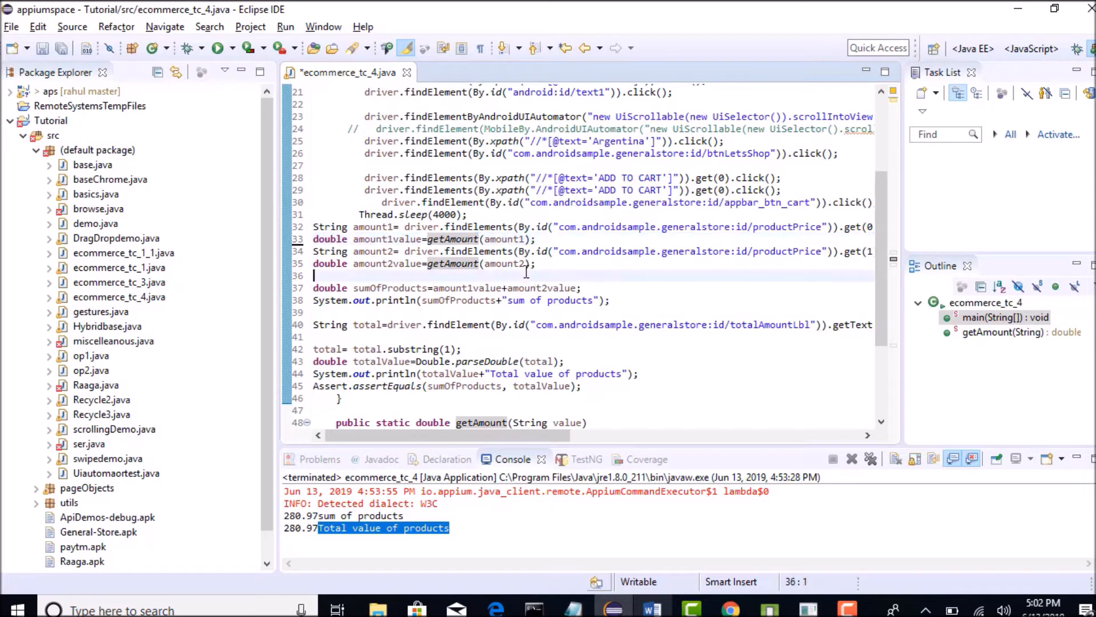
Save ecommerce_tc_4.java and place the caret after Thread.sleep(4000) for the loop.
key("ctrl+s")
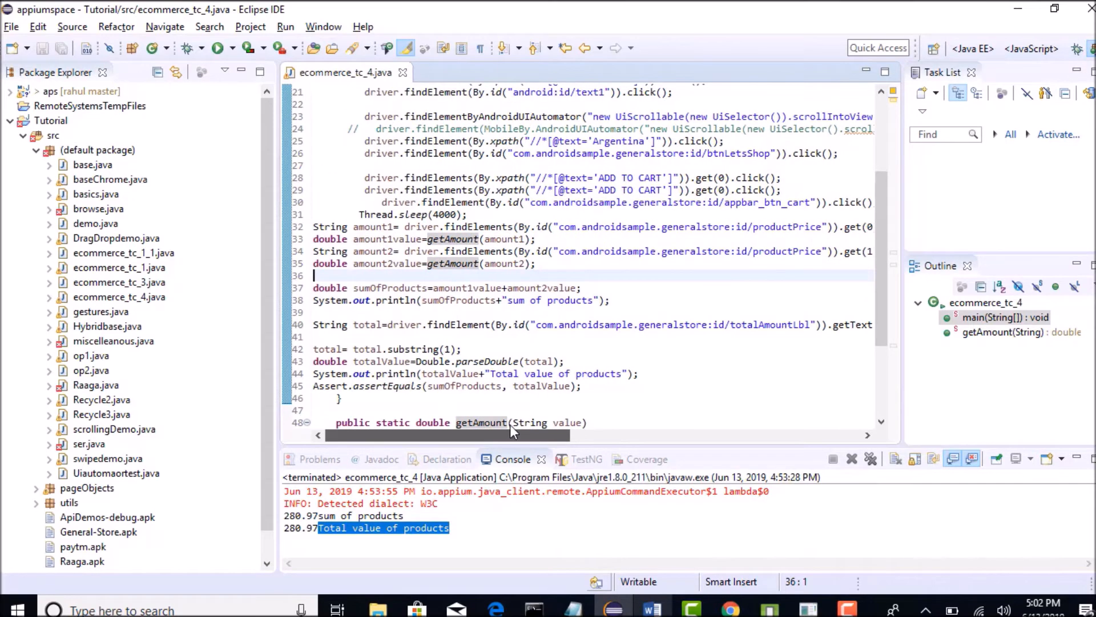
mouse_move(510, 422)
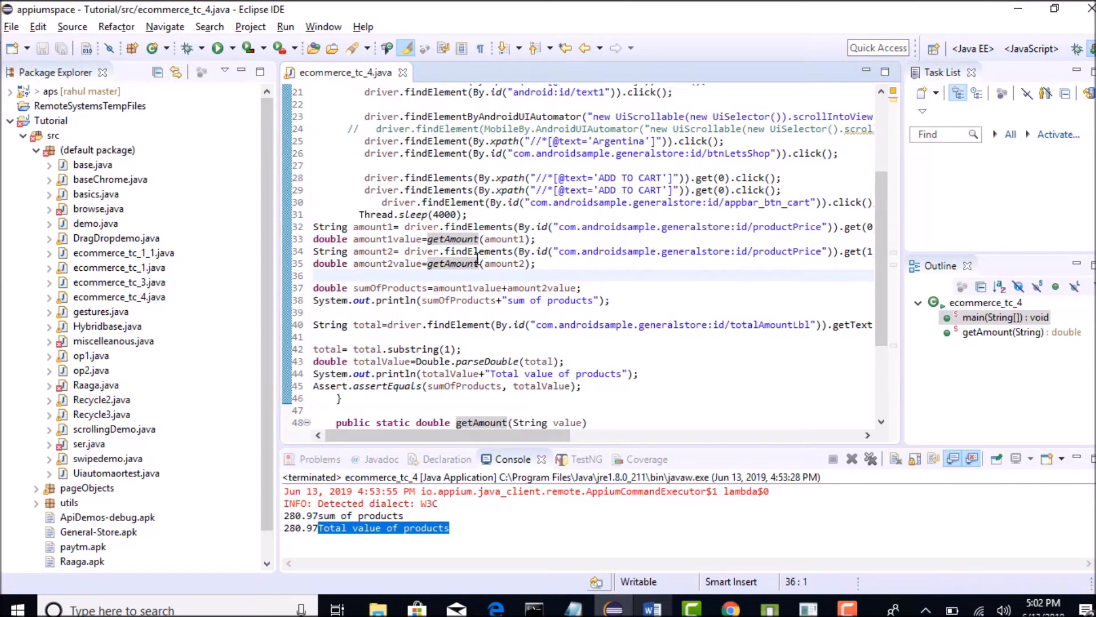
left_click(536, 264)
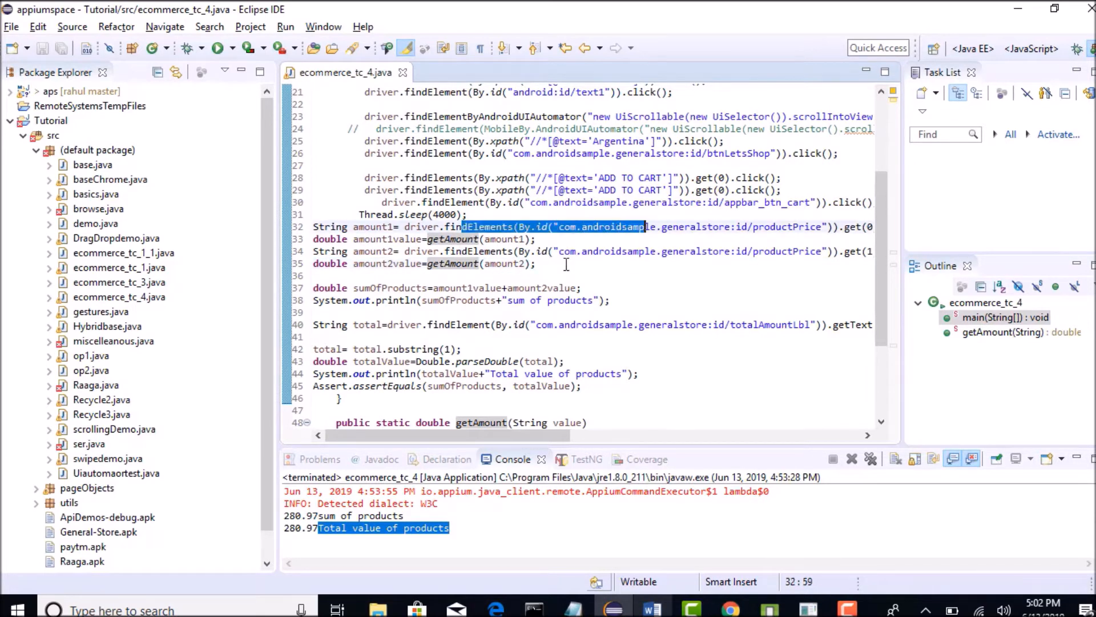
left_click(563, 264)
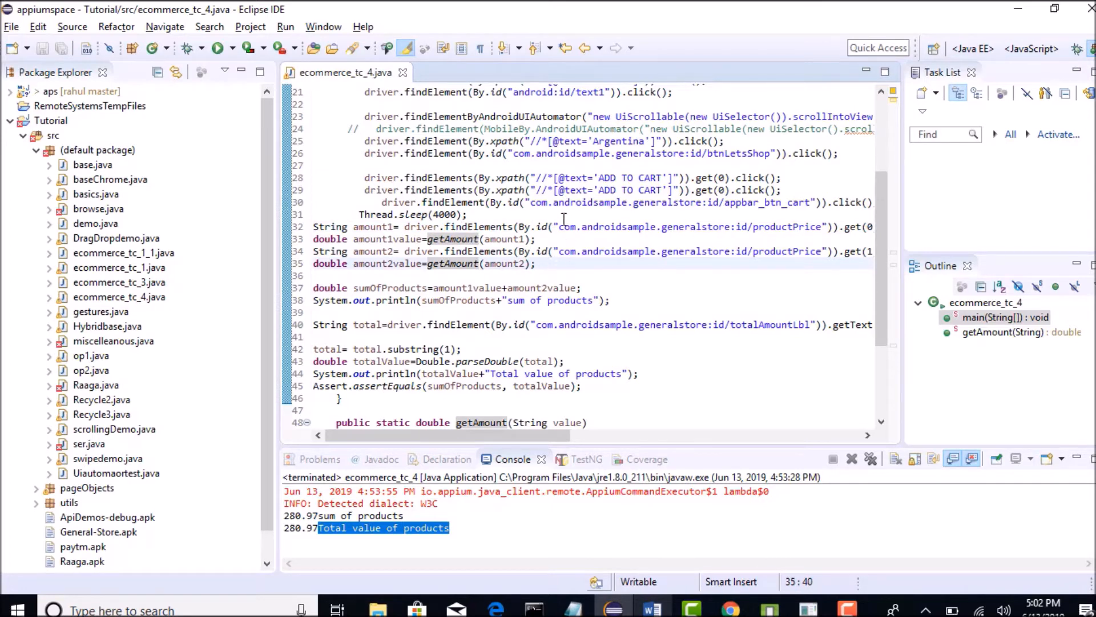
Write the partial loop header for(int i=0;i<), fixing a mistyped hyphen.
type("for(")
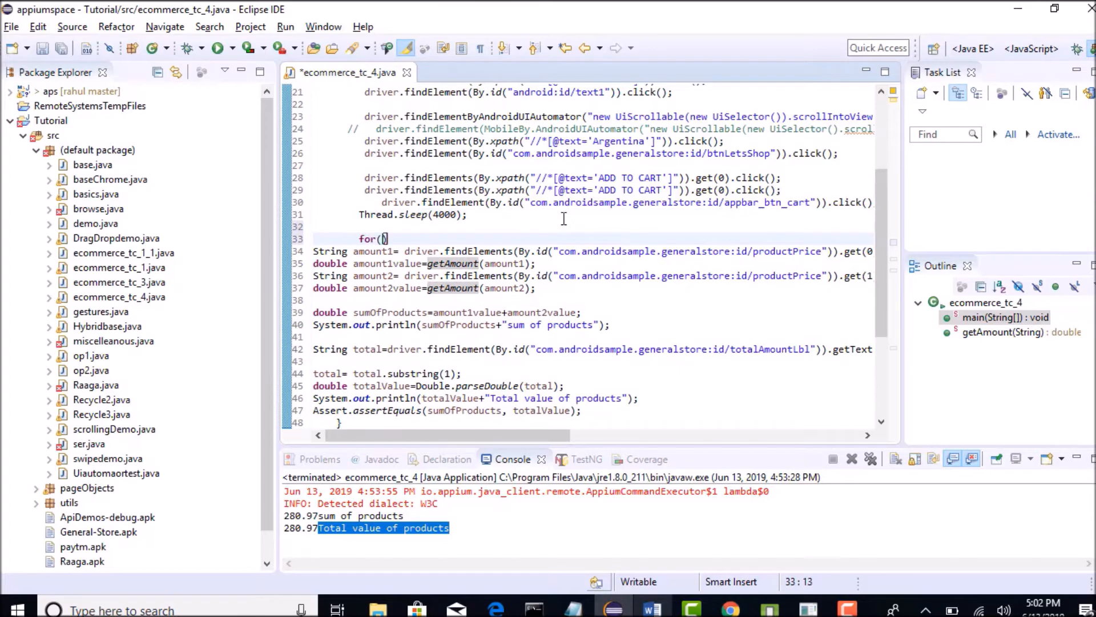
type("int i")
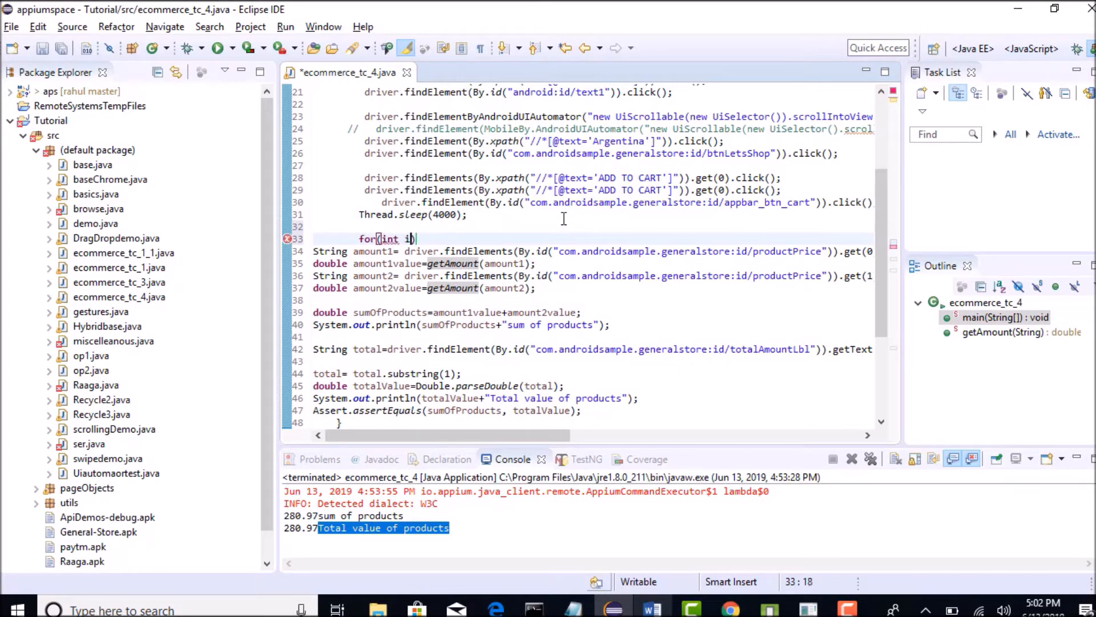
type("-")
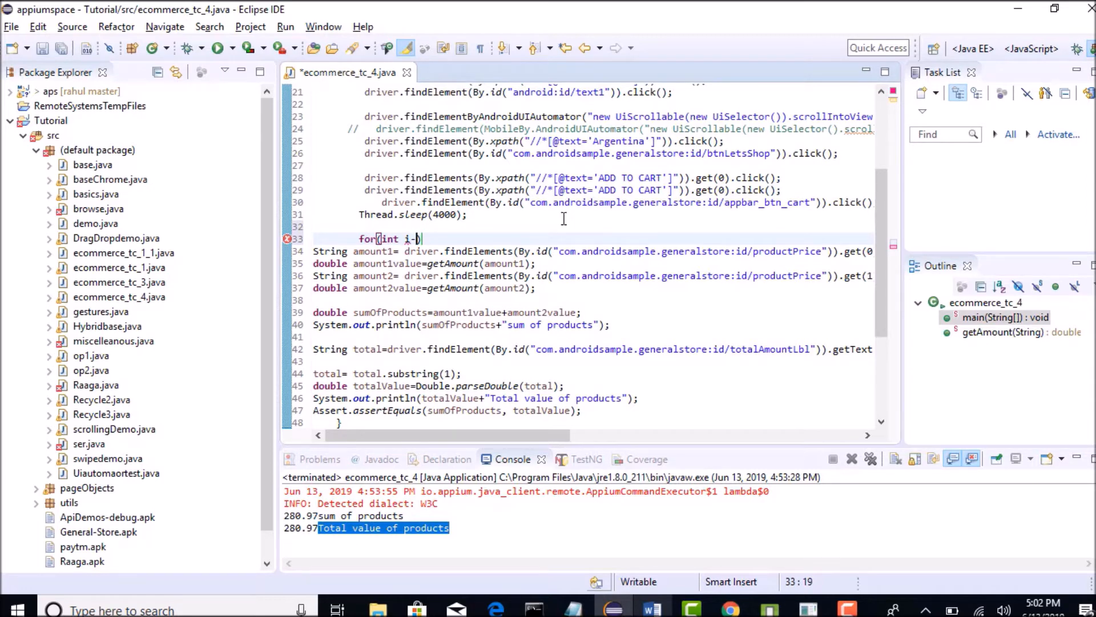
key("Backspace")
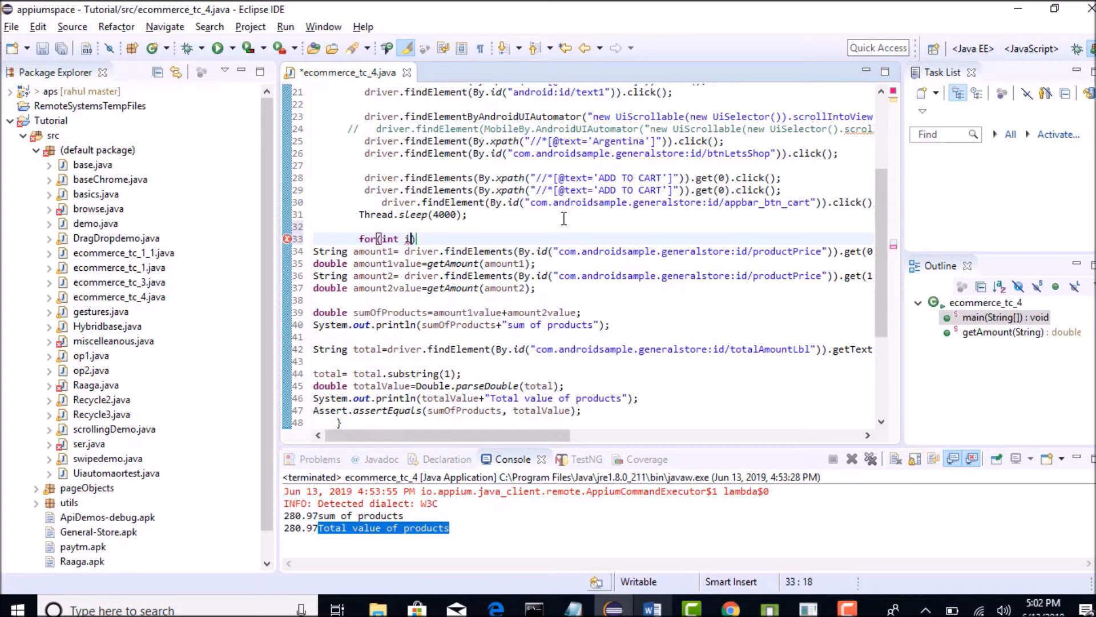
type("=0;)")
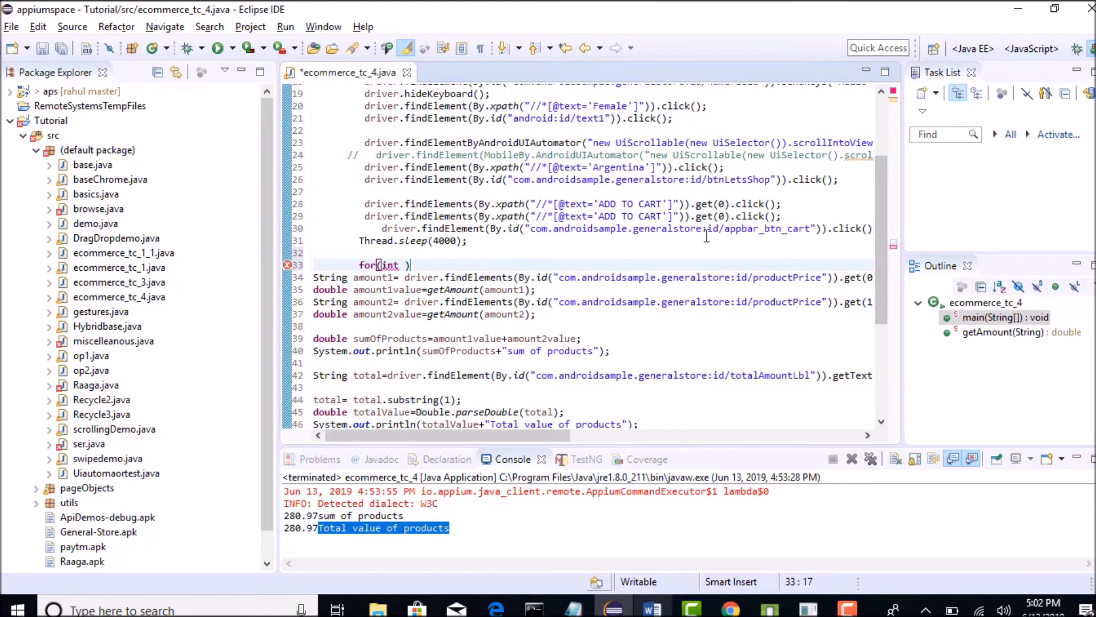
type("i=0;")
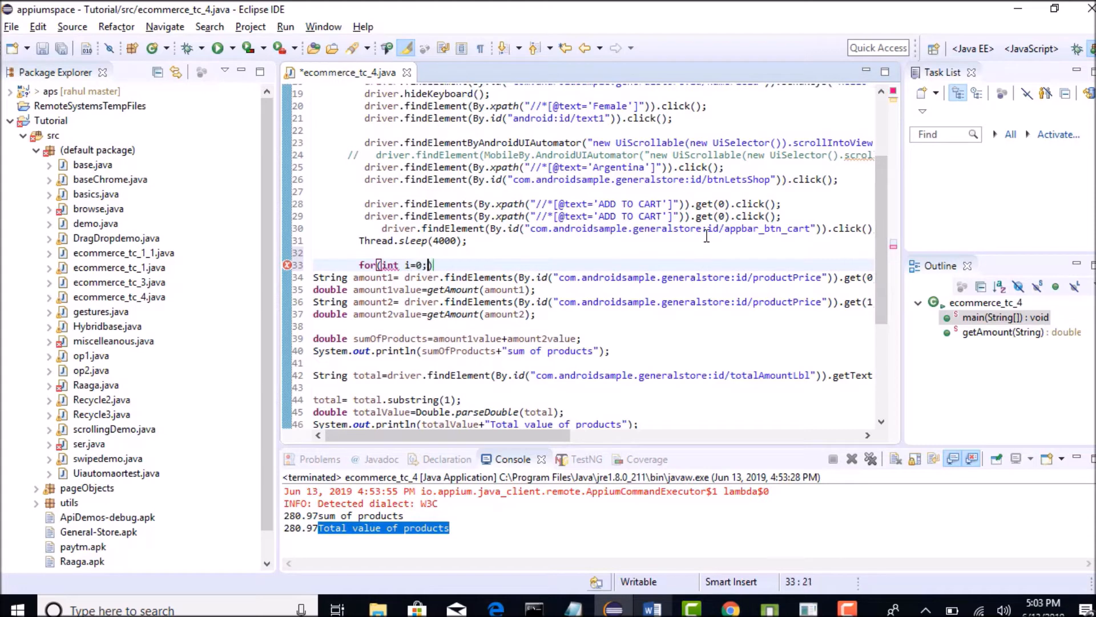
type("i<")
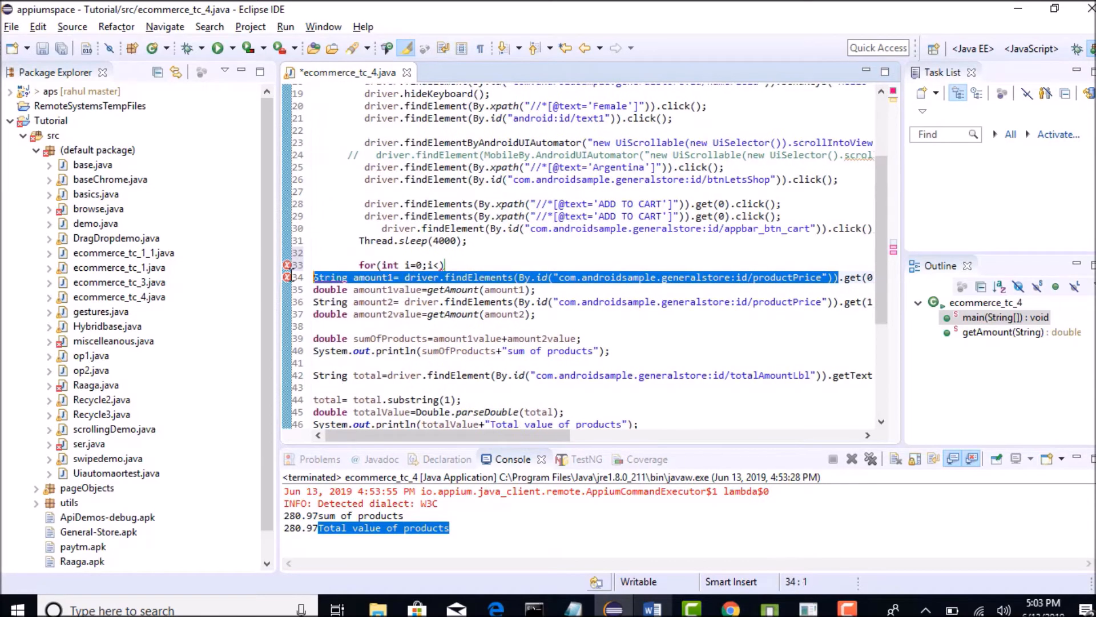
Declare int count above the loop header, using the product-price list size.
left_click(407, 276)
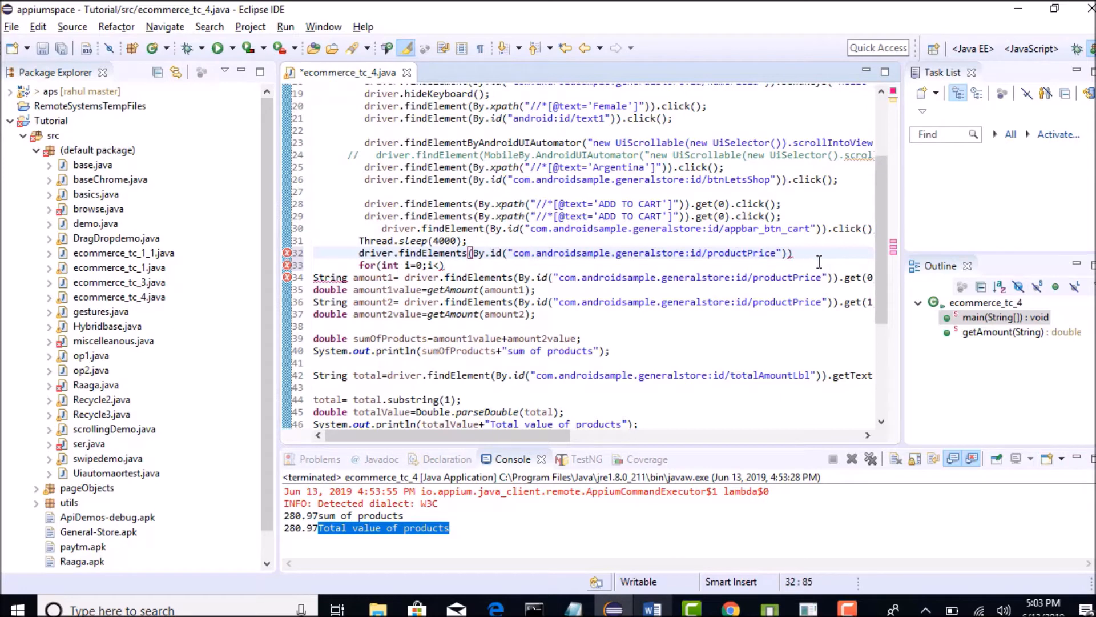
type(".size();")
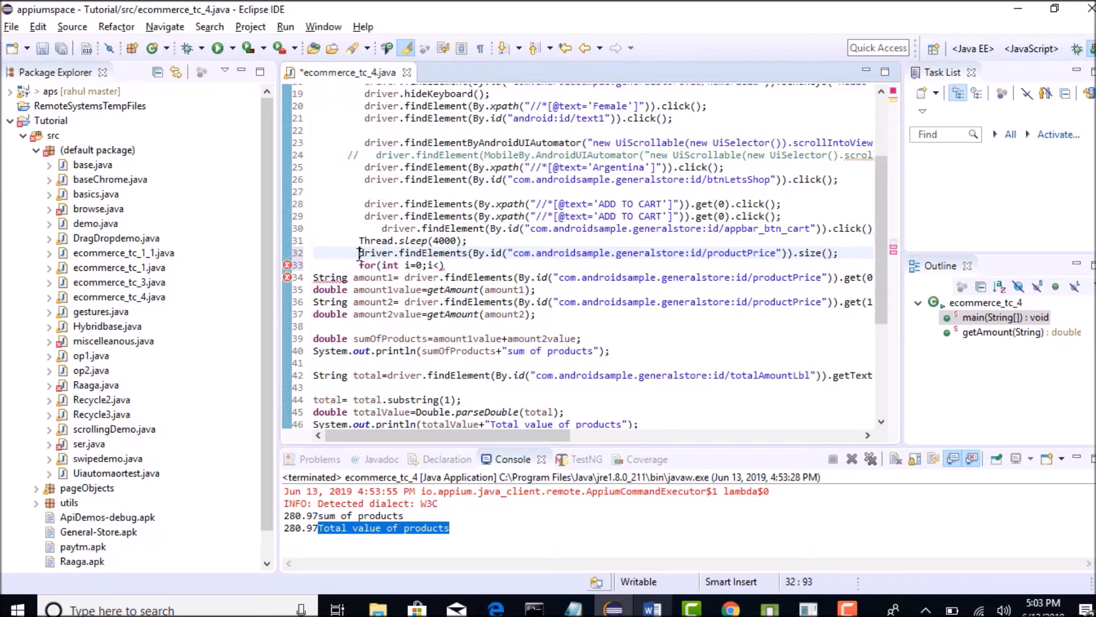
type("int count=")
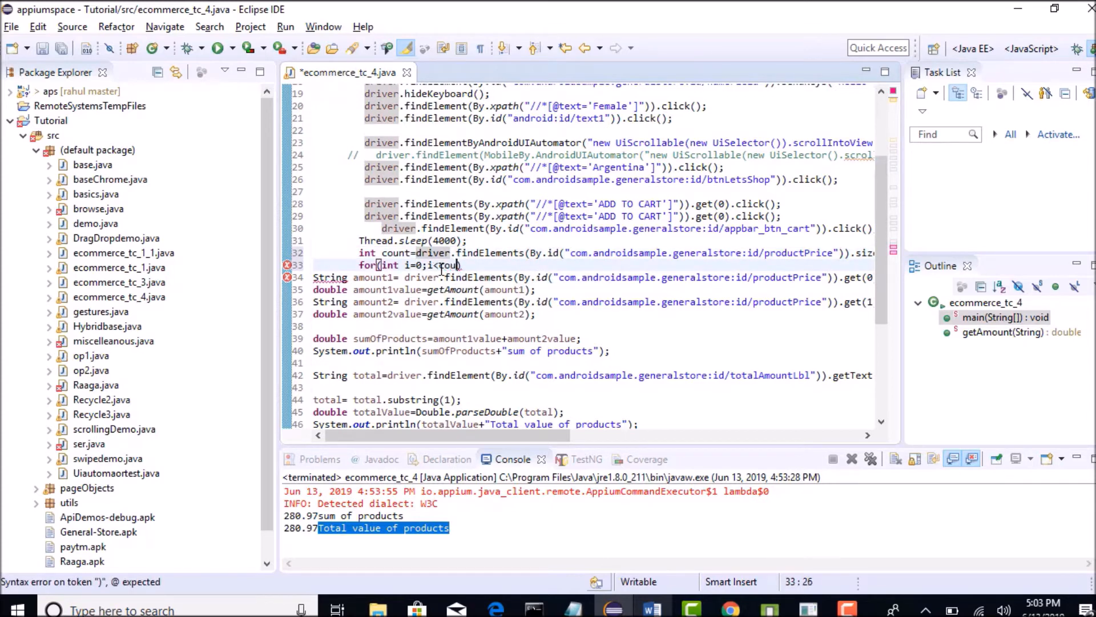
type("nt;i++")
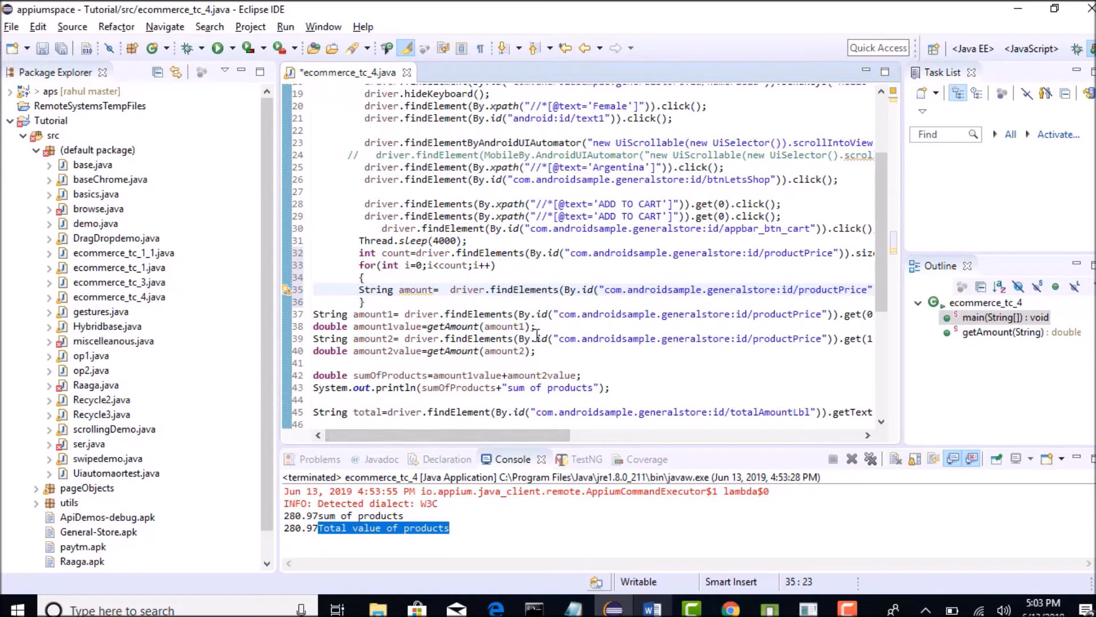
Make the loop body read each price into String amount1 and pass amount1 to getAmount for a double amount.
left_click(422, 327)
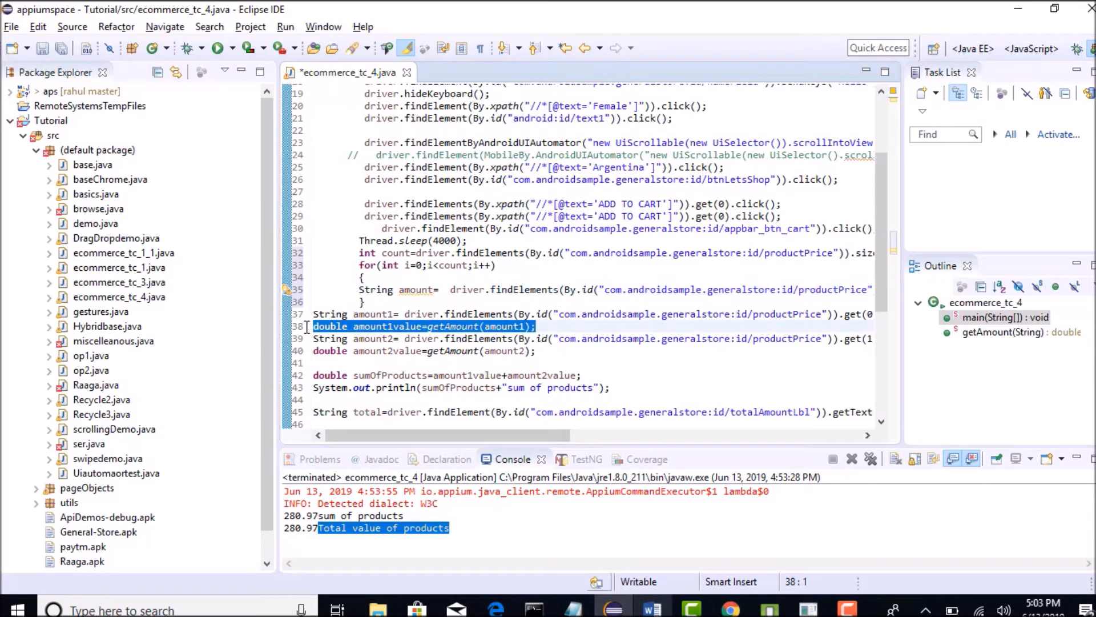
scroll("right", 3)
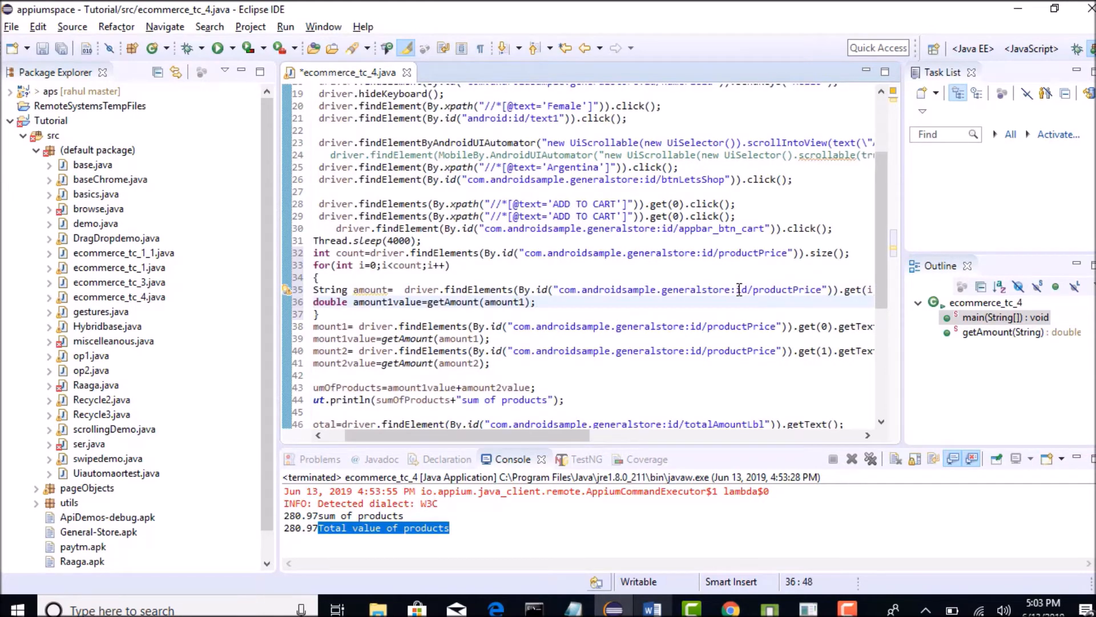
left_click(517, 302)
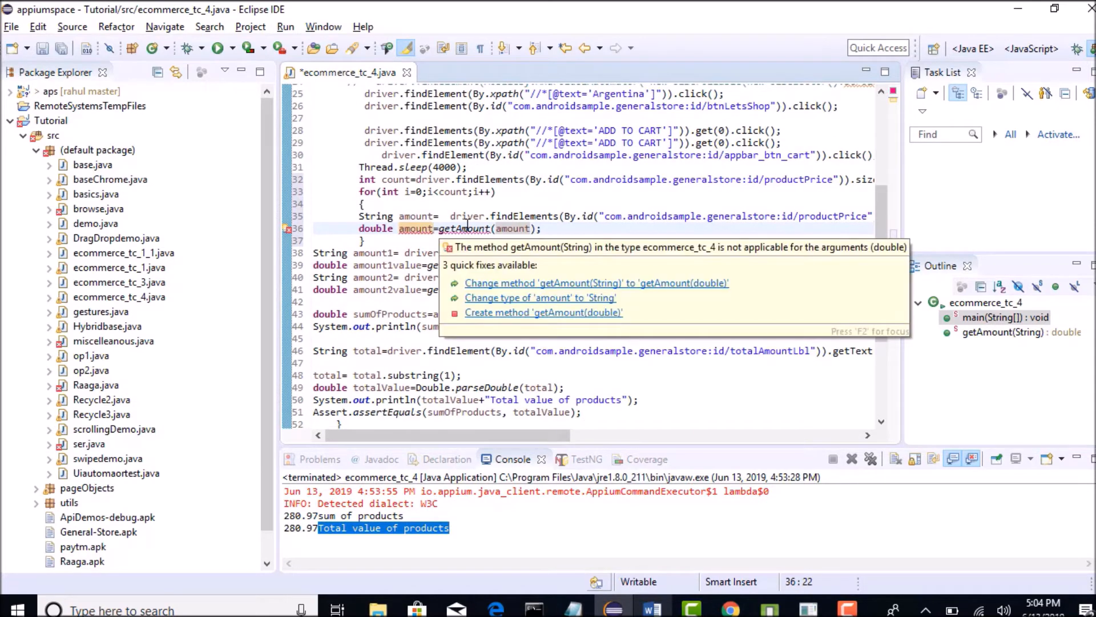
mouse_move(537, 297)
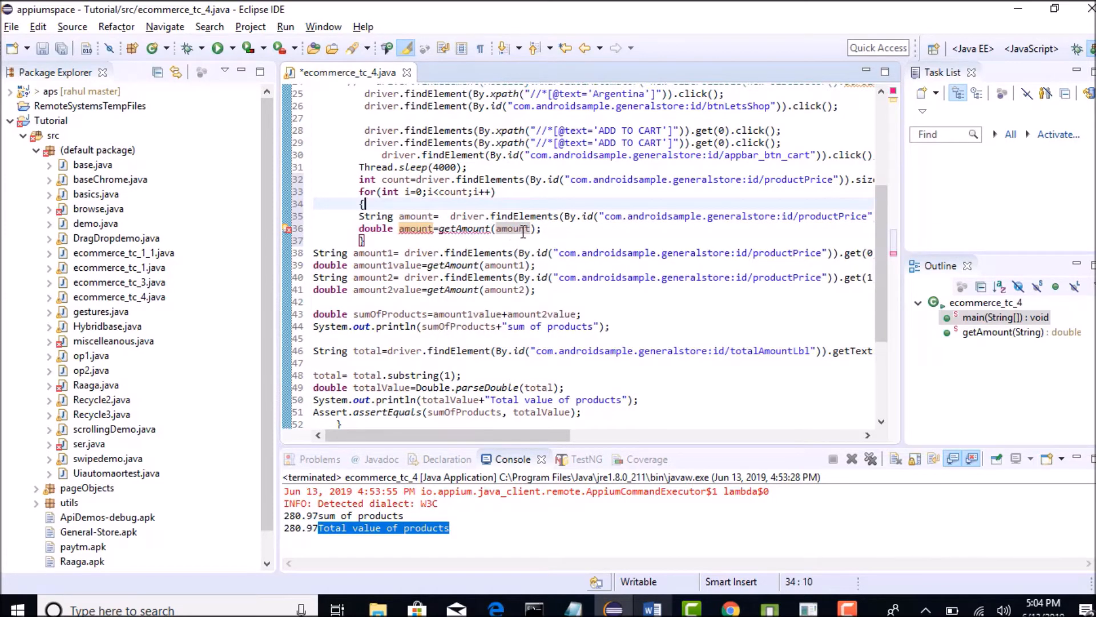
mouse_move(521, 229)
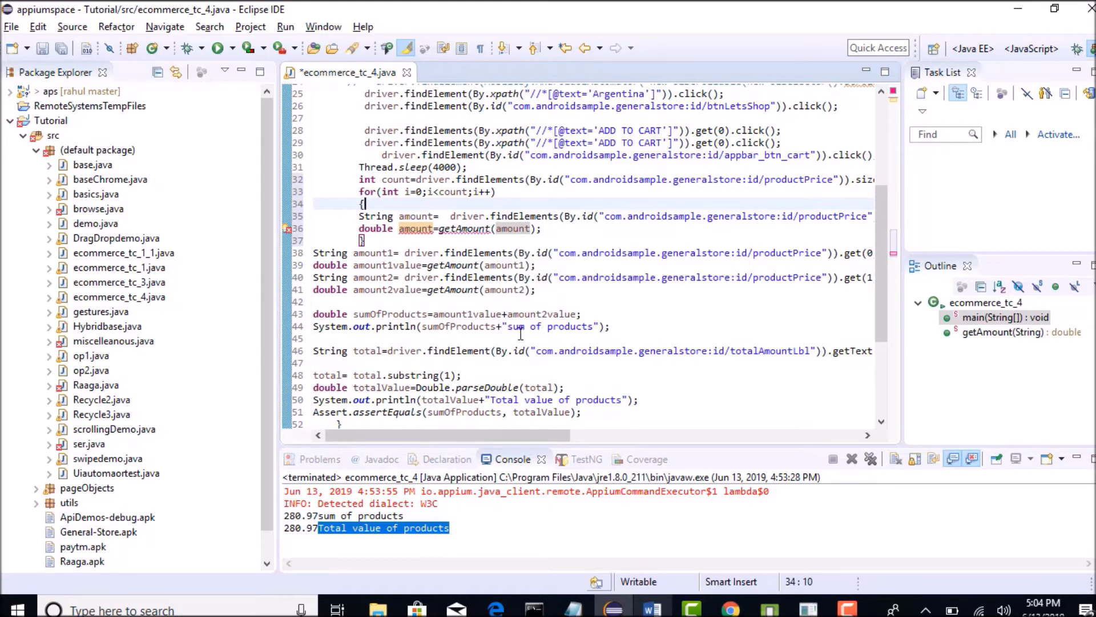
scroll("up", 3)
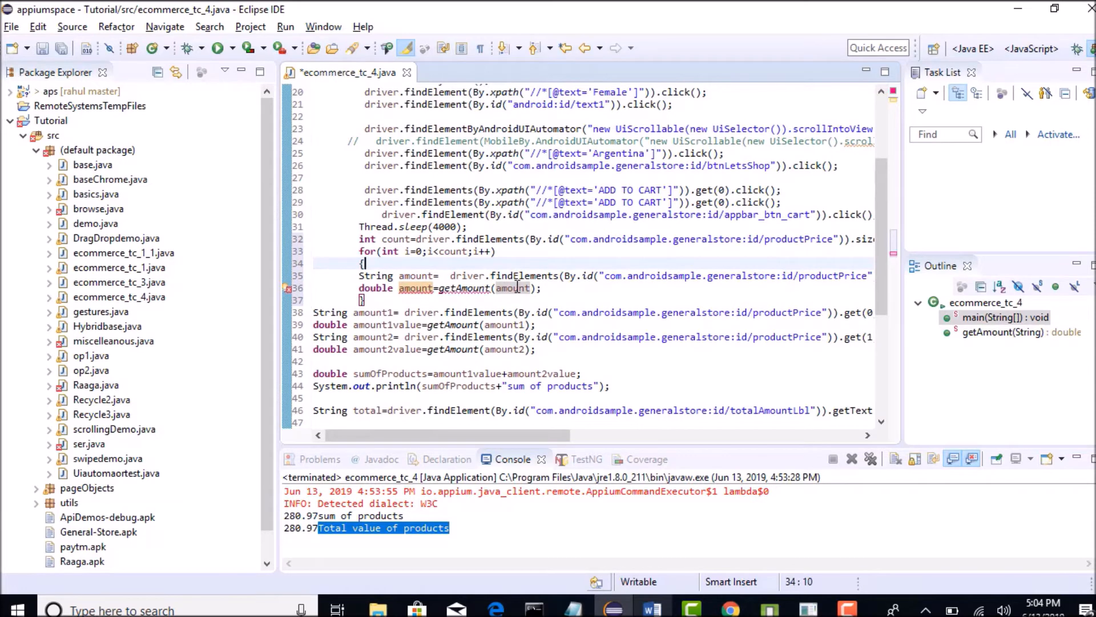
mouse_move(512, 288)
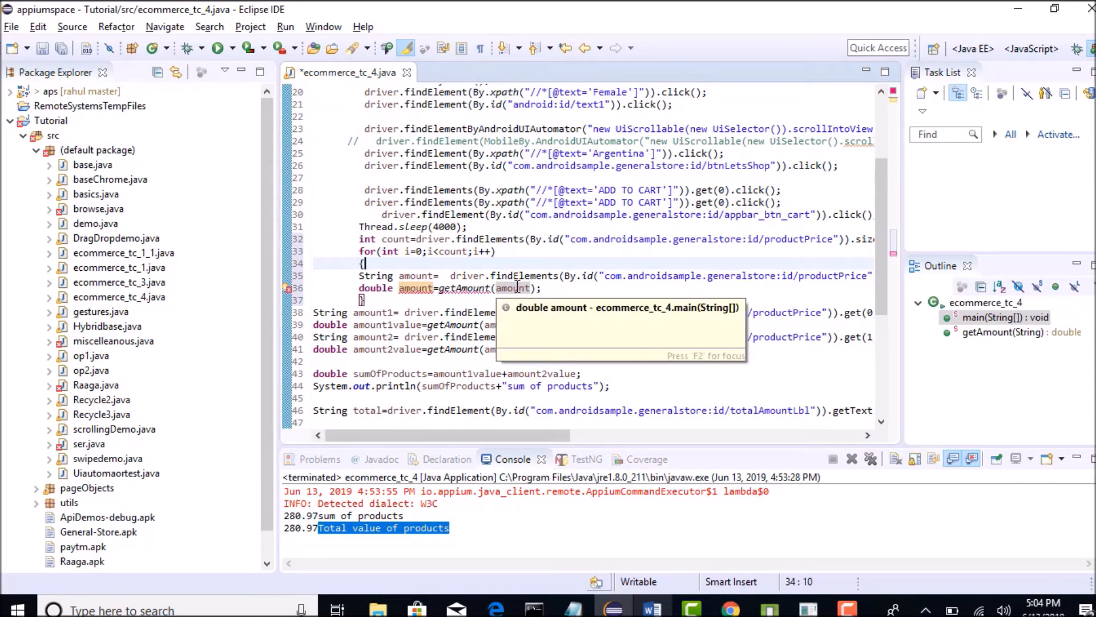
scroll("down", 3)
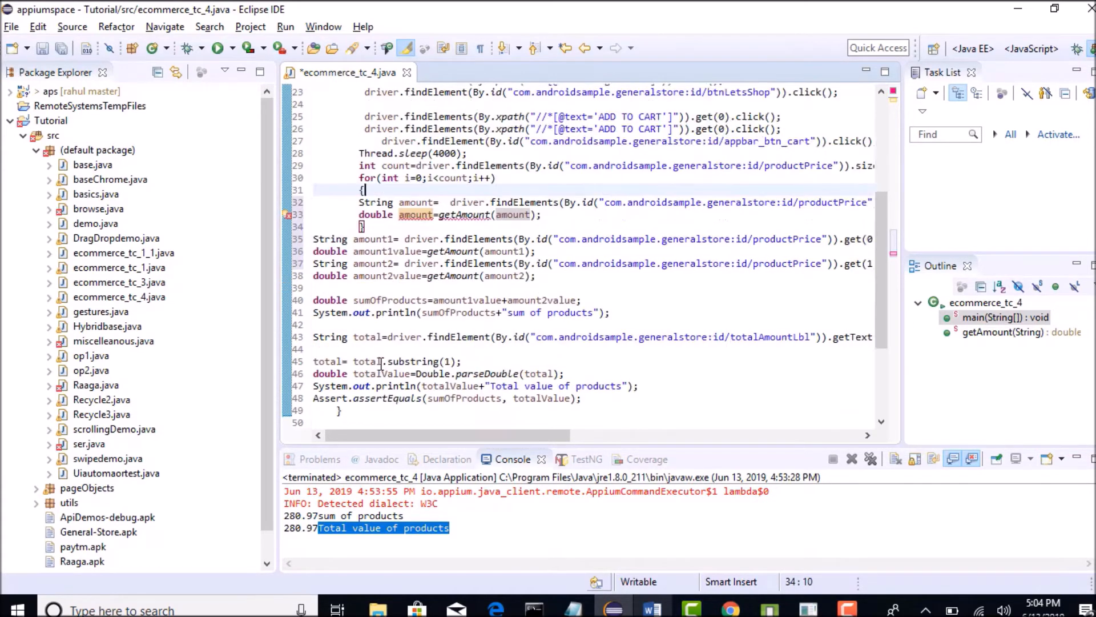
scroll("down", 3)
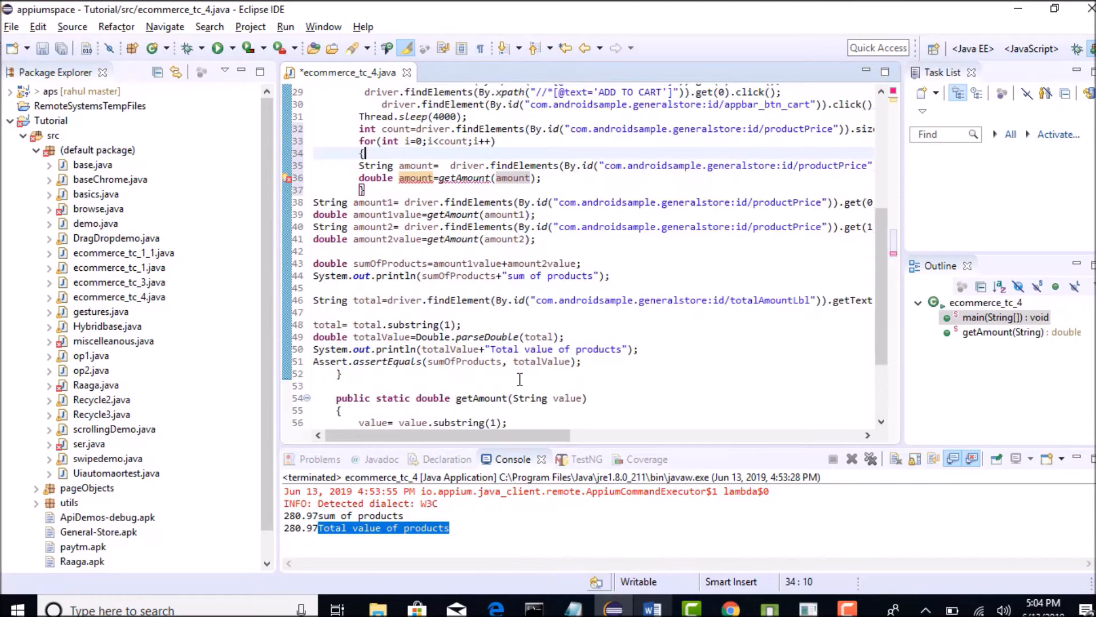
double_click(416, 166)
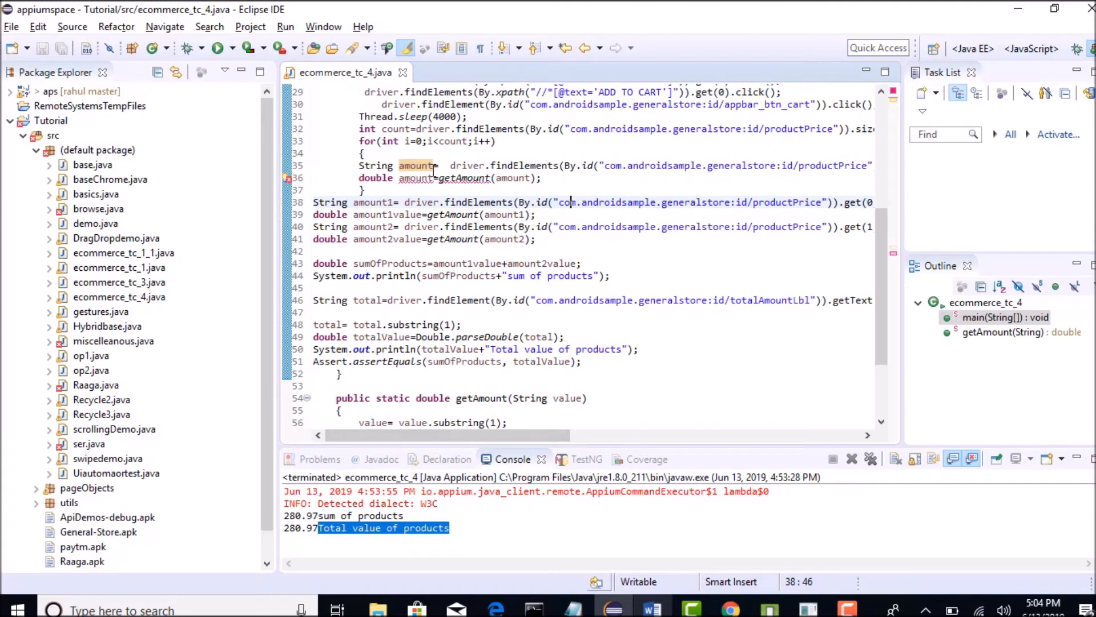
left_click(440, 166)
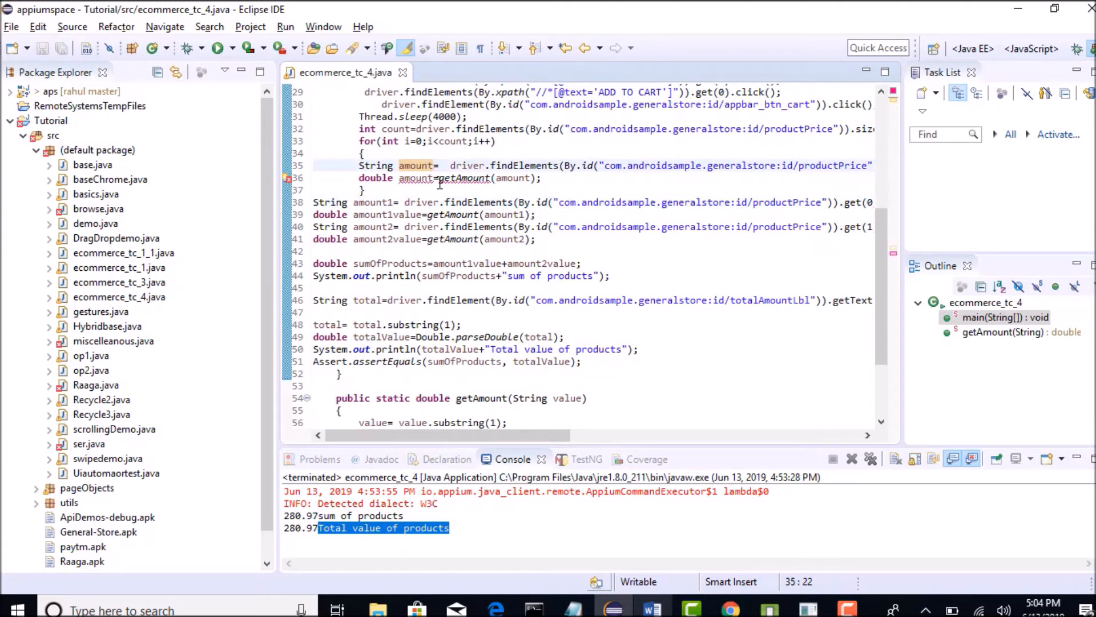
type("1")
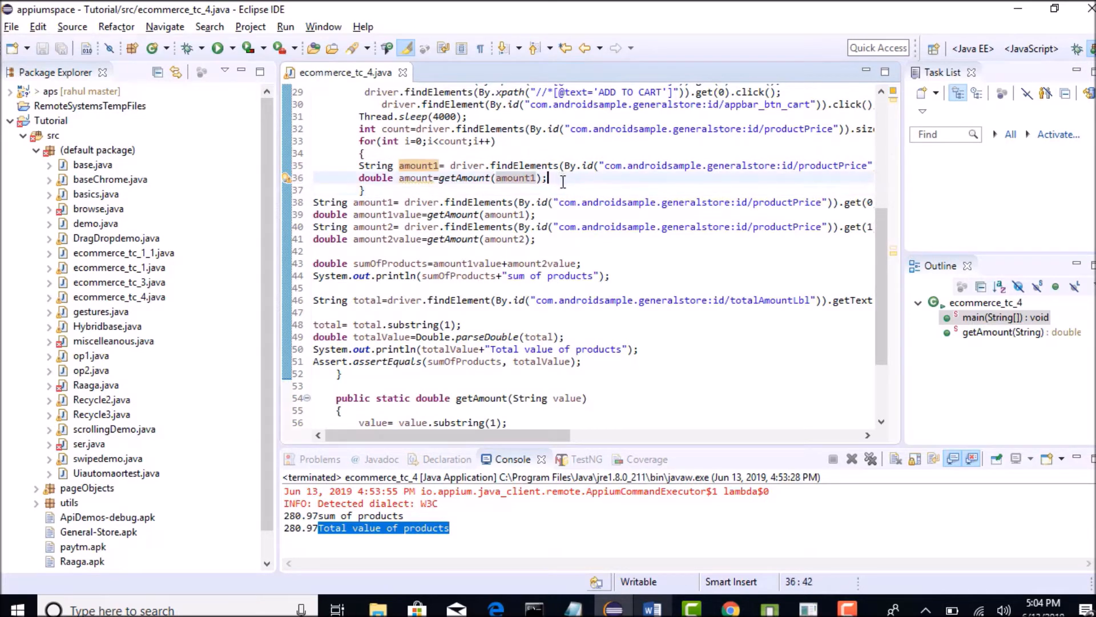
mouse_move(552, 228)
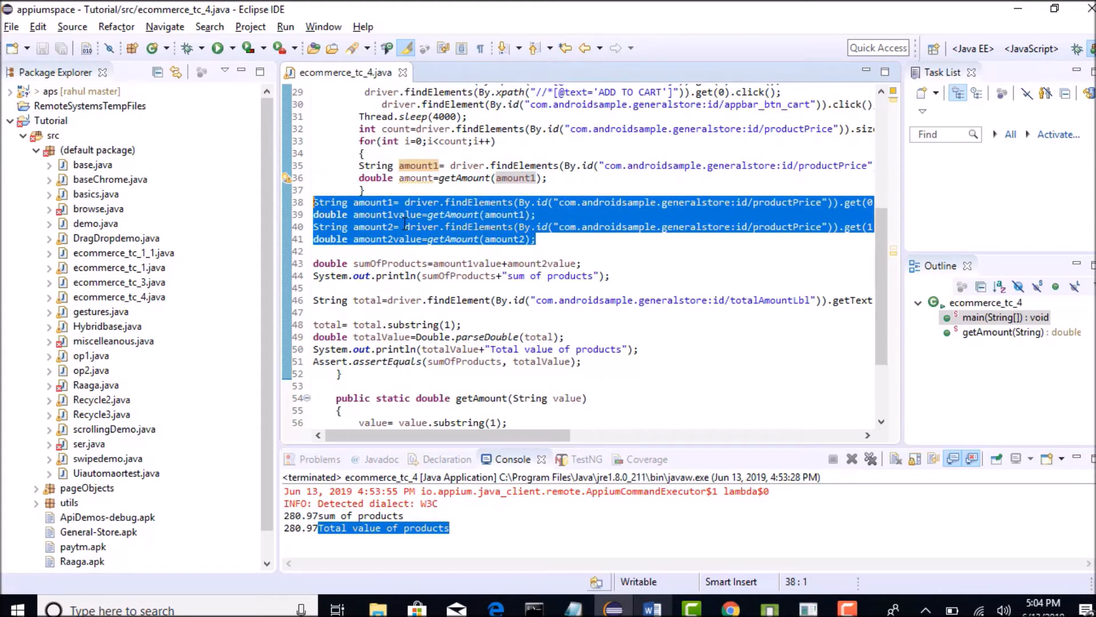
Comment out the old amount1/amount2 and sumOfProducts lines and start a new line above the loop.
key("Delete")
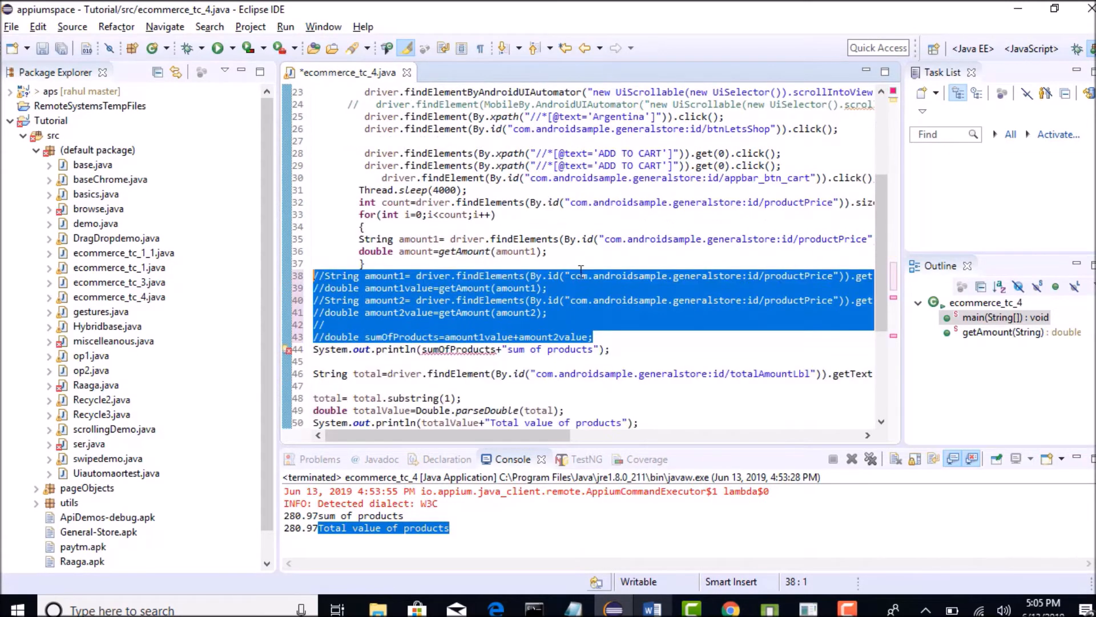
left_click(570, 251)
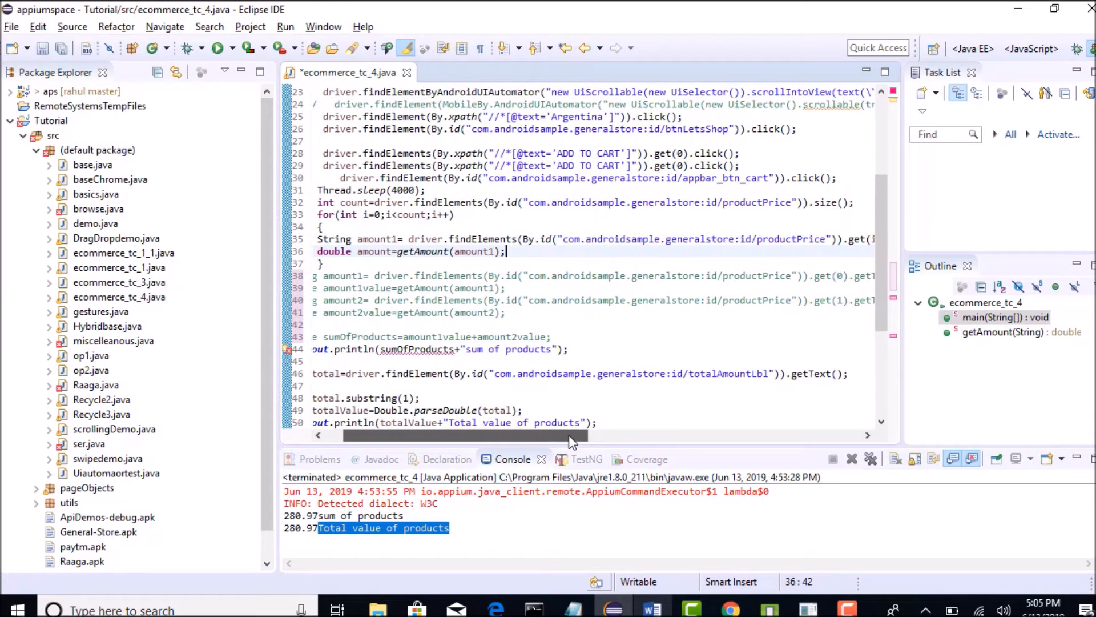
scroll("right", 3)
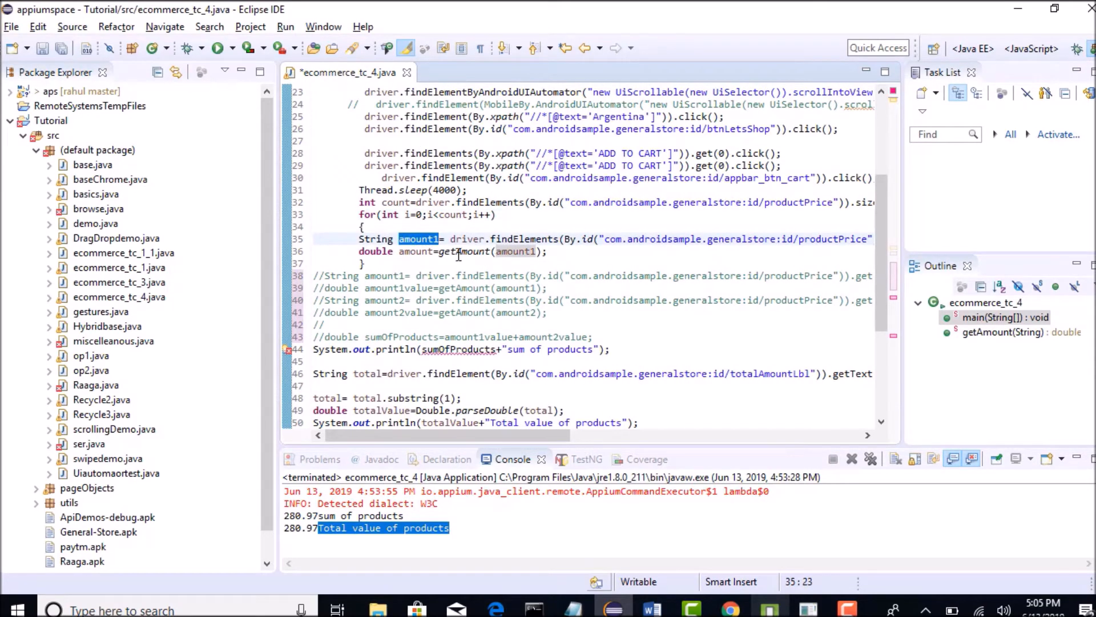
left_click(553, 251)
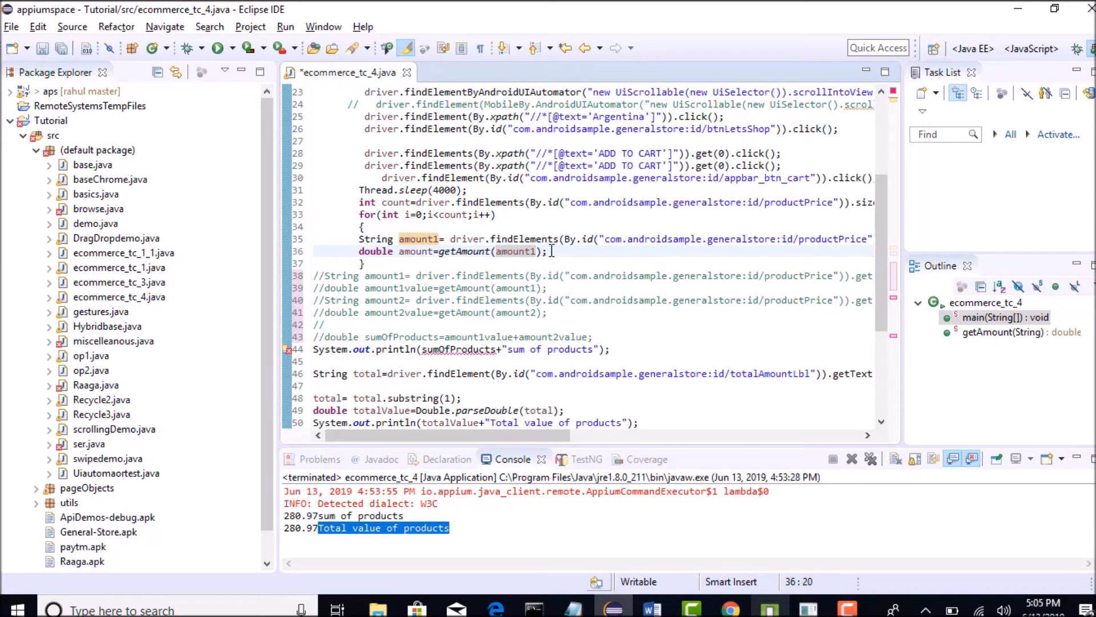
key("Return")
type("int")
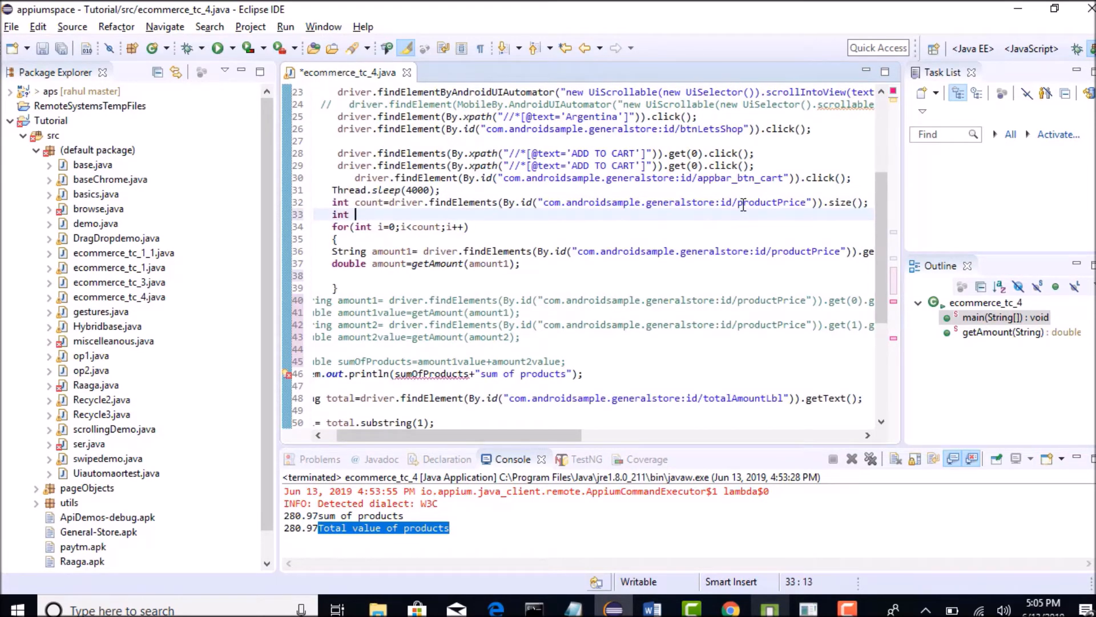
Declare double sum=0; before the loop and add sum=sum+amount; inside it.
type("sum=")
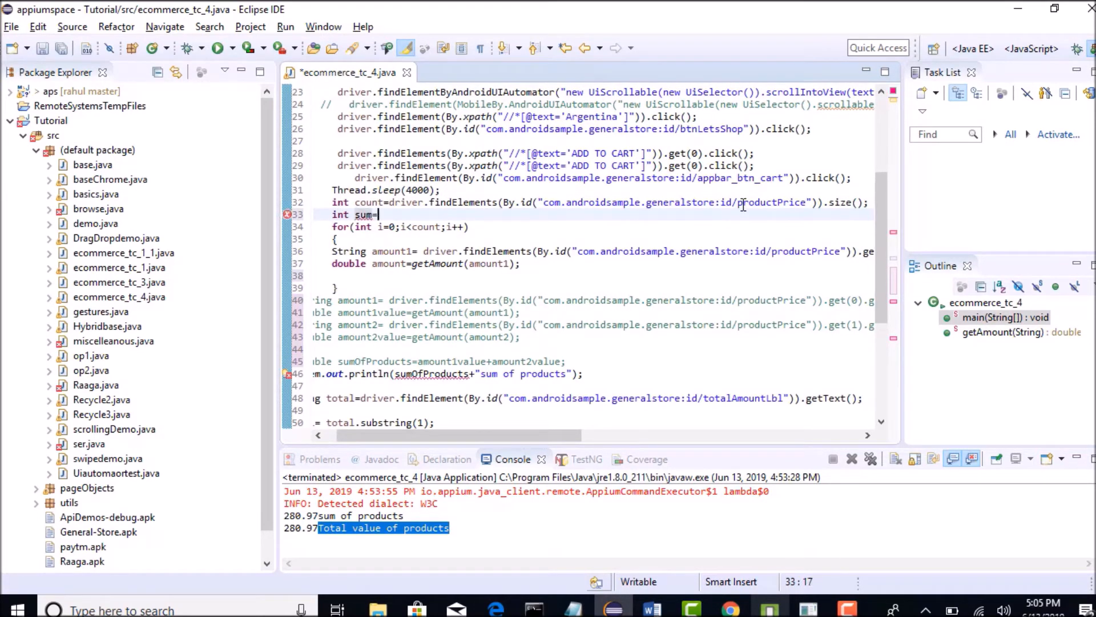
type("0;")
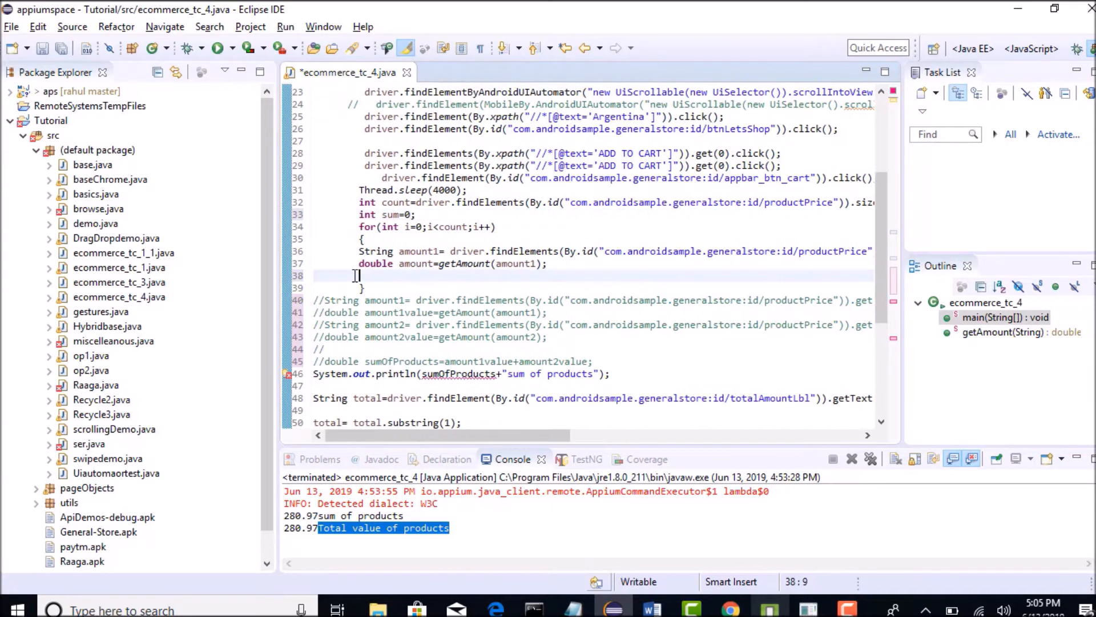
type("sum")
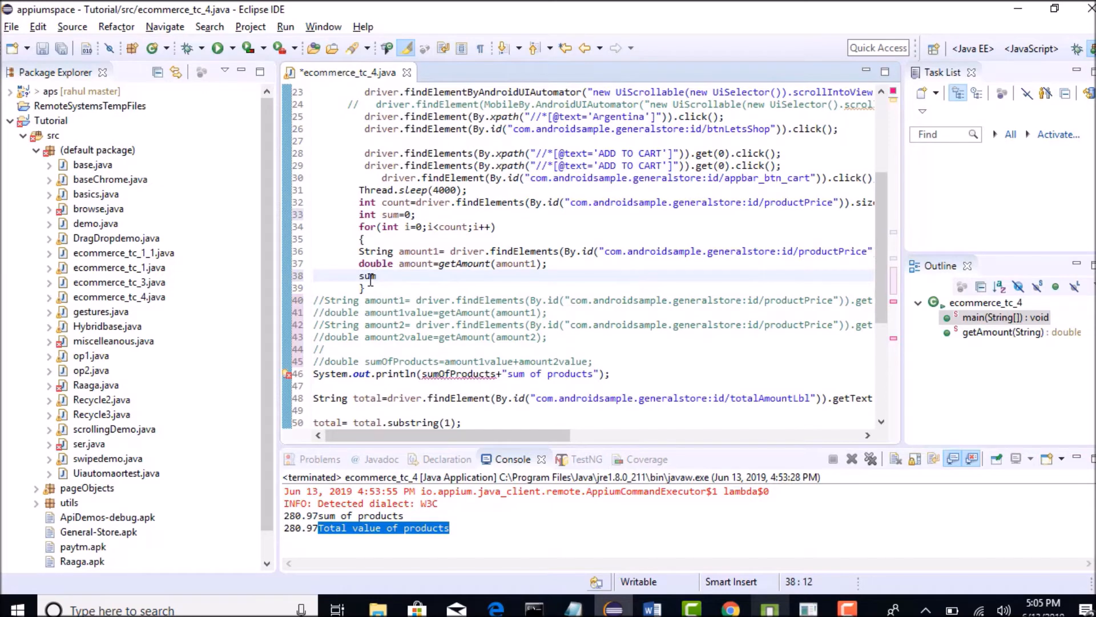
type("=sum")
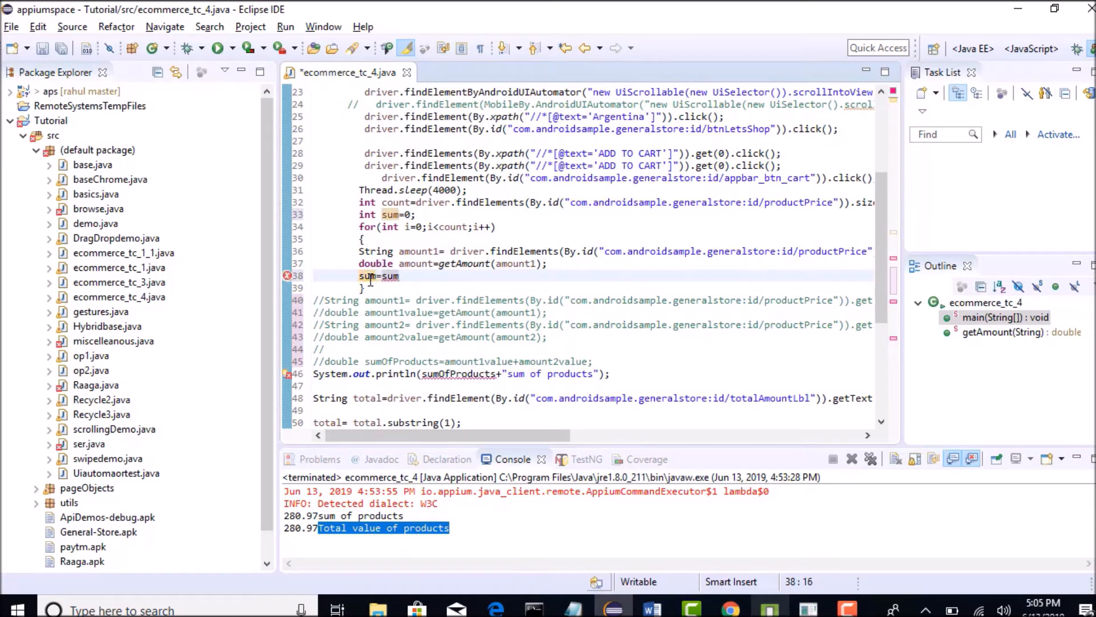
type("+amou")
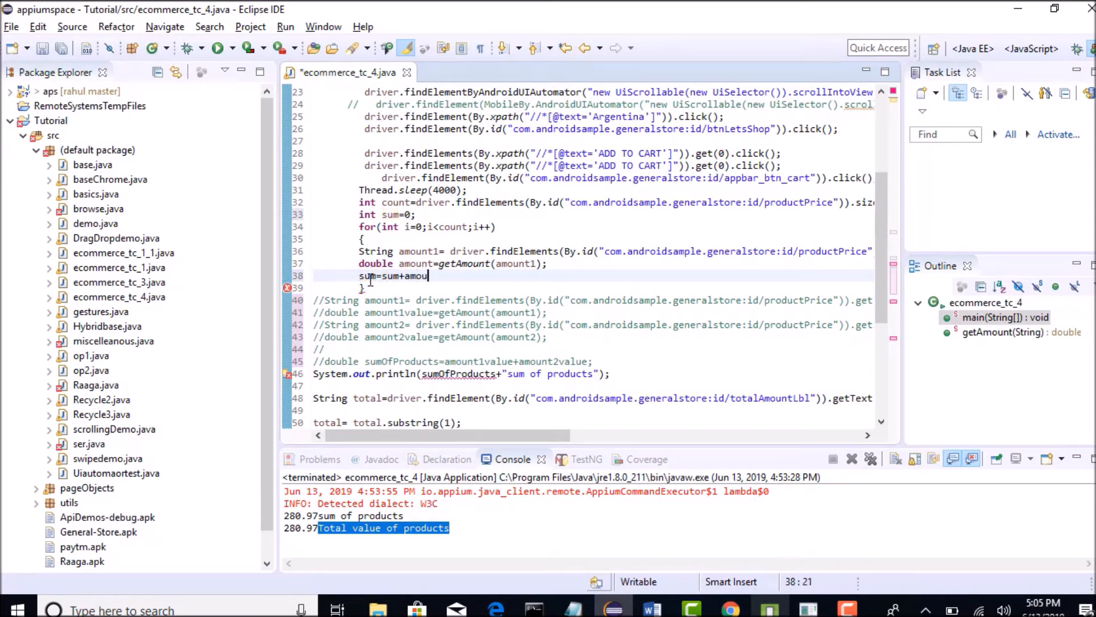
type("nt;")
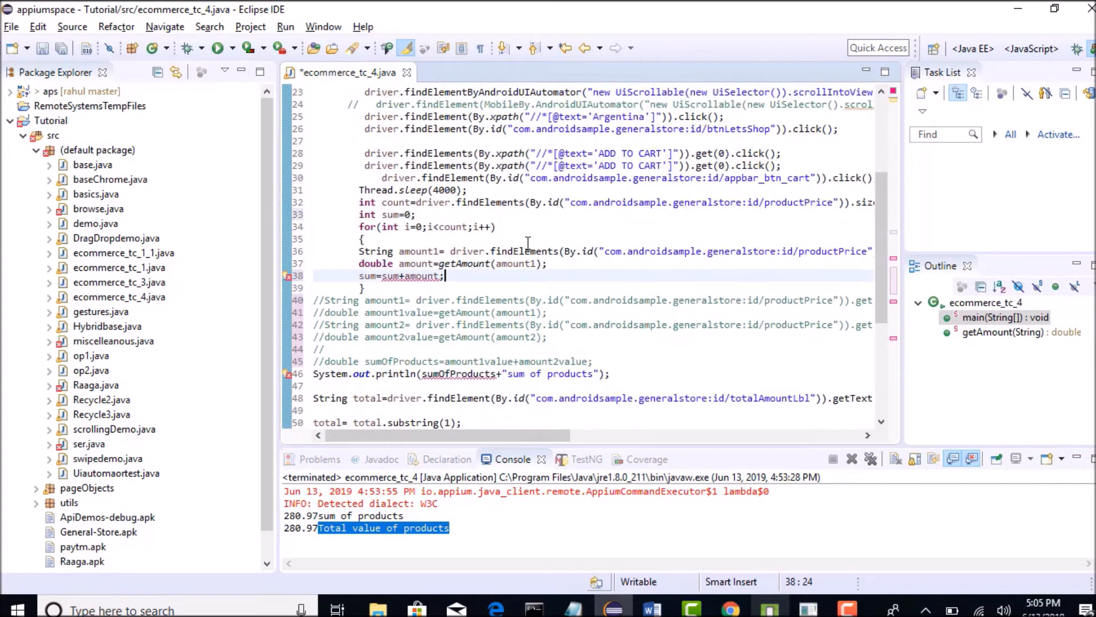
double_click(367, 214)
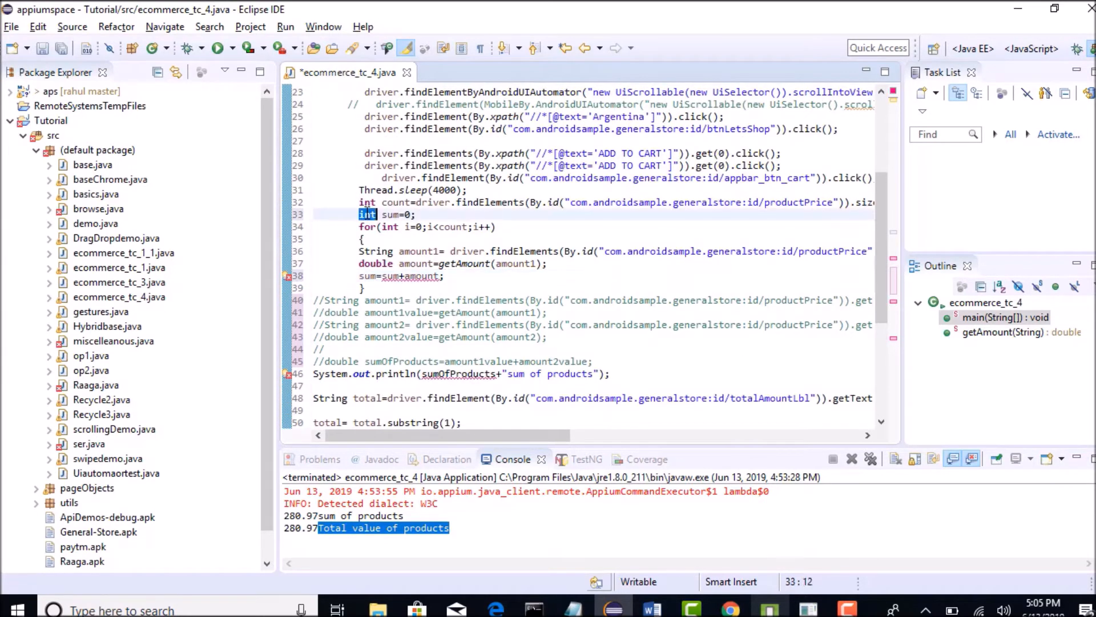
type("double")
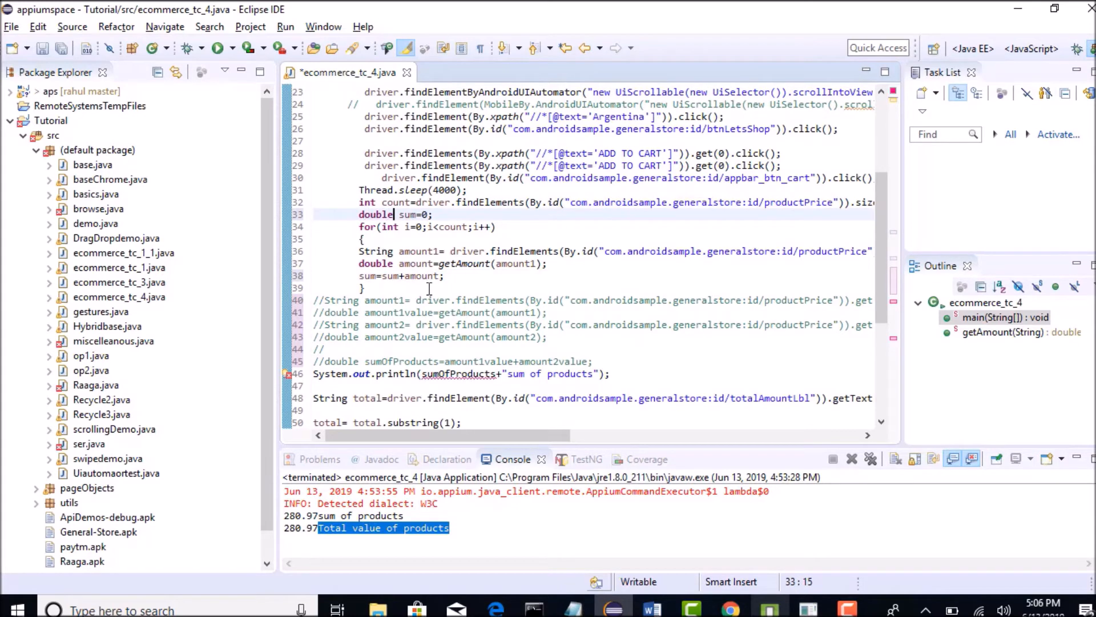
mouse_move(490, 271)
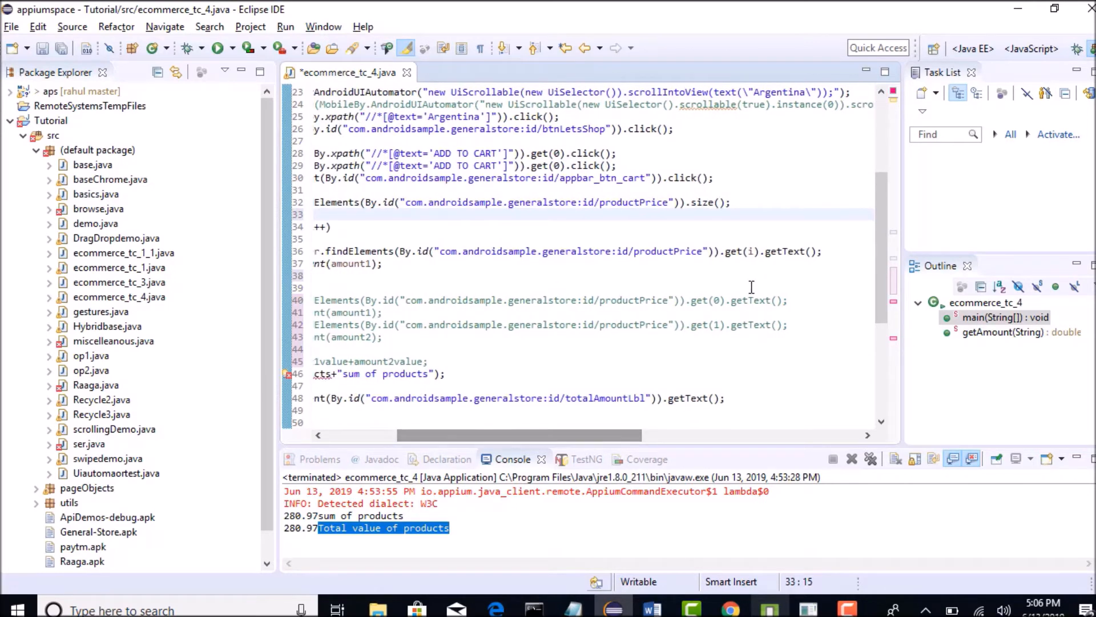
mouse_move(754, 586)
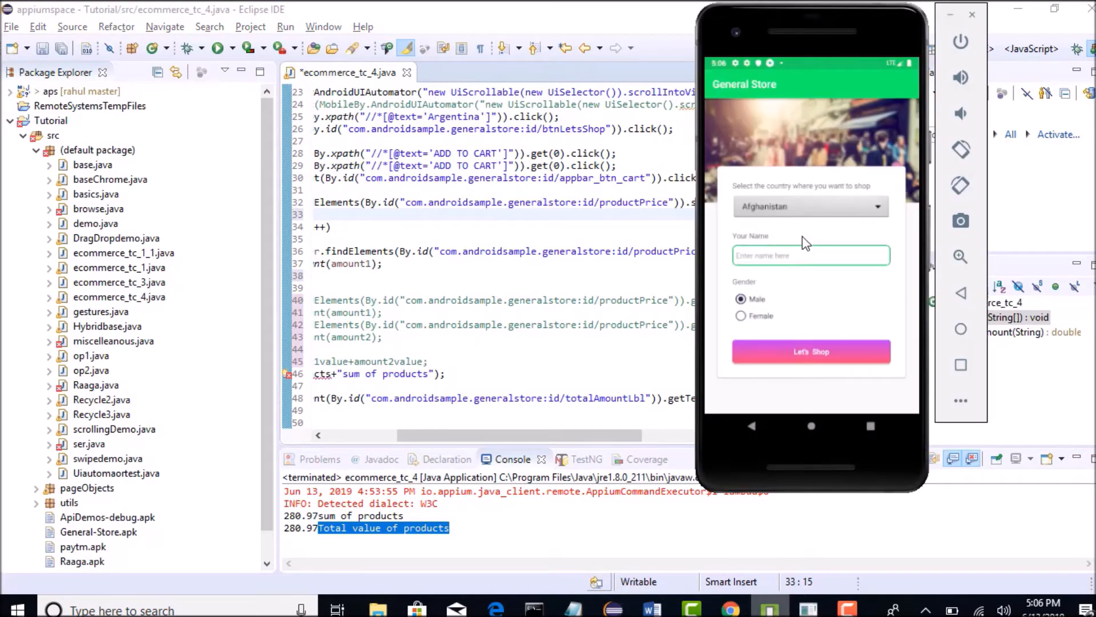
Fill the store form, add the Nike SFB Jungle boot to the cart and show the cart total of $397.94.
left_click(810, 255)
type("hello")
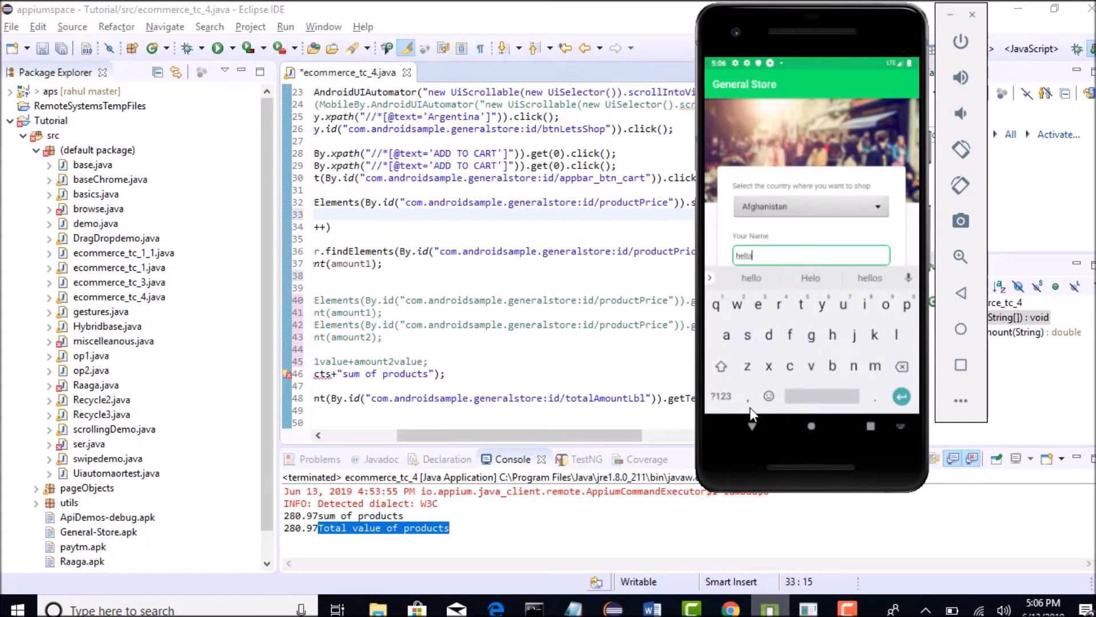
left_click(752, 425)
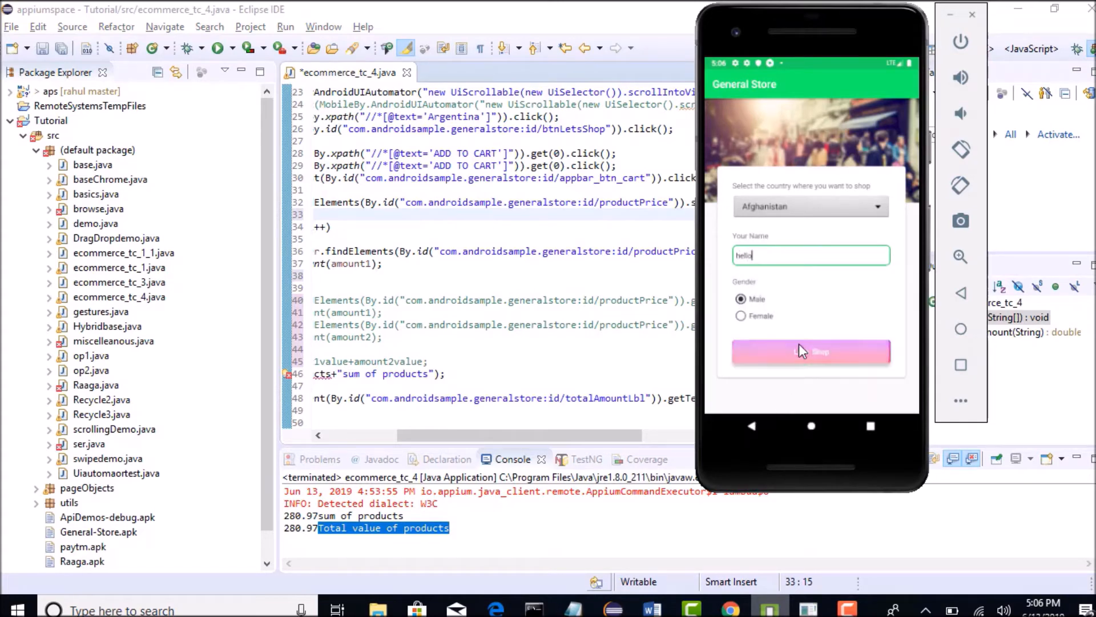
left_click(811, 352)
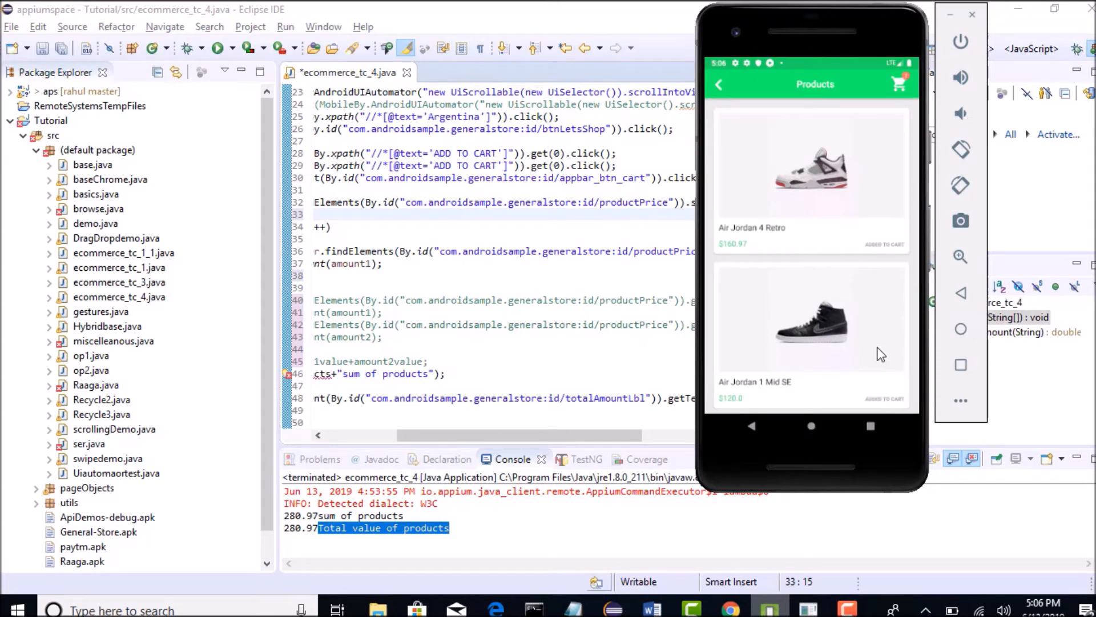
mouse_move(893, 348)
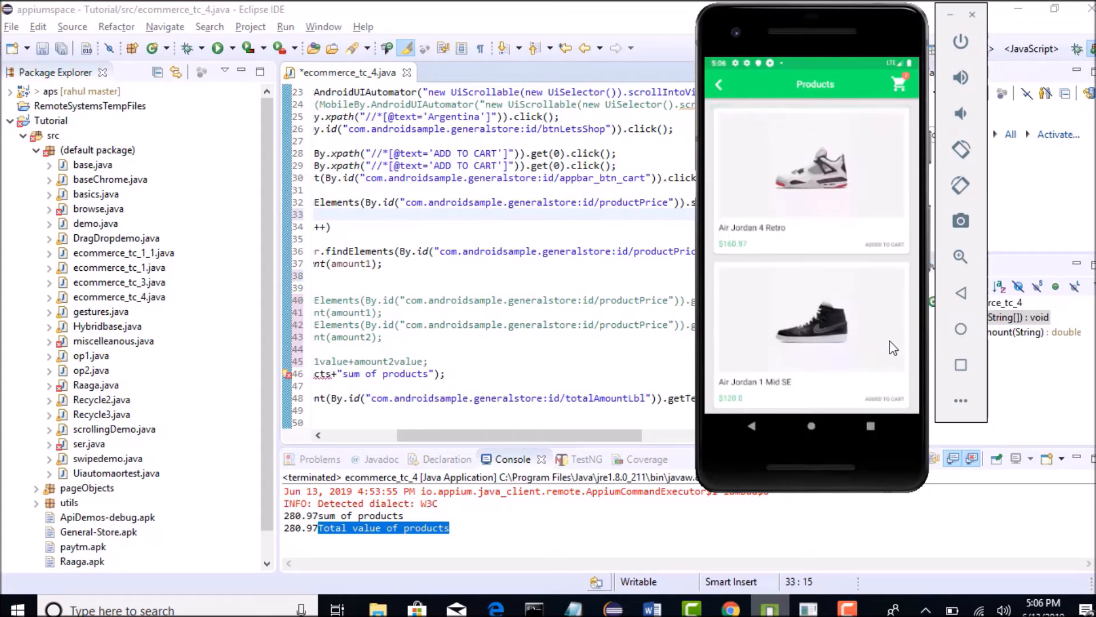
scroll("down", 3)
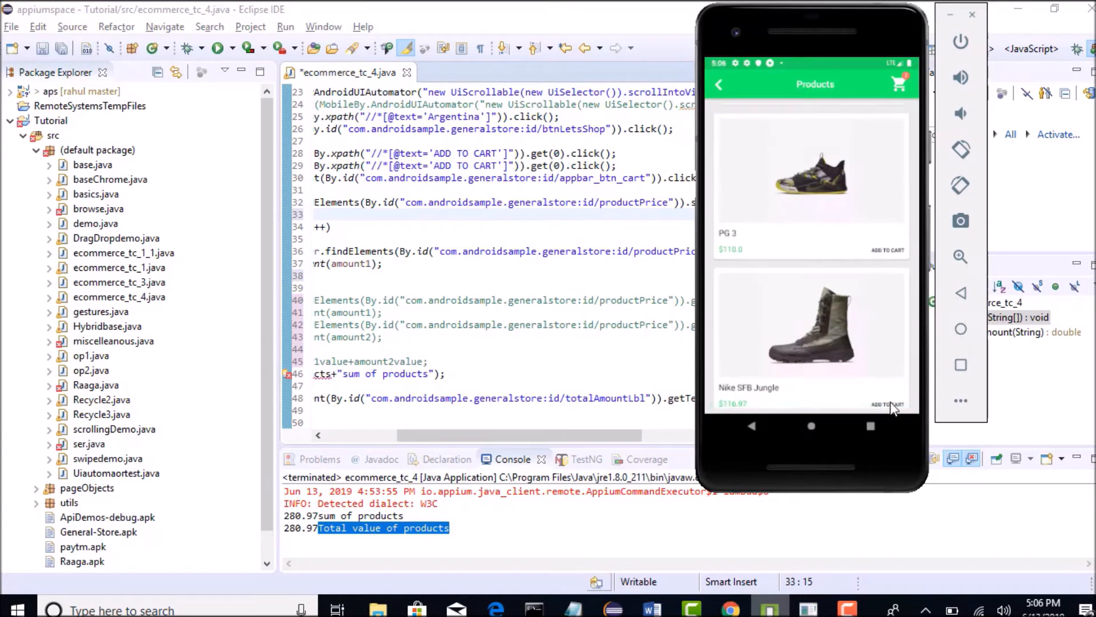
left_click(886, 404)
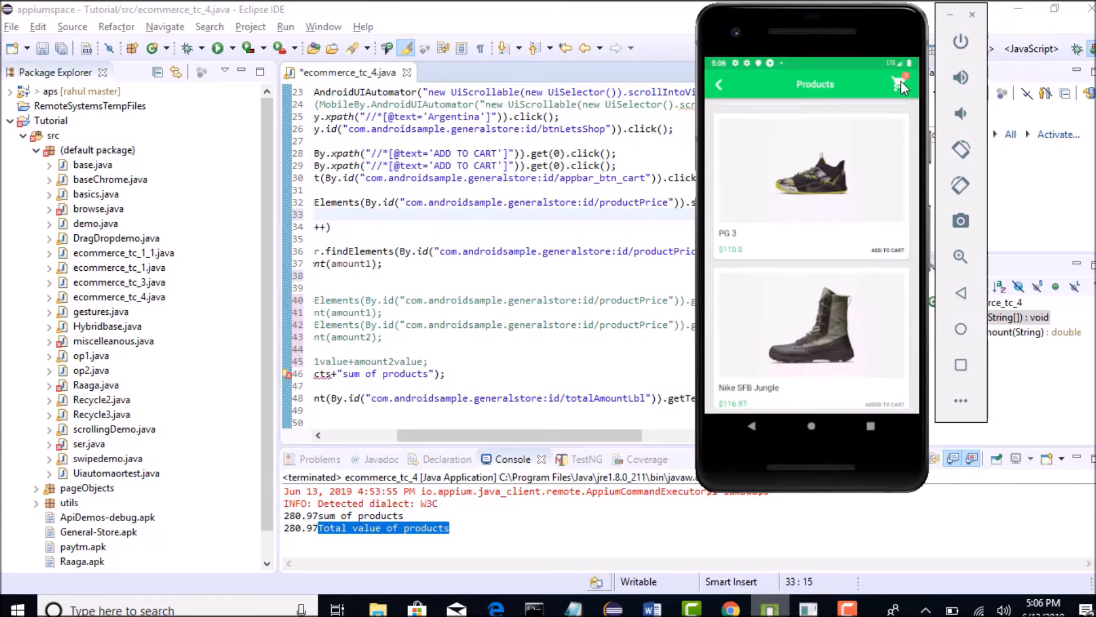
left_click(902, 83)
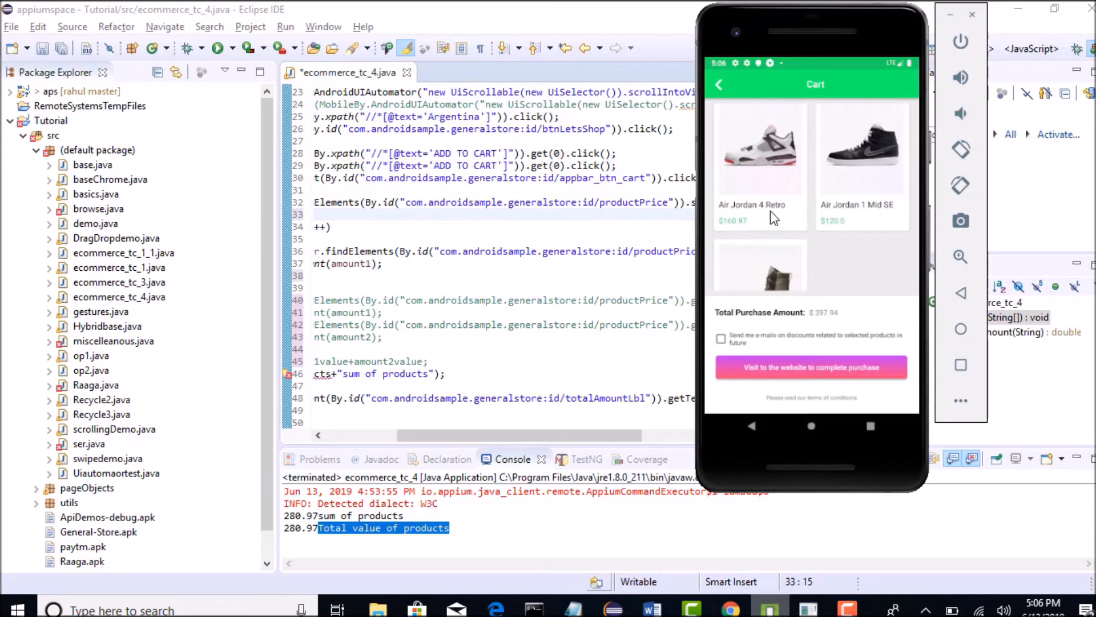
mouse_move(748, 233)
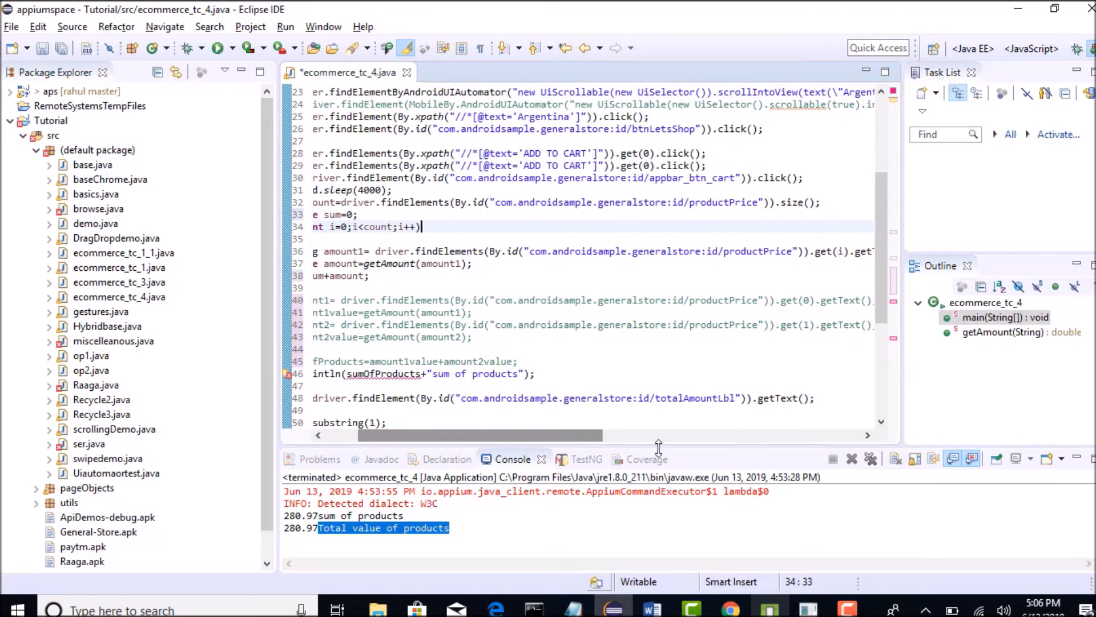
mouse_move(821, 570)
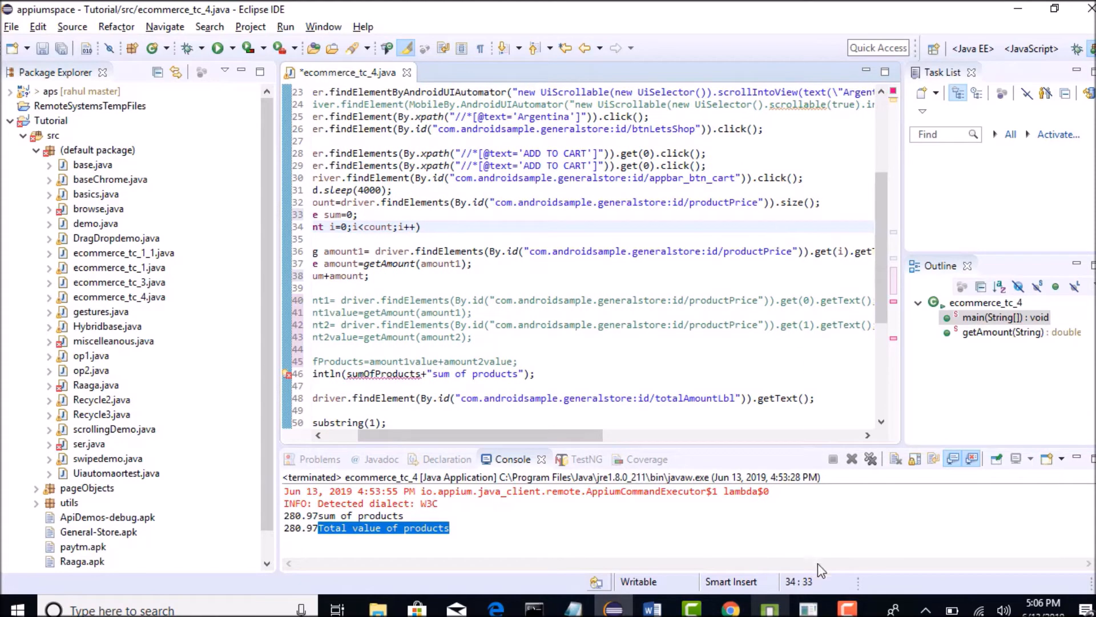
Append the comment //160.97+120 after sum=sum+amount; to trace the running total.
double_click(721, 202)
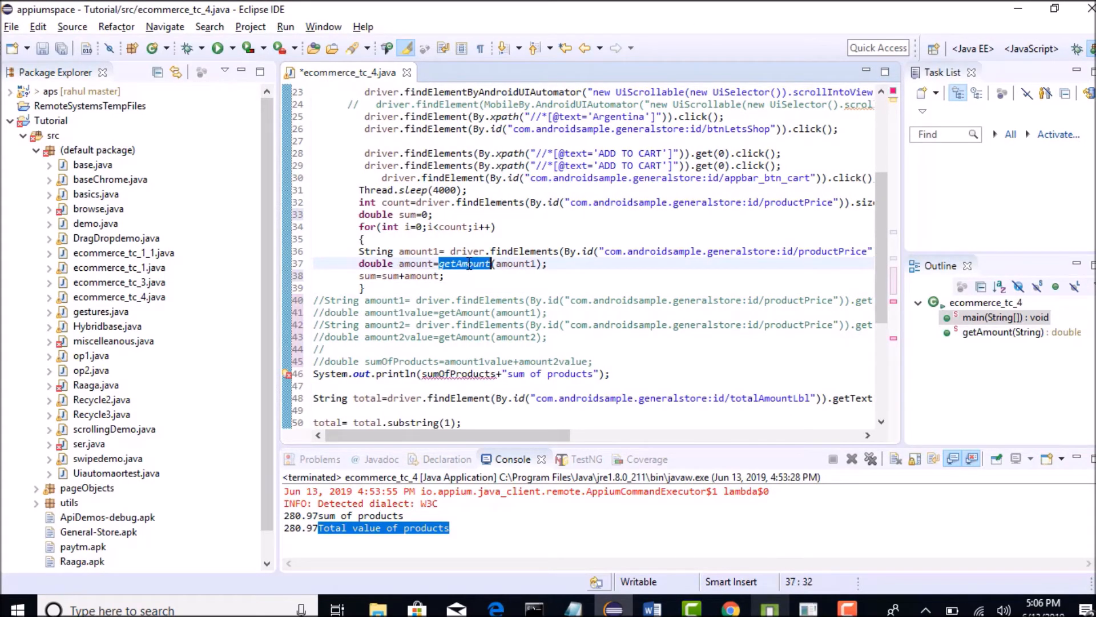
mouse_move(465, 264)
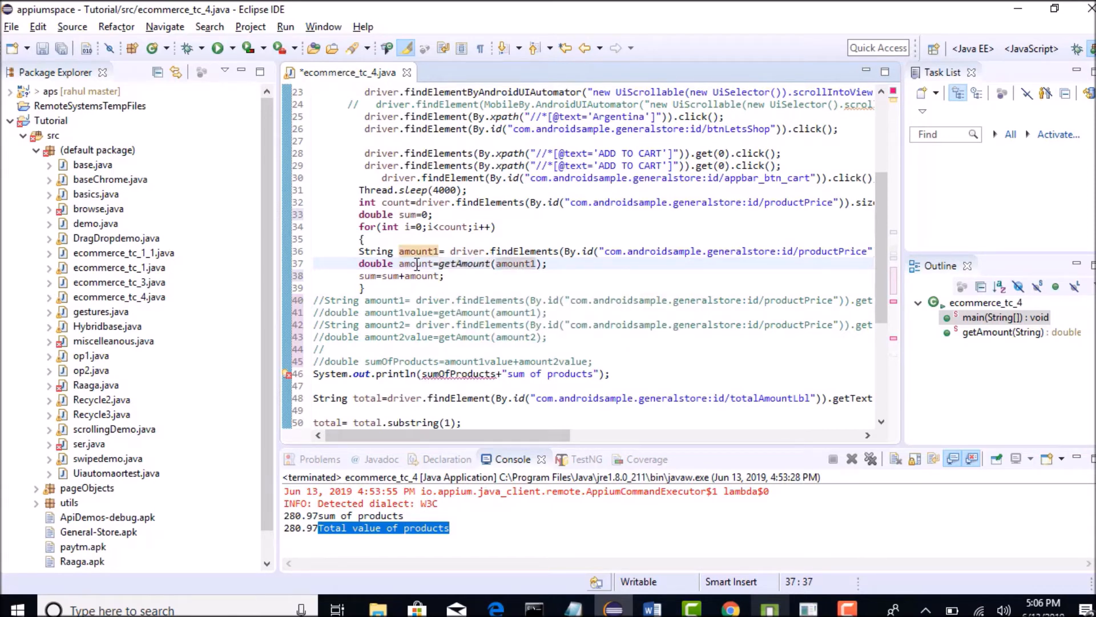
double_click(416, 264)
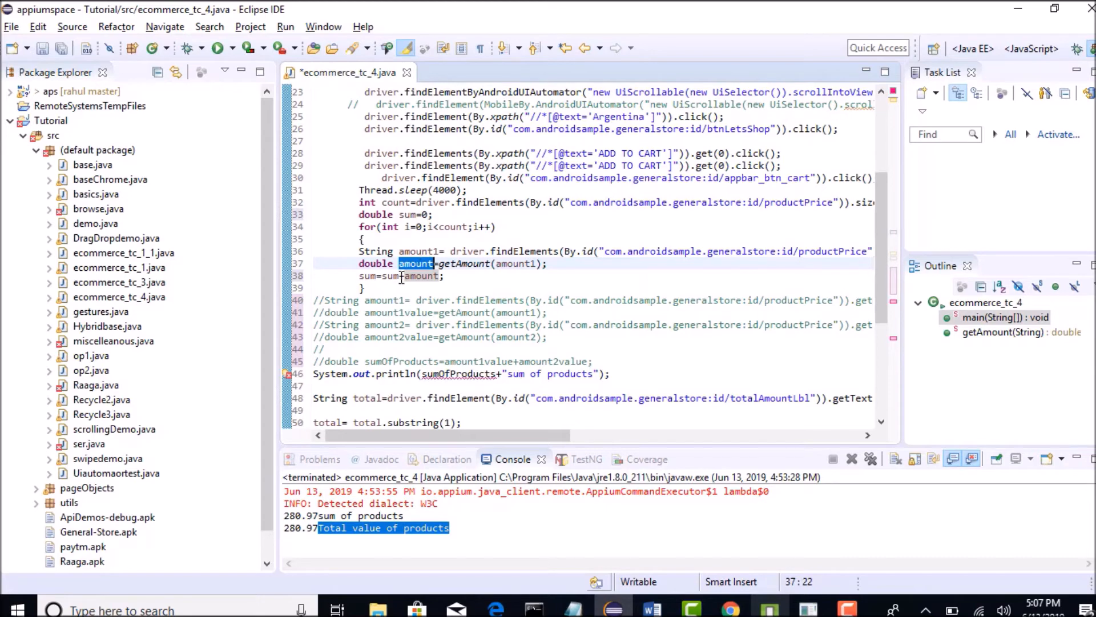
left_click(385, 275)
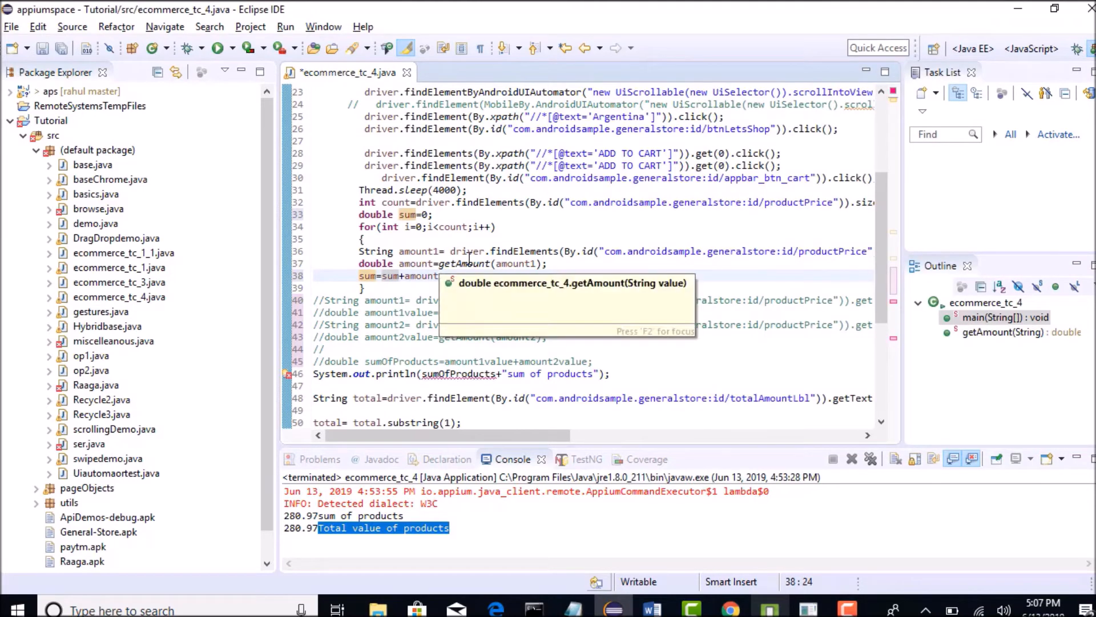
type("//160.")
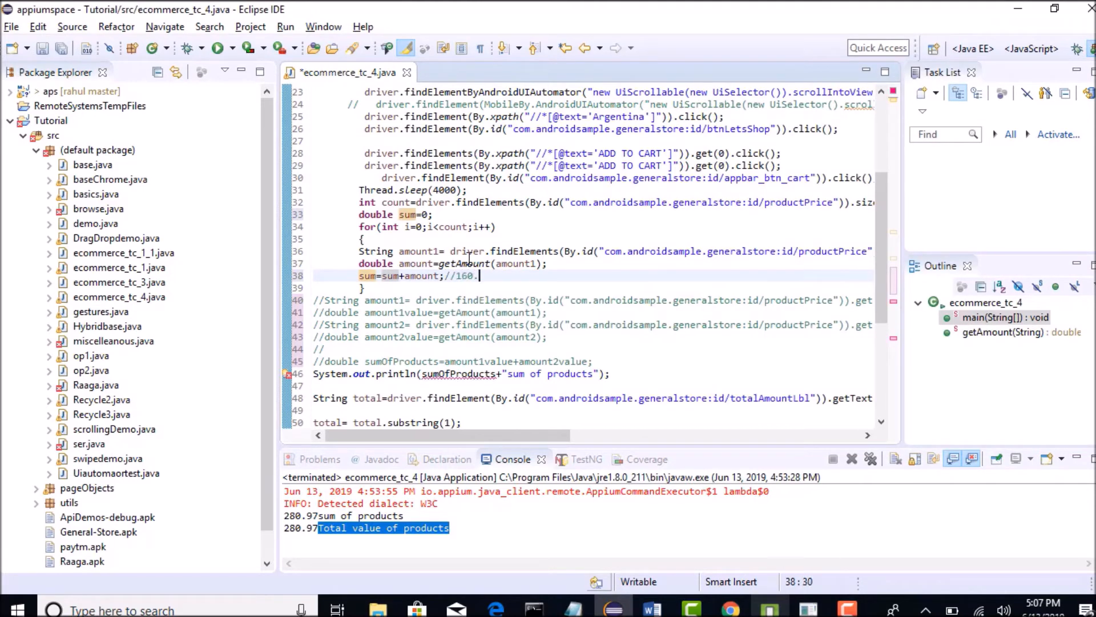
type("97")
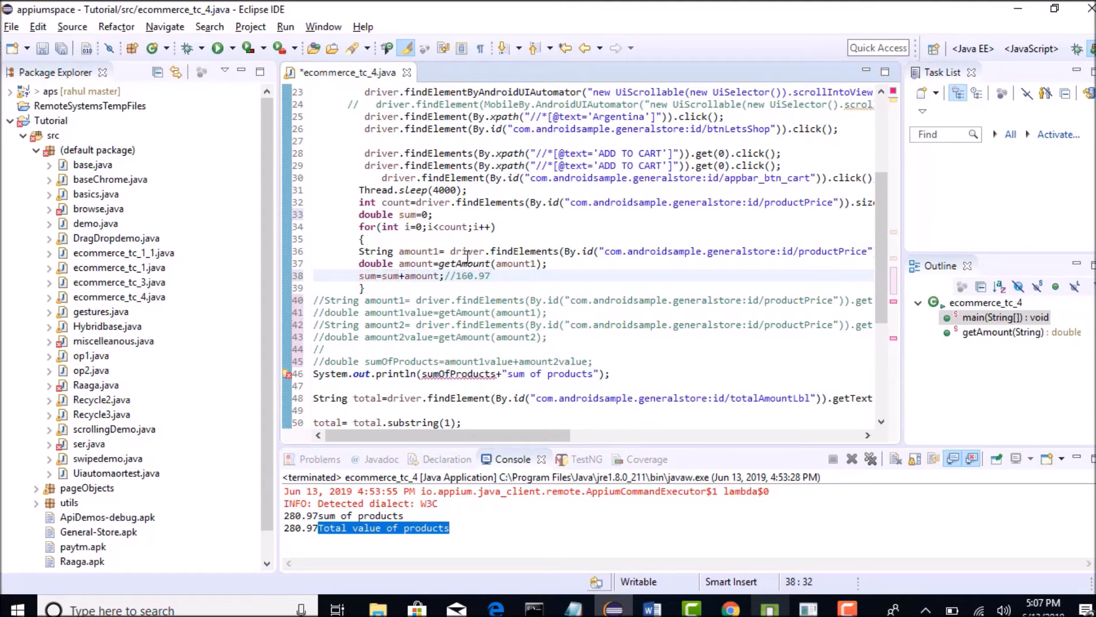
left_click(361, 275)
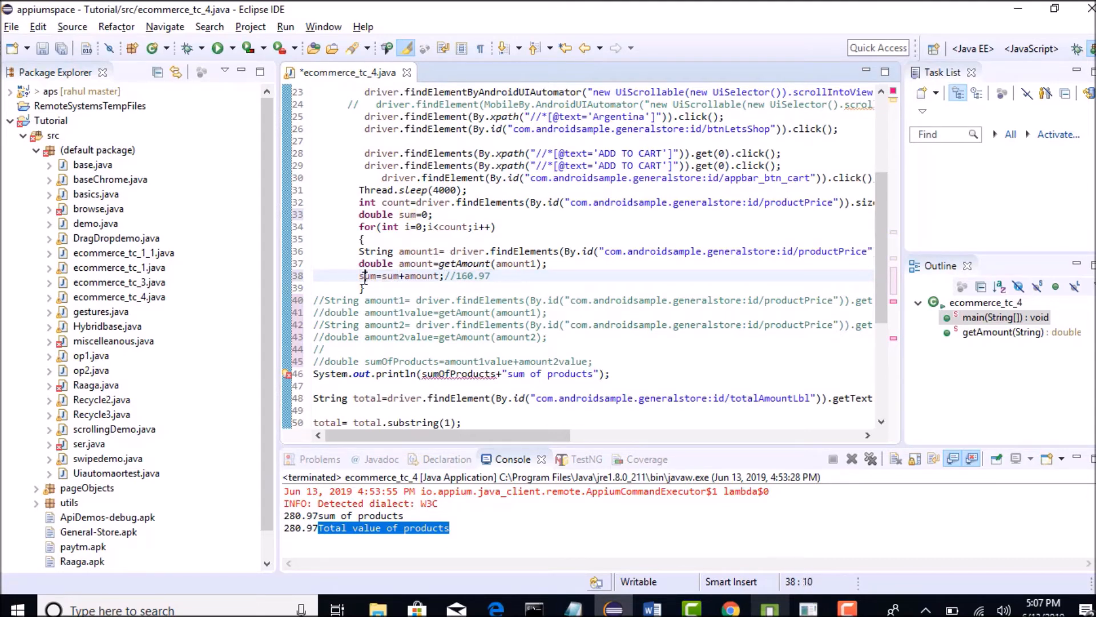
double_click(368, 275)
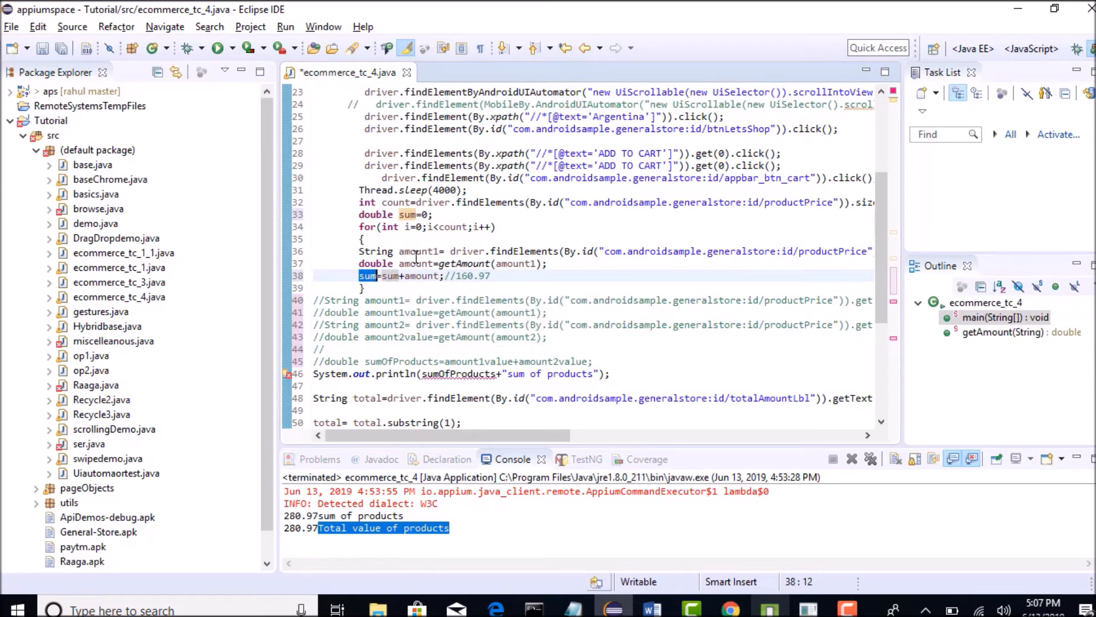
double_click(415, 264)
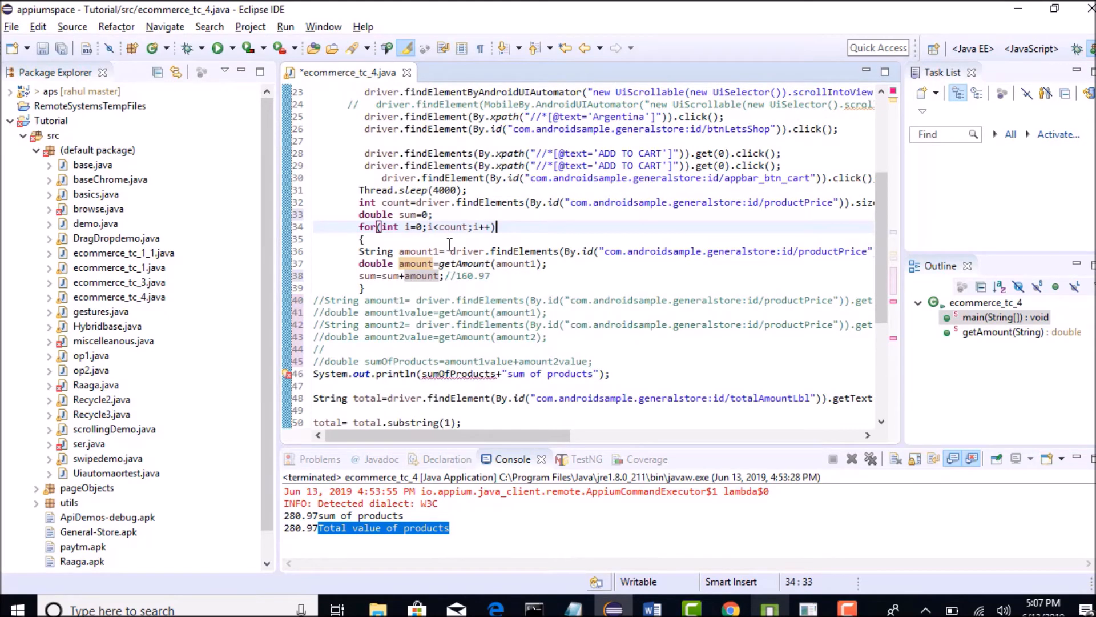
mouse_move(422, 276)
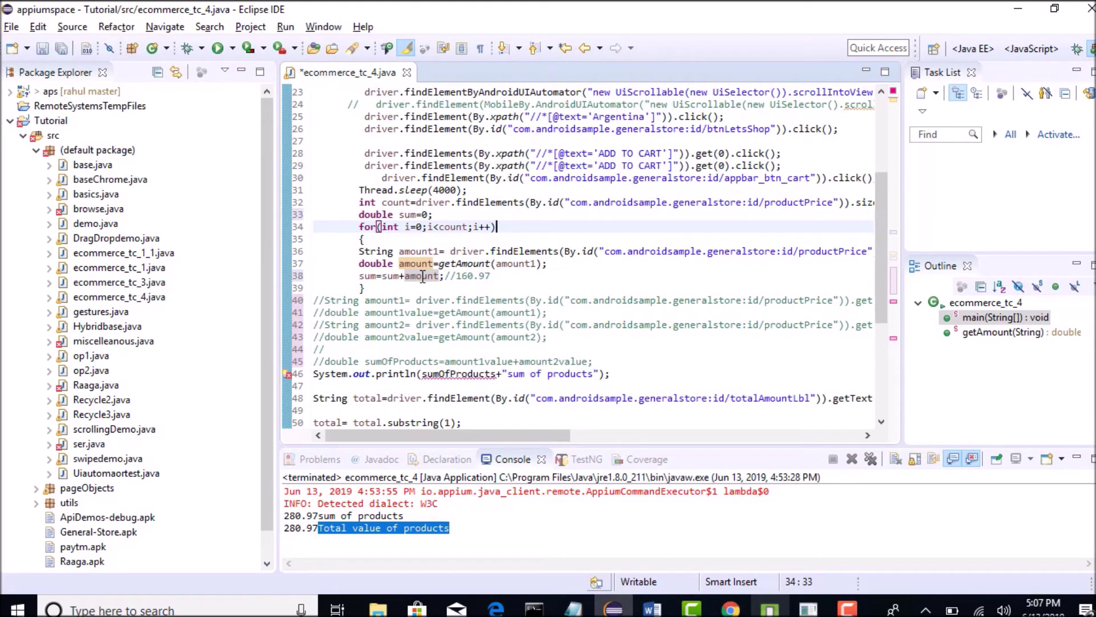
double_click(419, 276)
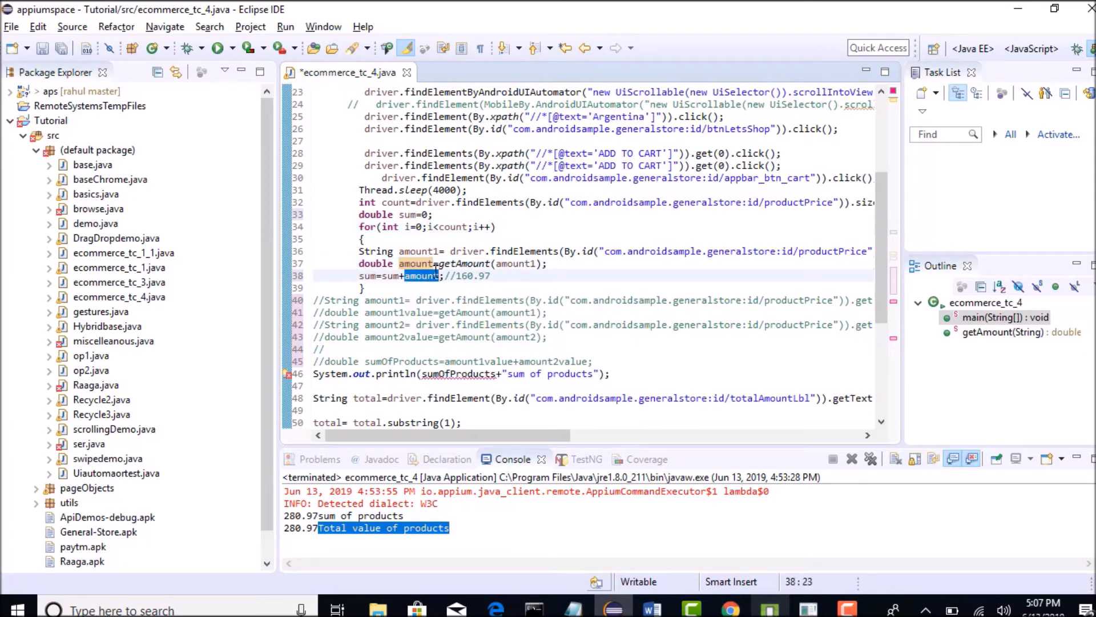
left_click(491, 275)
type("+120")
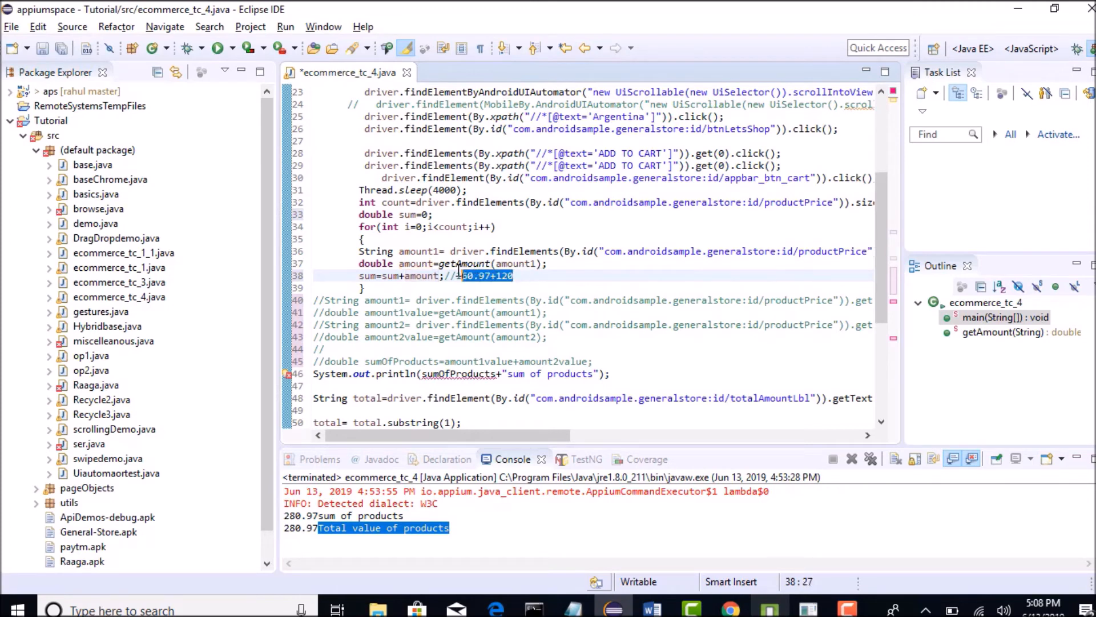
Change the running-total comment to 280.97+116.97 and select sumOfProducts in the println for replacement.
double_click(367, 275)
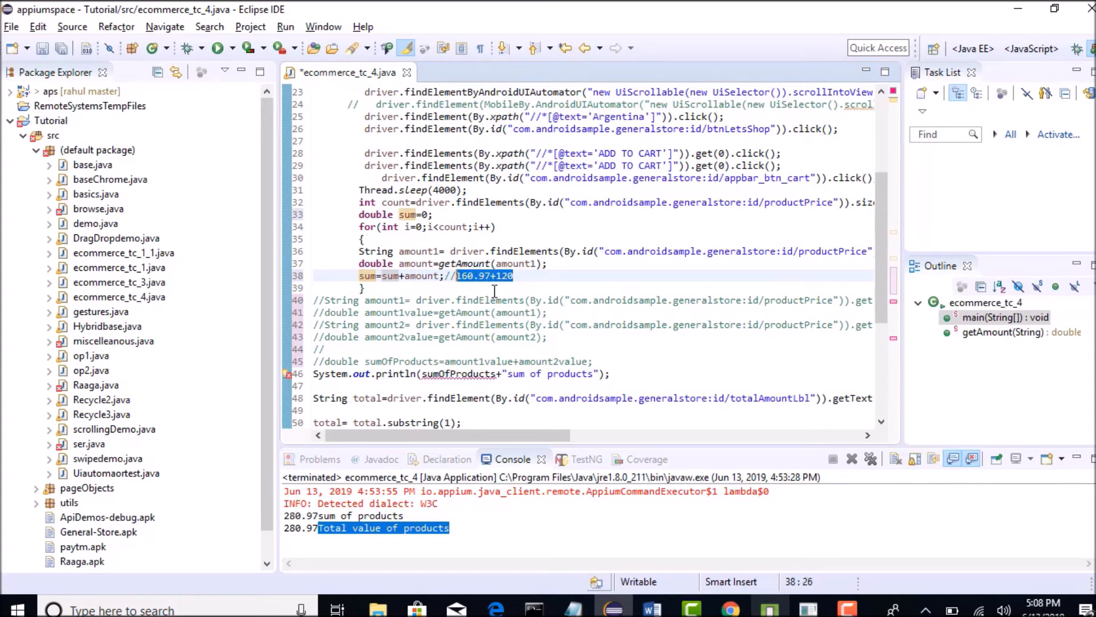
type("280.9")
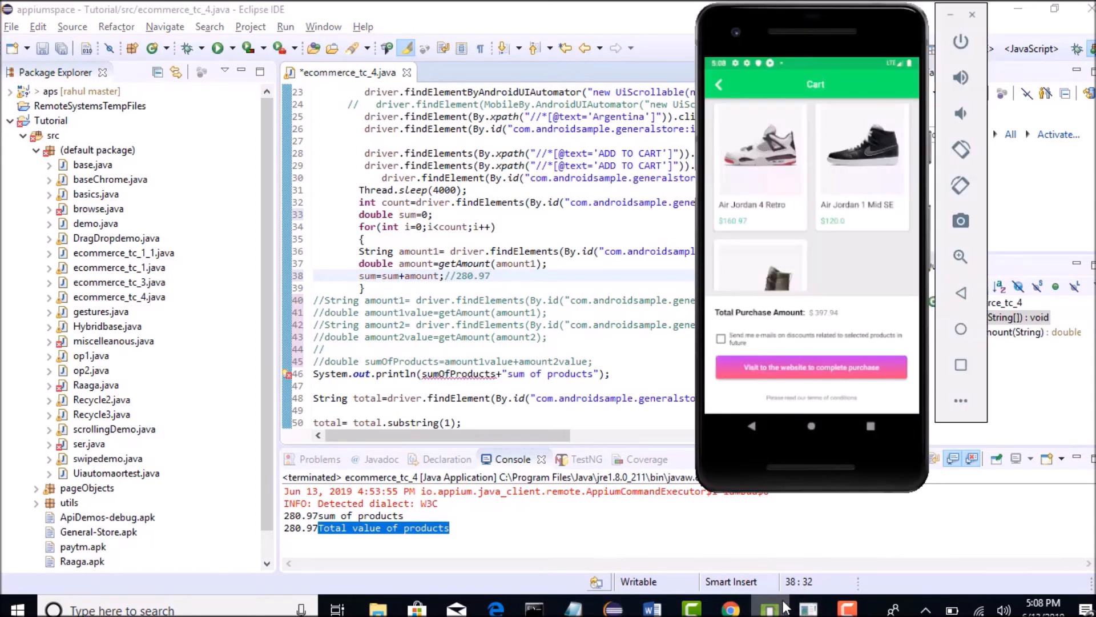
scroll("down", 3)
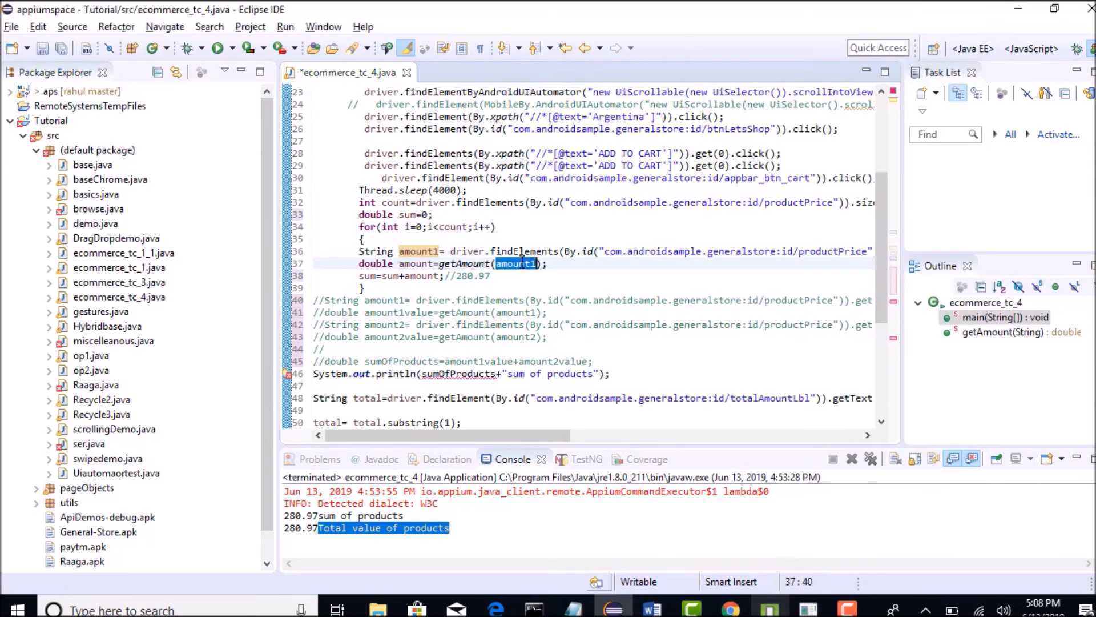
left_click(427, 264)
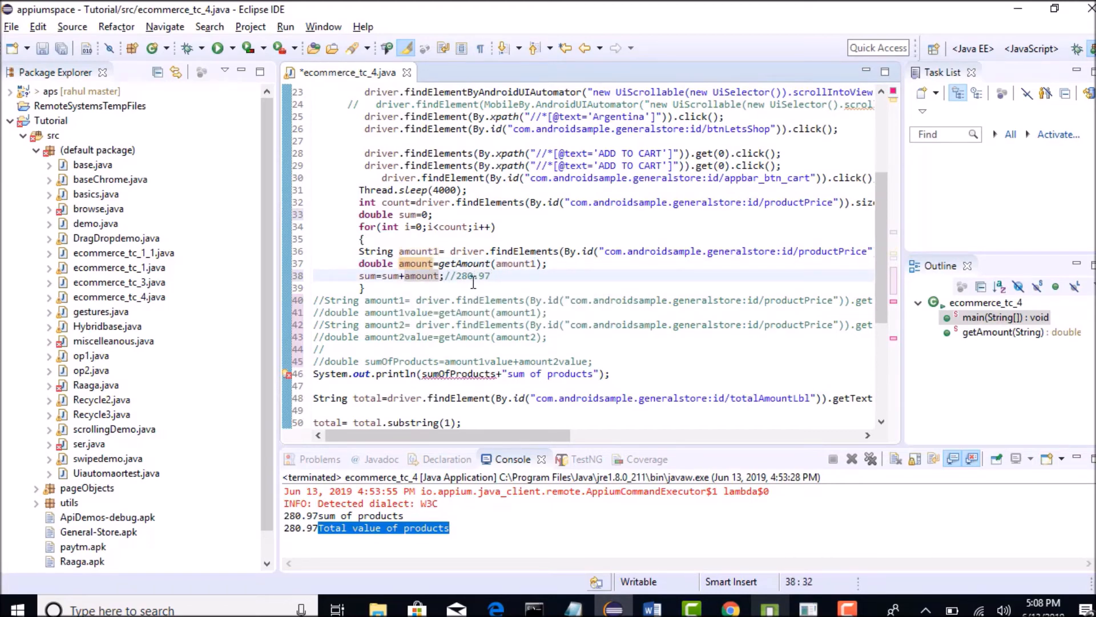
double_click(388, 275)
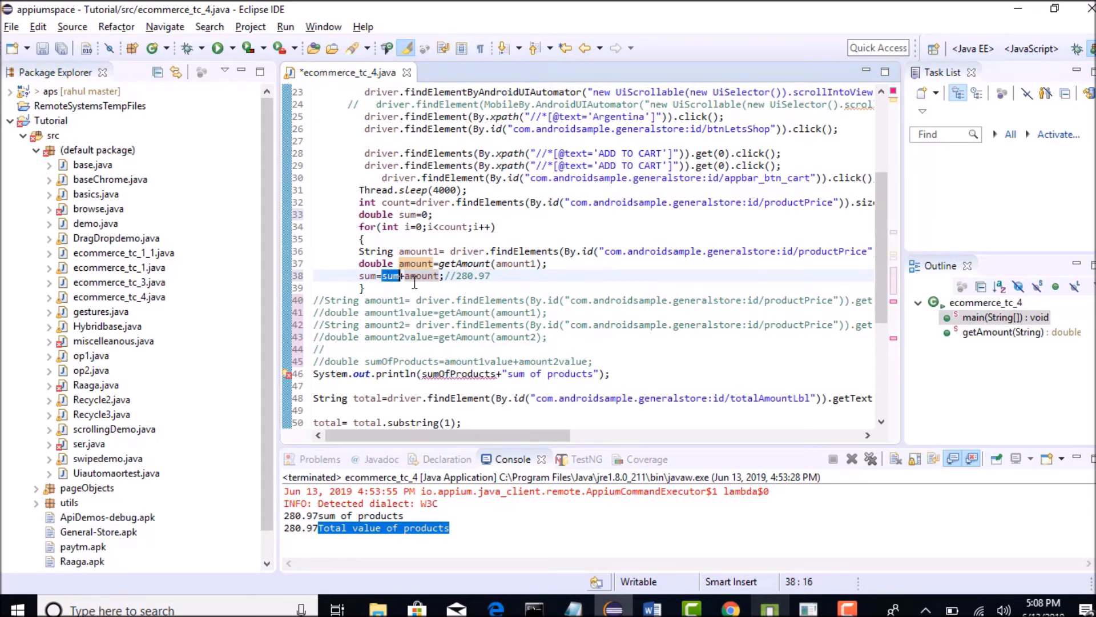
left_click(492, 275)
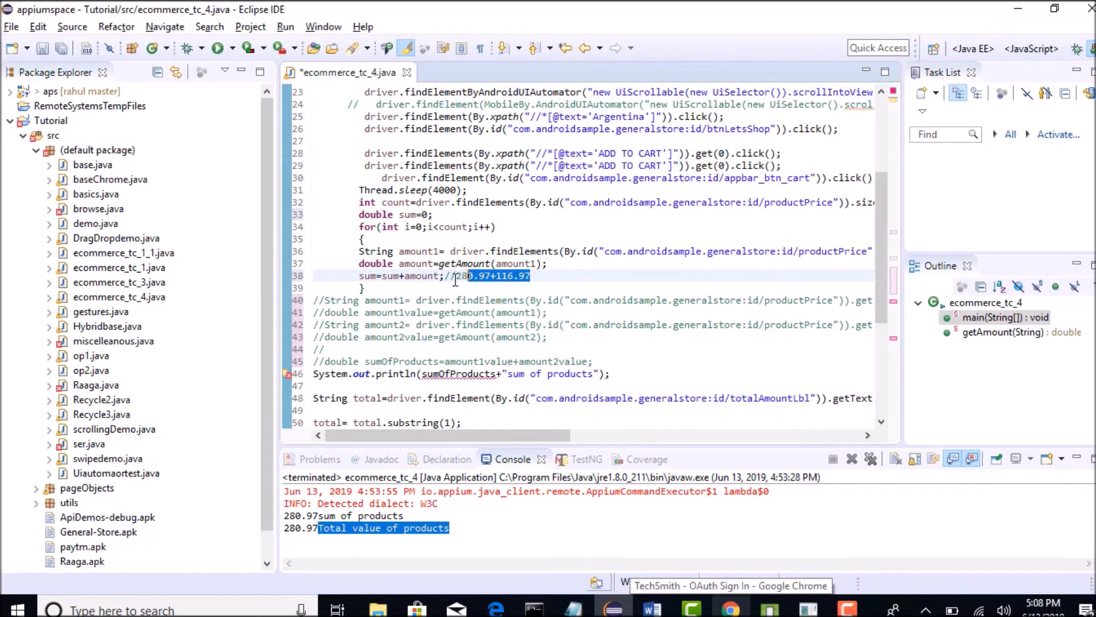
double_click(367, 275)
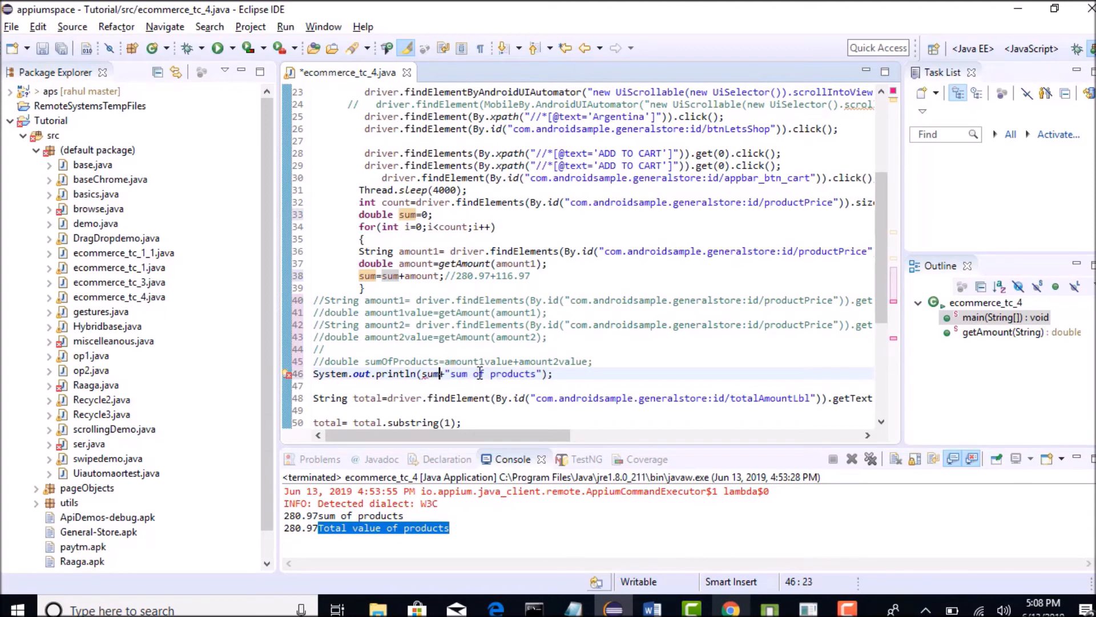
Replace sumOfProducts with sum in the assertion comparing the totals.
scroll("up", 3)
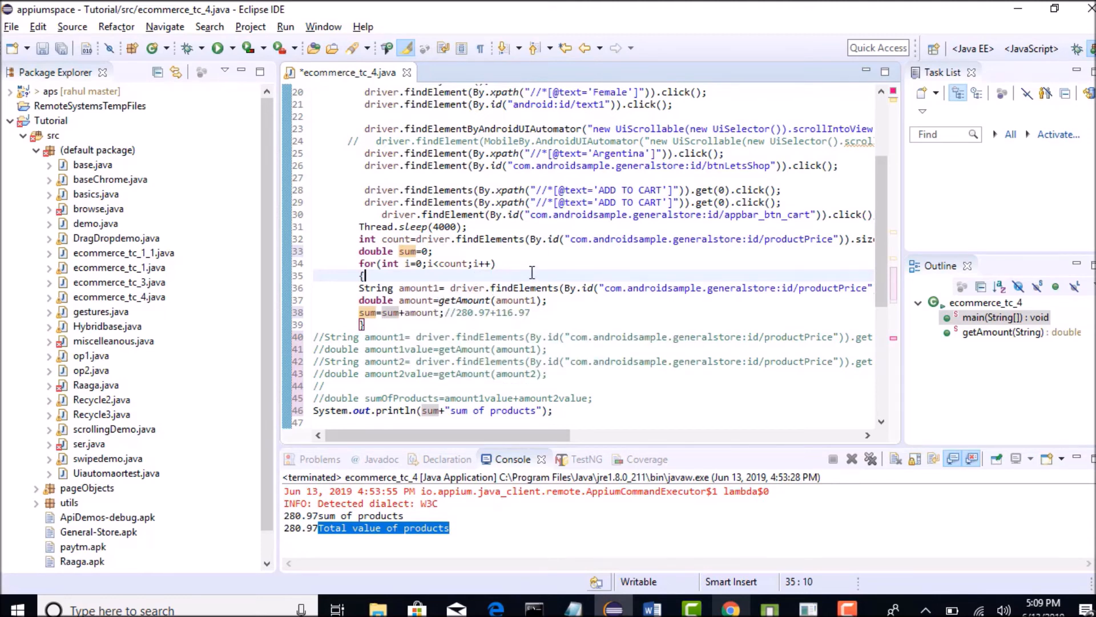
scroll("down", 3)
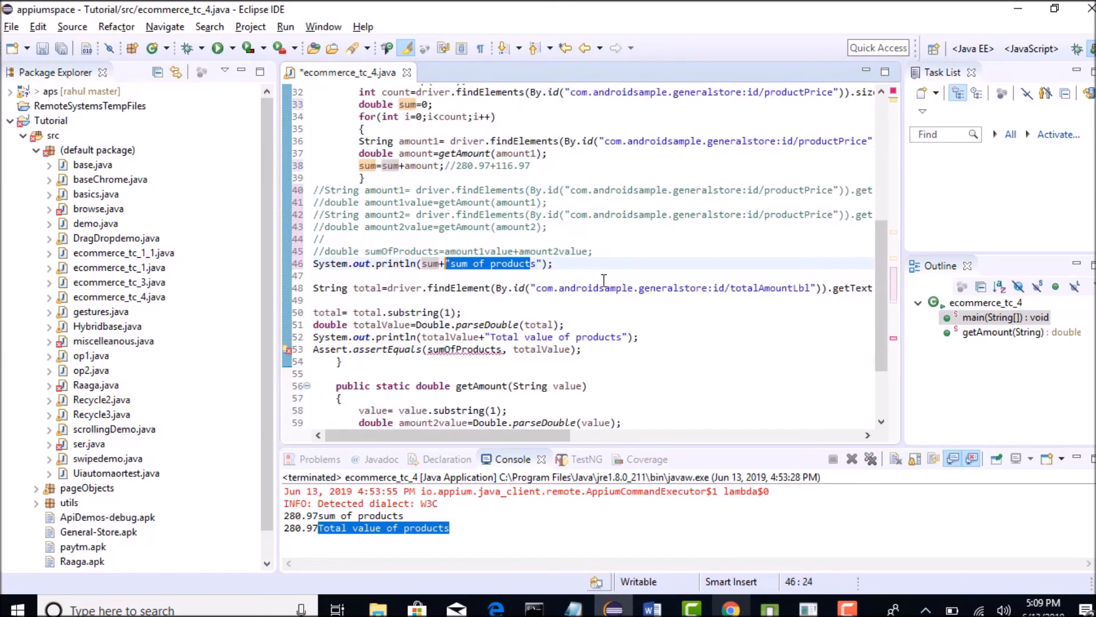
double_click(464, 349)
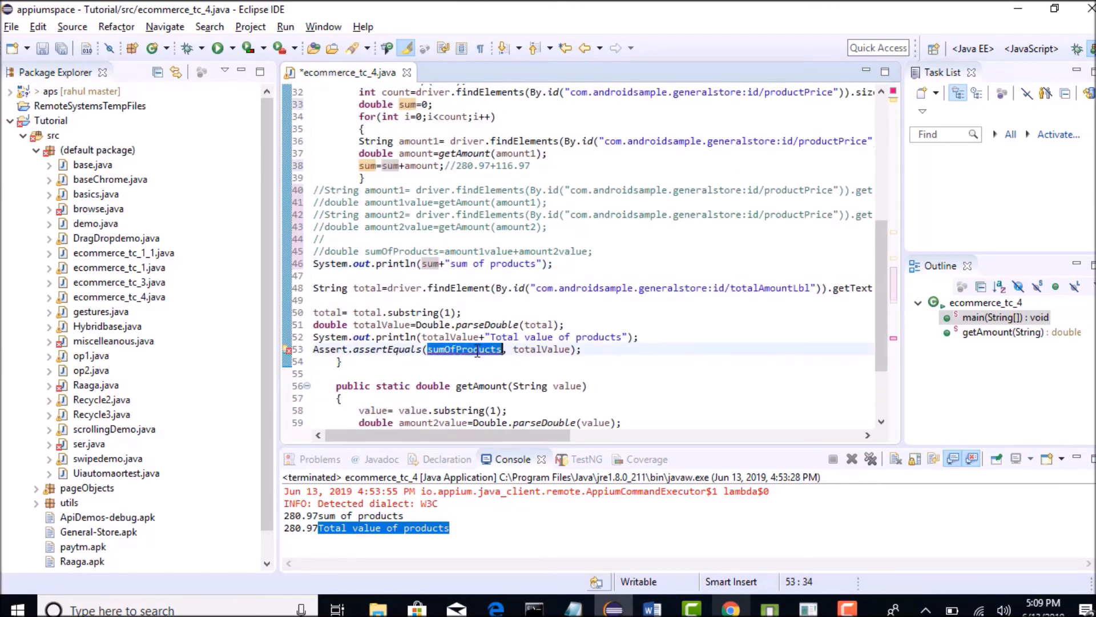
type("sum")
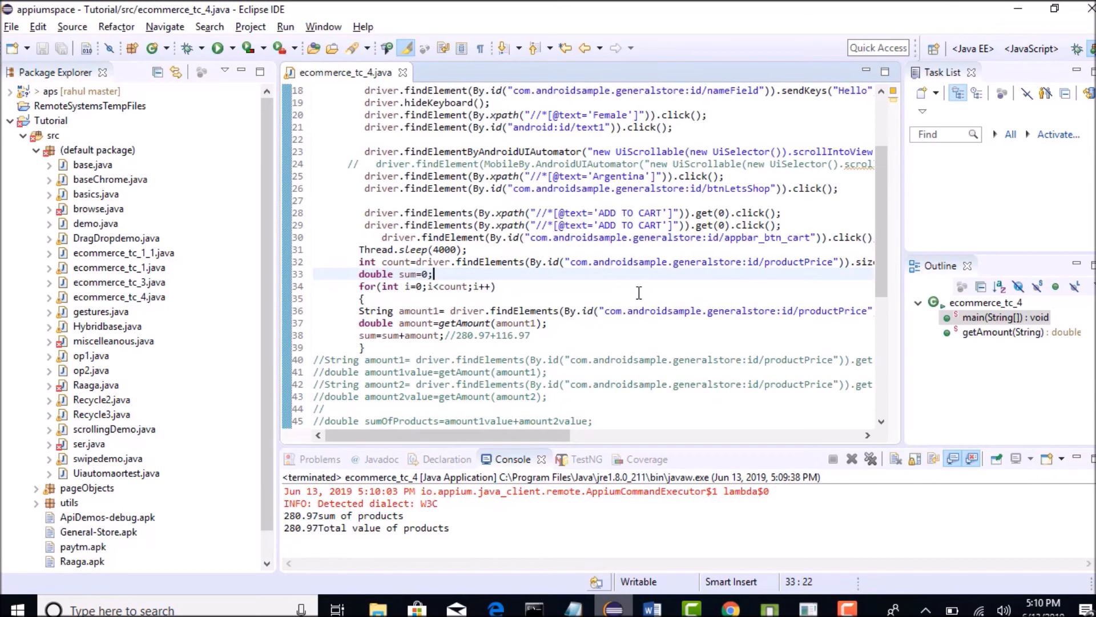
Save ecommerce_tc_4.java and launch it as a Java Application, proceeding despite workspace errors.
scroll("down", 3)
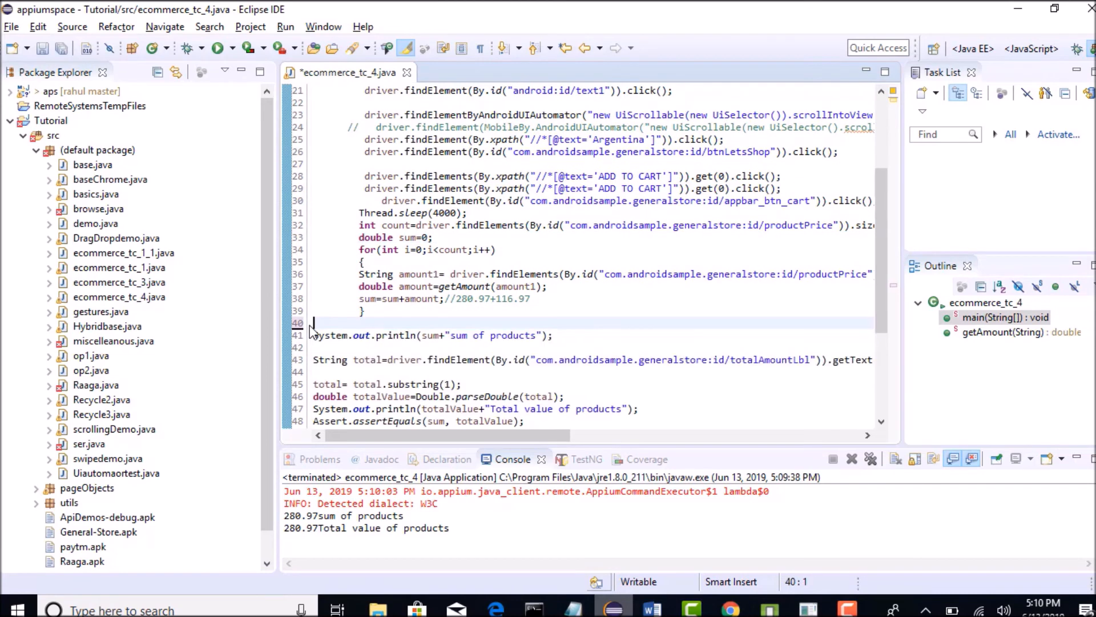
scroll("up", 3)
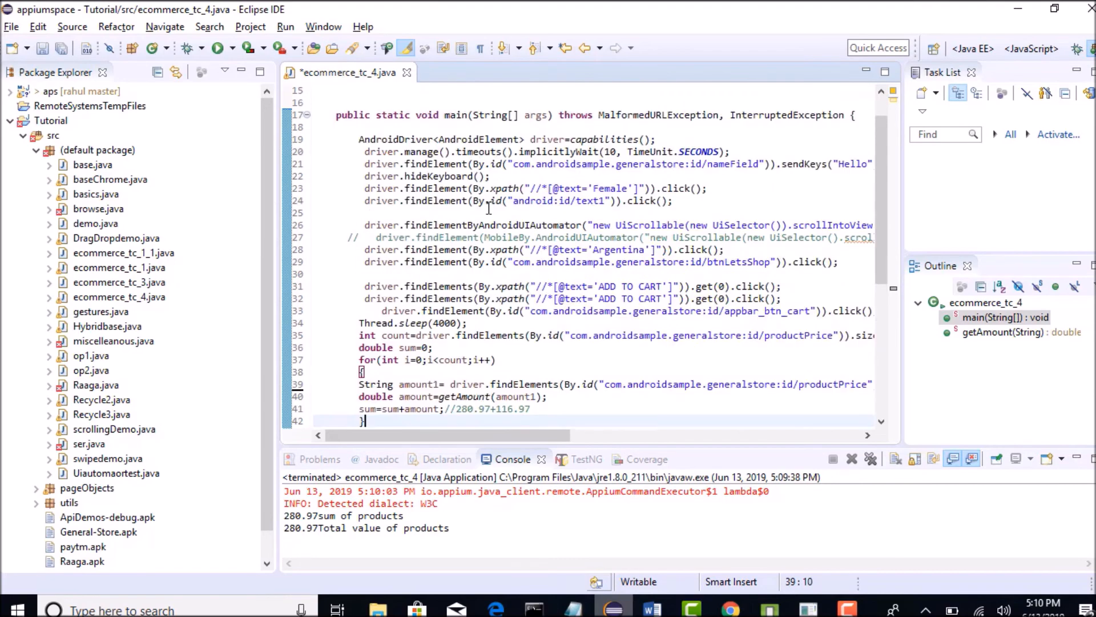
scroll("down", 3)
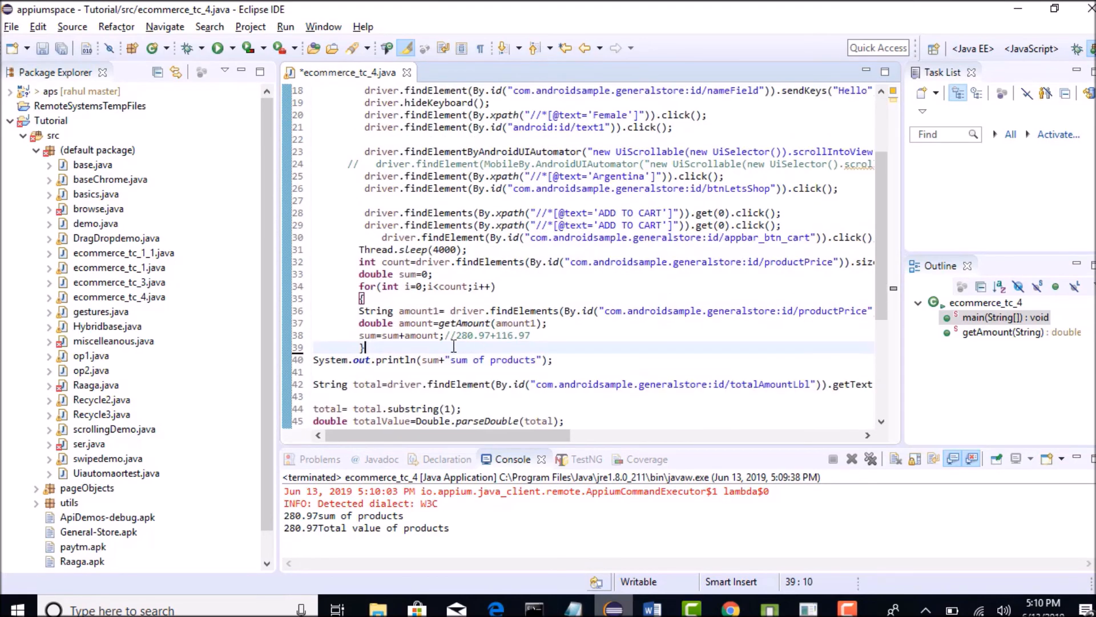
key("ctrl+s")
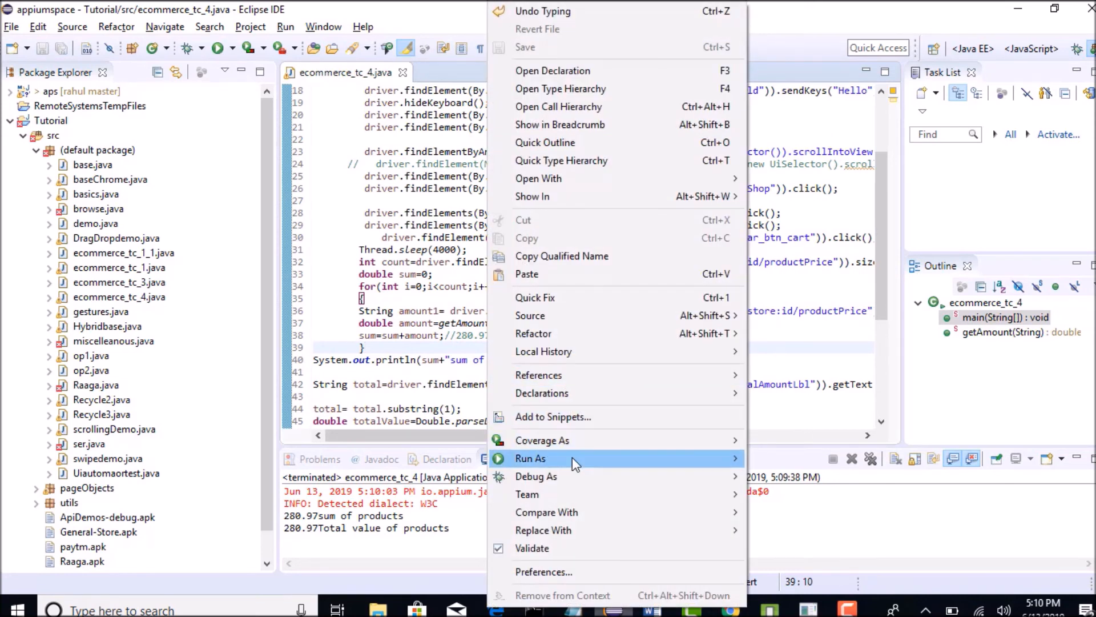
left_click(531, 457)
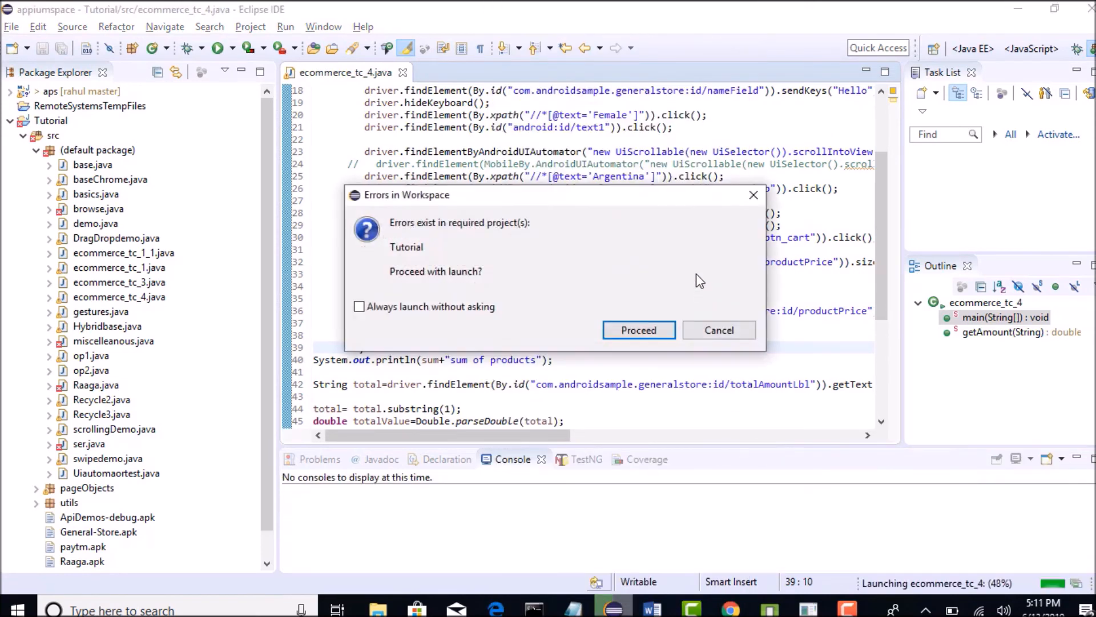
left_click(637, 329)
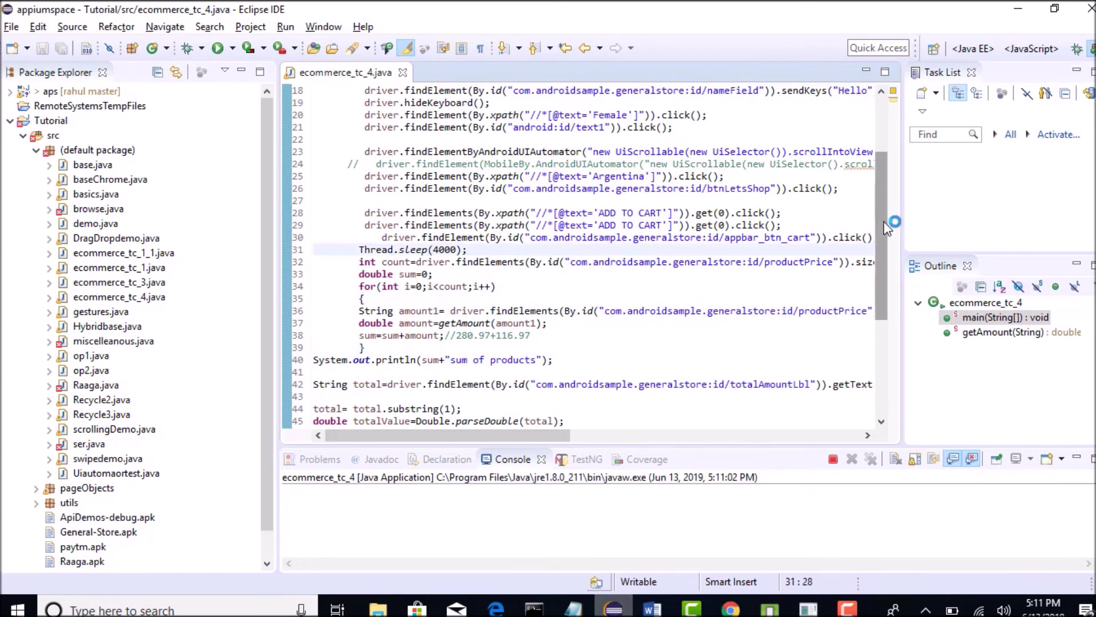
scroll("up", 3)
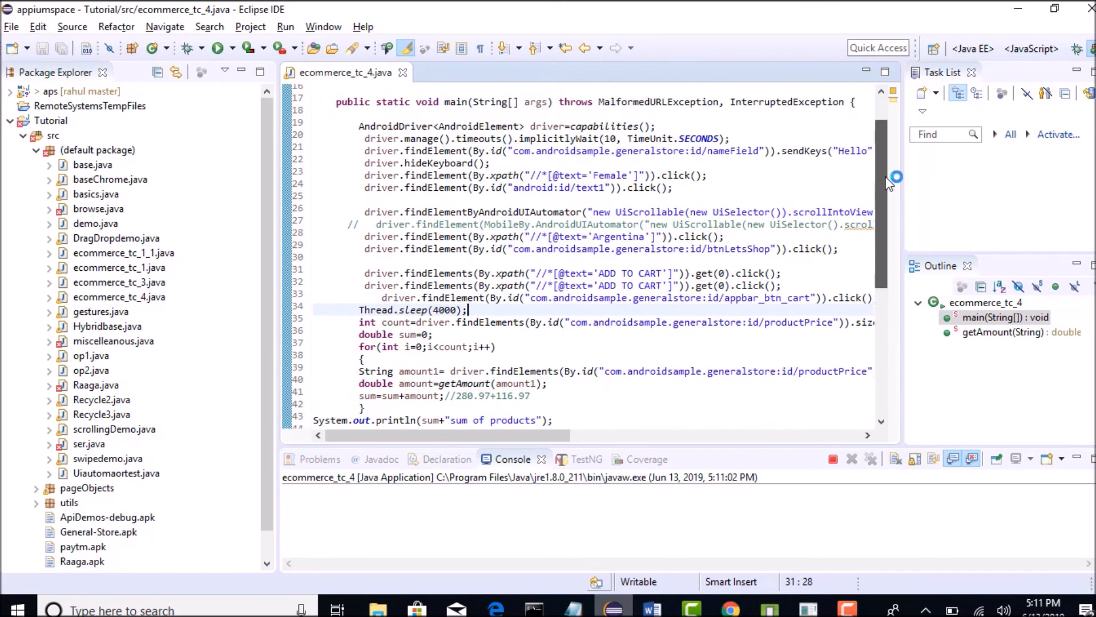
scroll("up", 3)
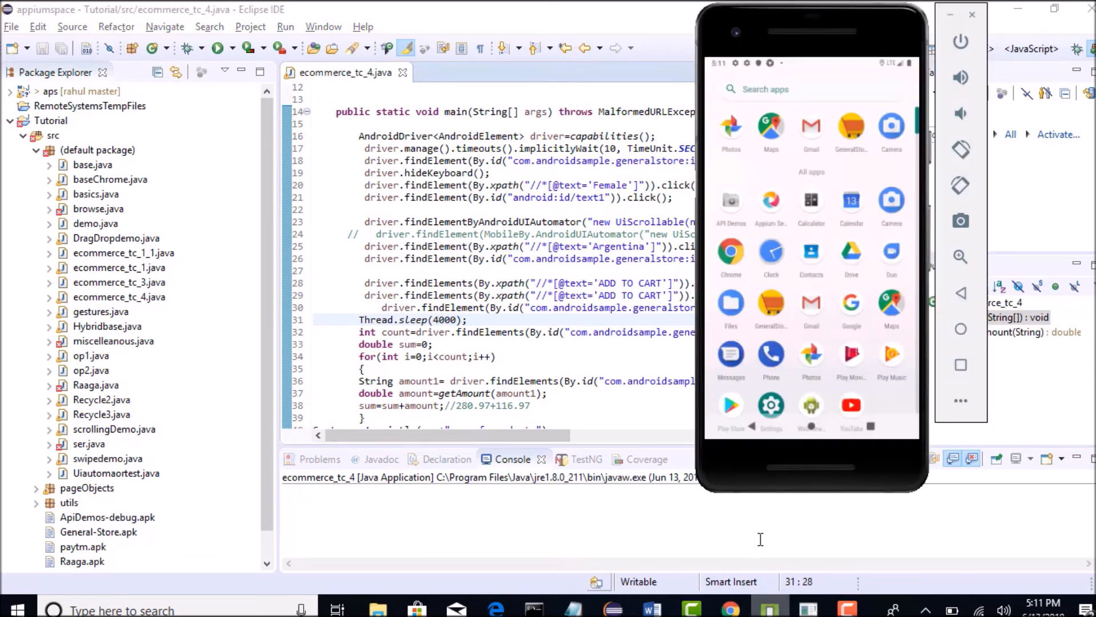
mouse_move(765, 541)
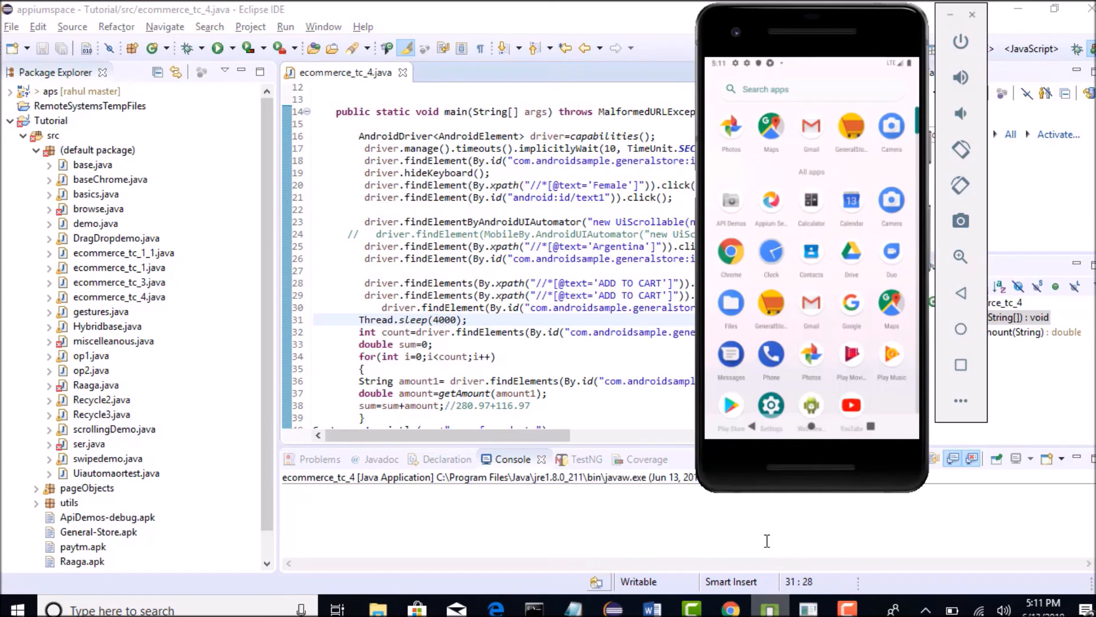
mouse_move(721, 491)
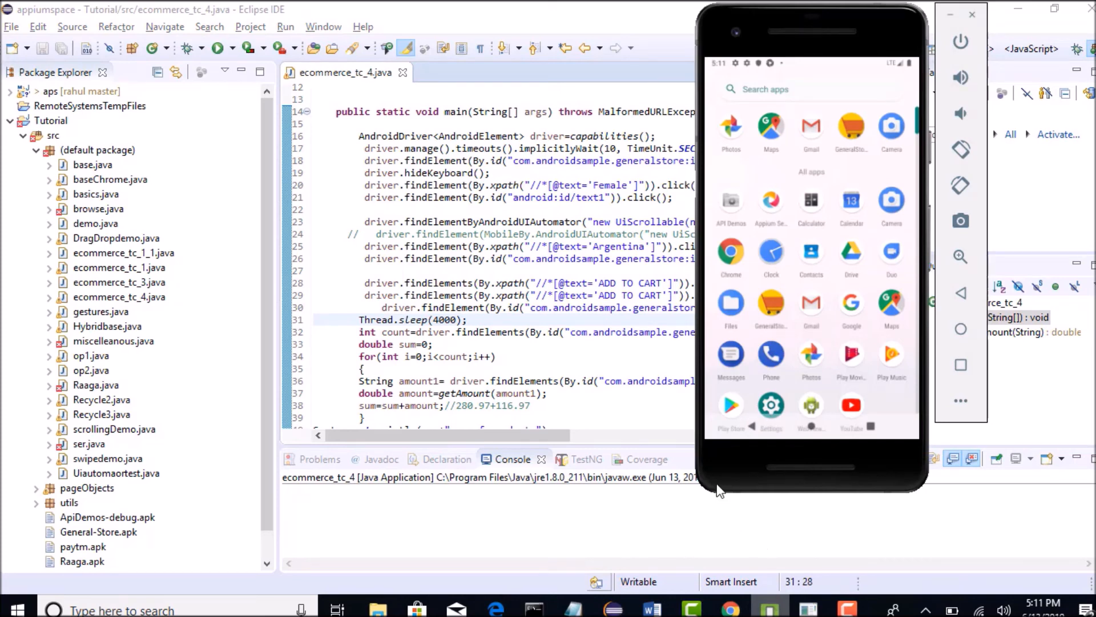
mouse_move(627, 425)
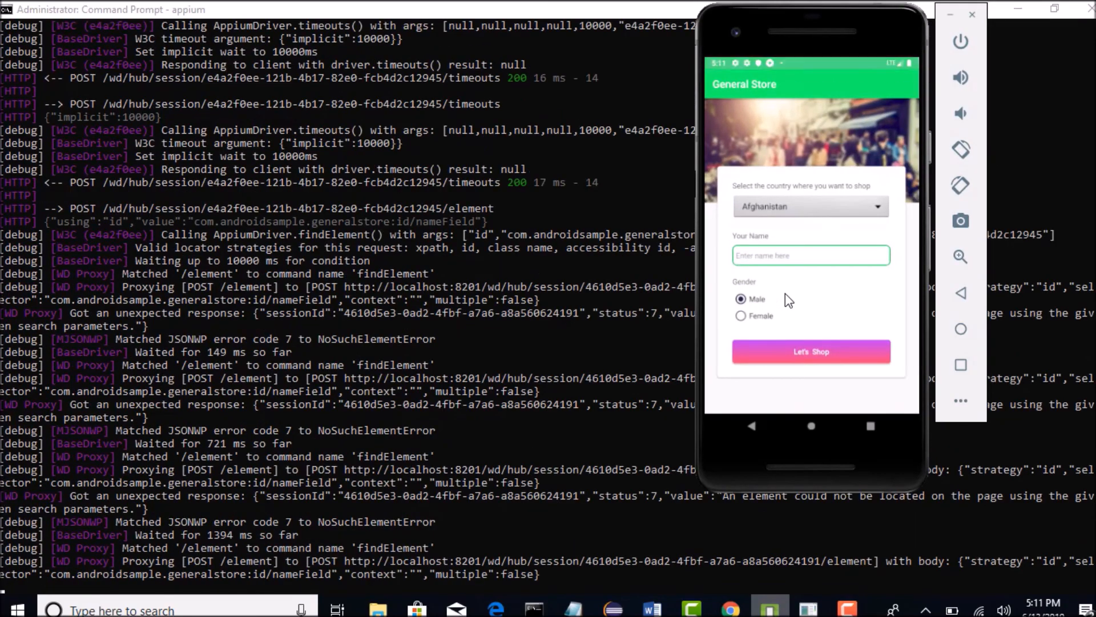
Let the test fill the form with Hello, add the shoes and reach the cart with a $280.97 total, then return to Eclipse.
type("Hello")
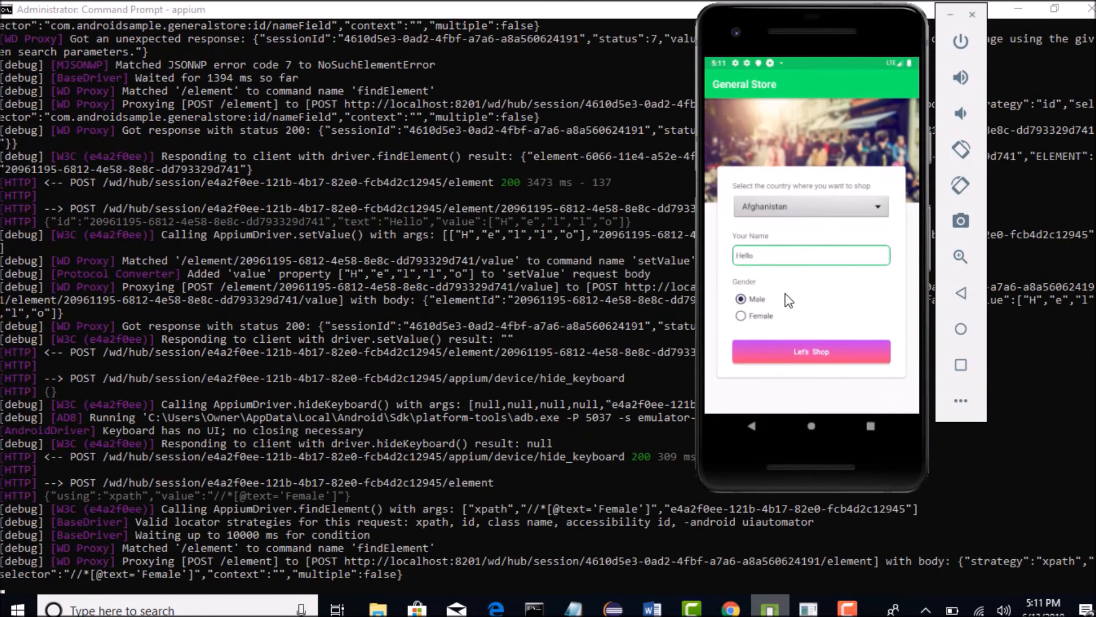
left_click(741, 315)
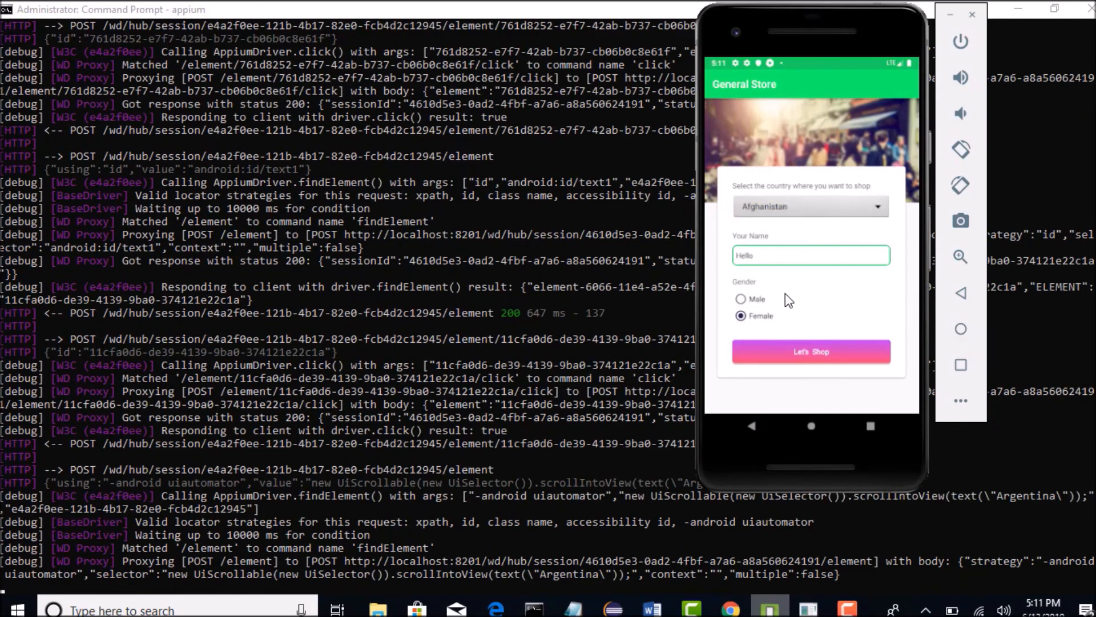
left_click(811, 205)
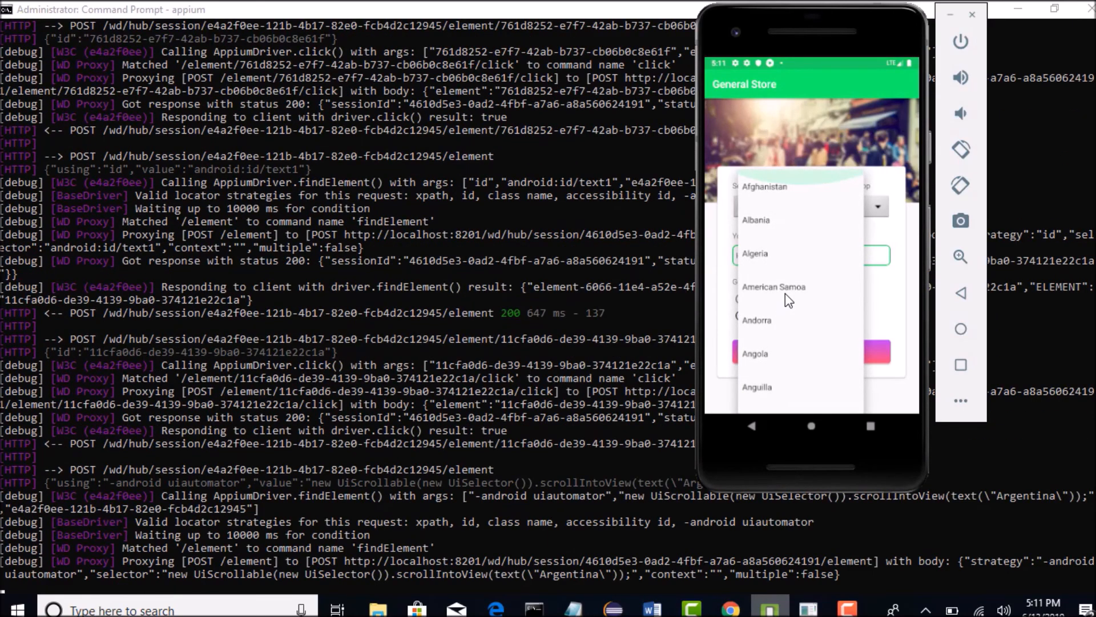
scroll("down", 3)
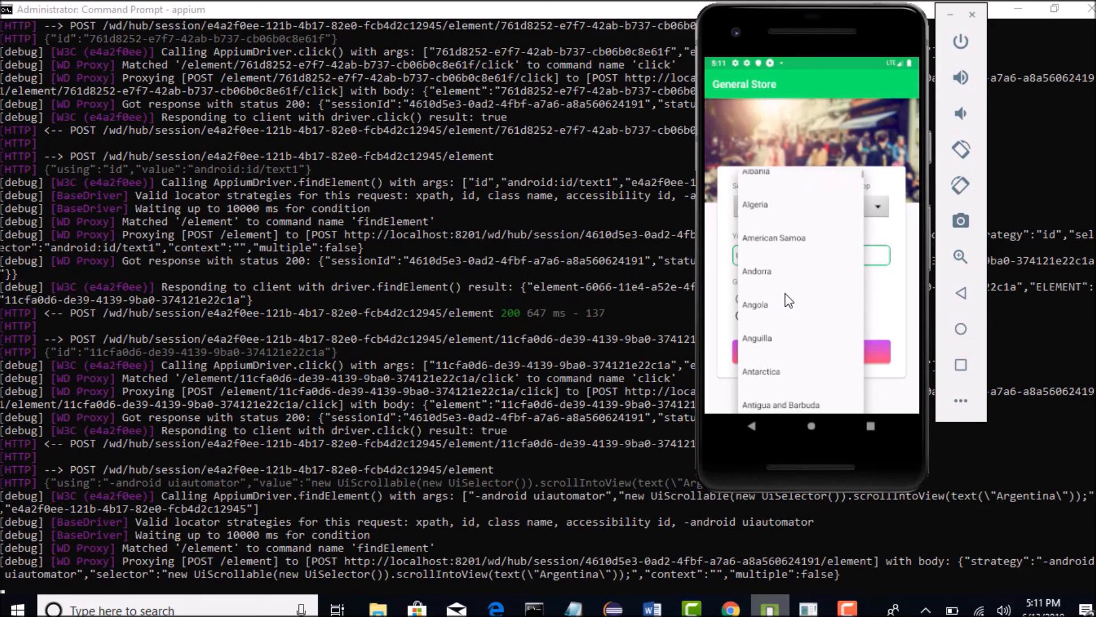
scroll("down", 3)
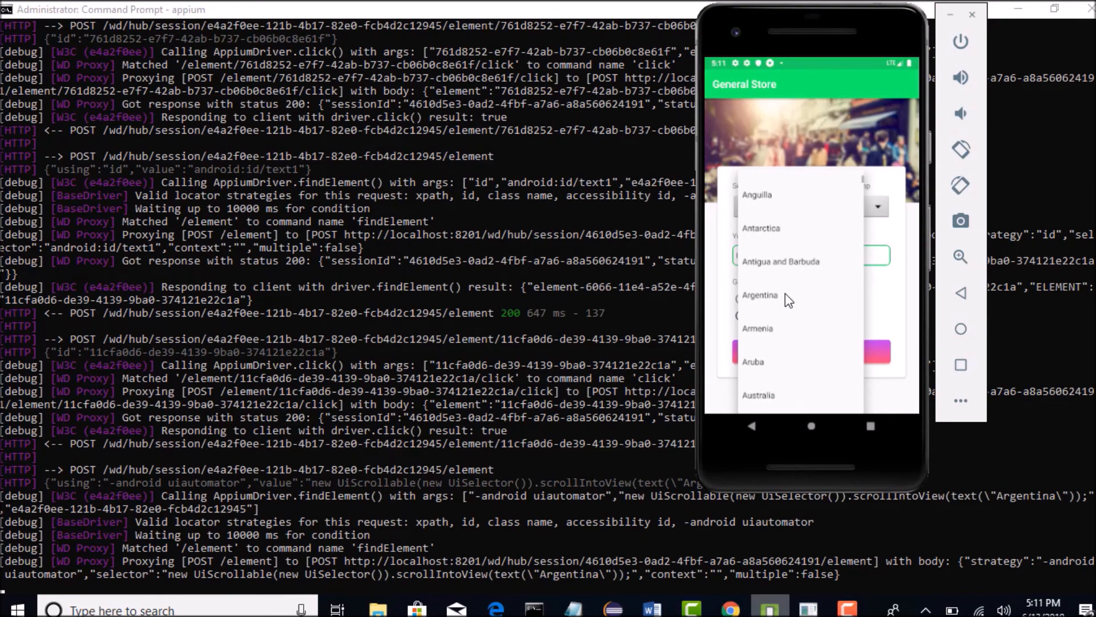
left_click(761, 294)
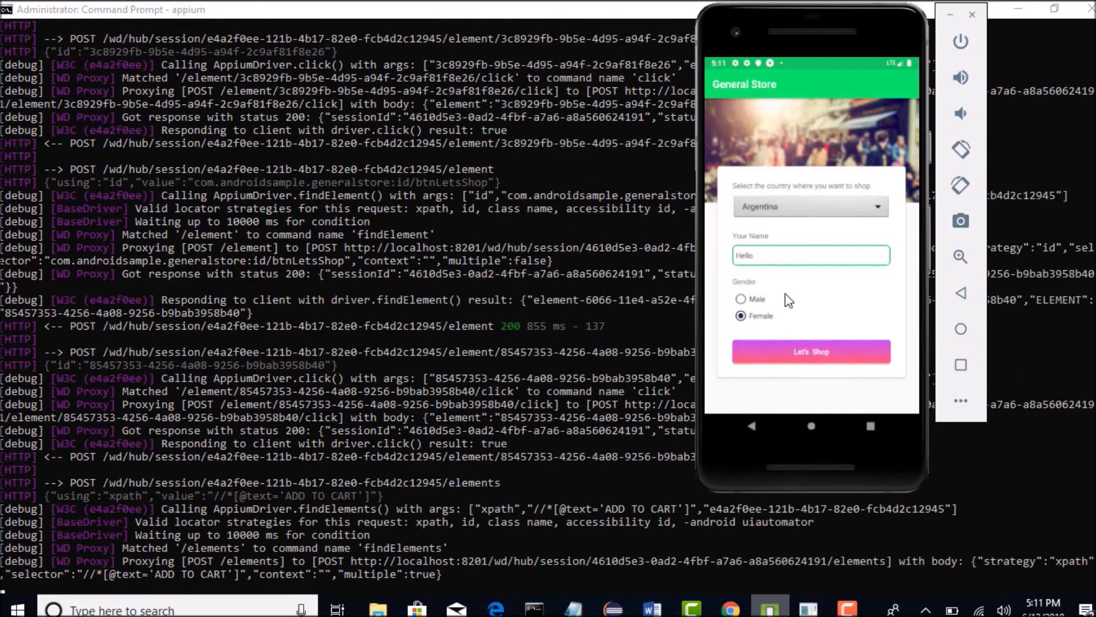
left_click(811, 351)
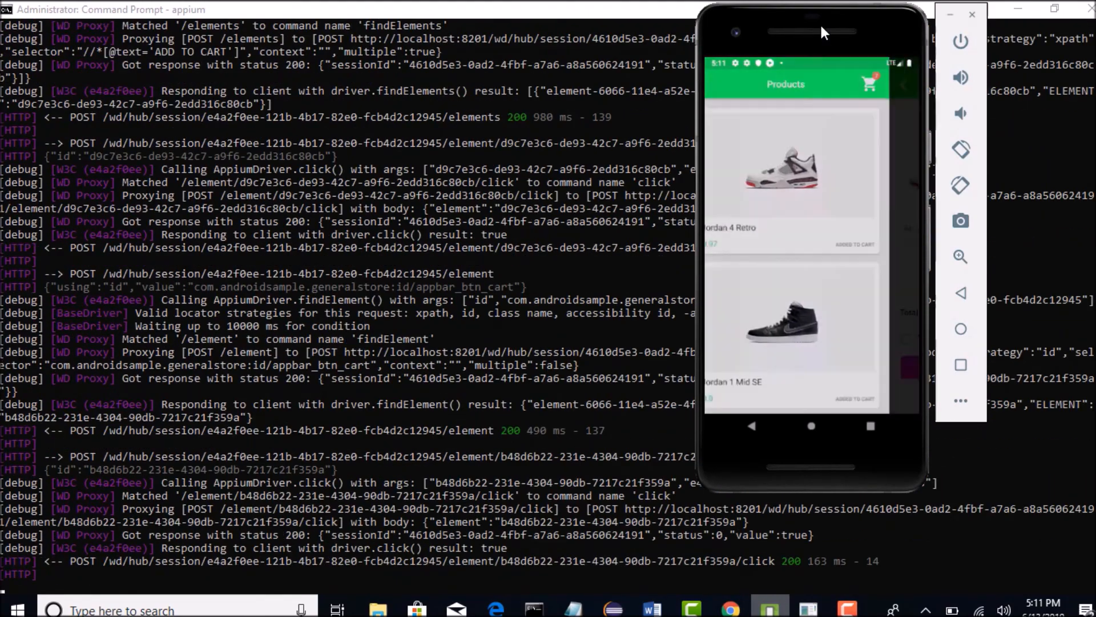
left_click(870, 84)
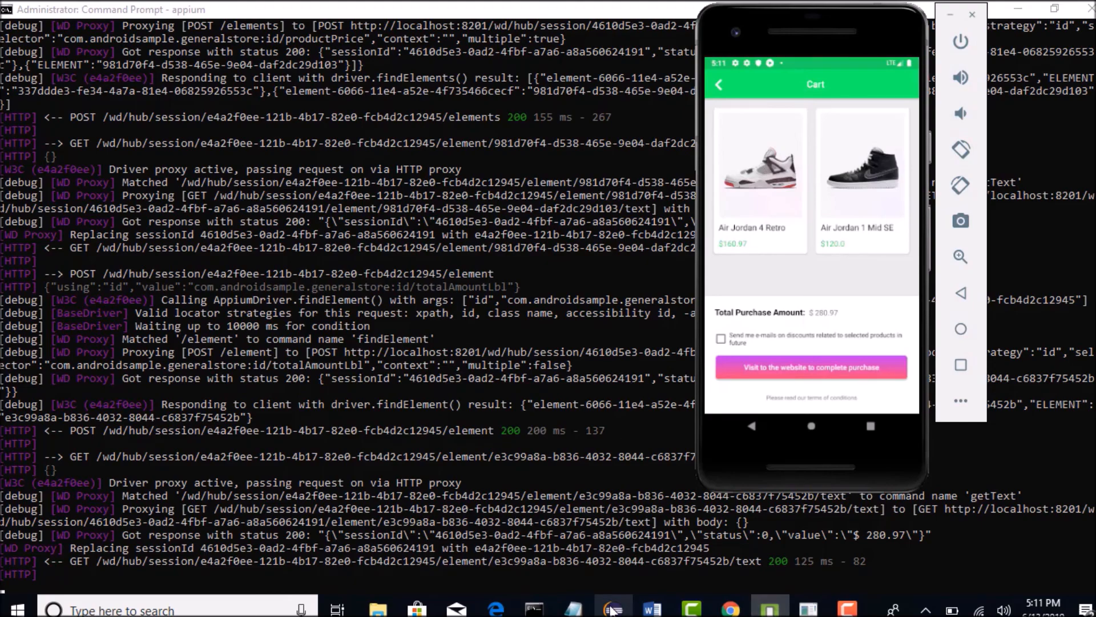
left_click(613, 610)
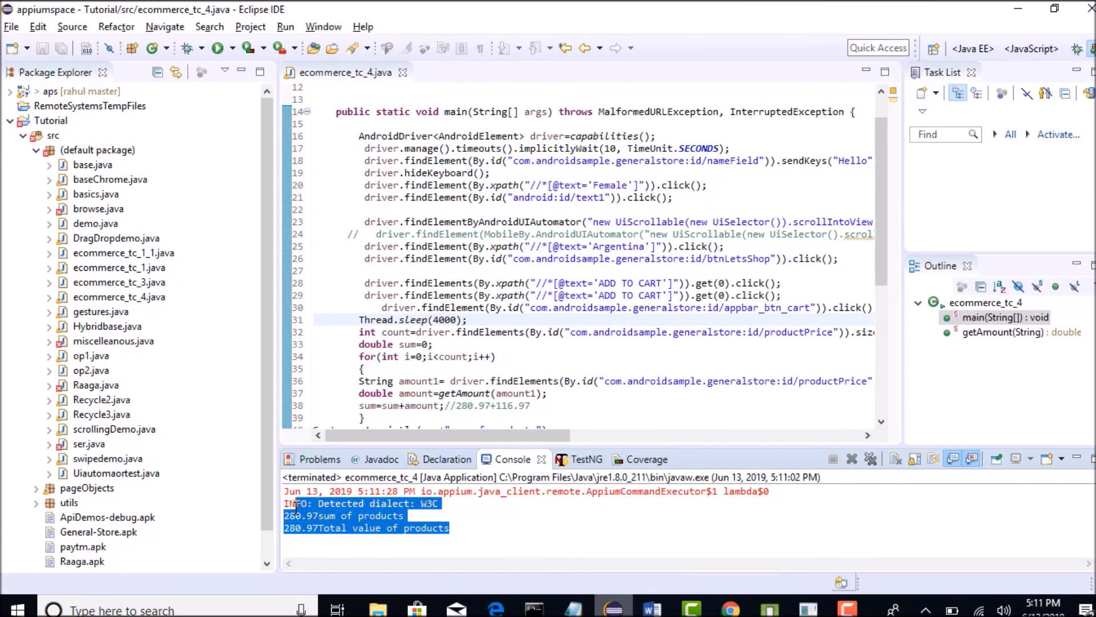
Confirm both console totals read 280.97 and bring up the Word test-scenarios document at scenario 4.
left_click(706, 282)
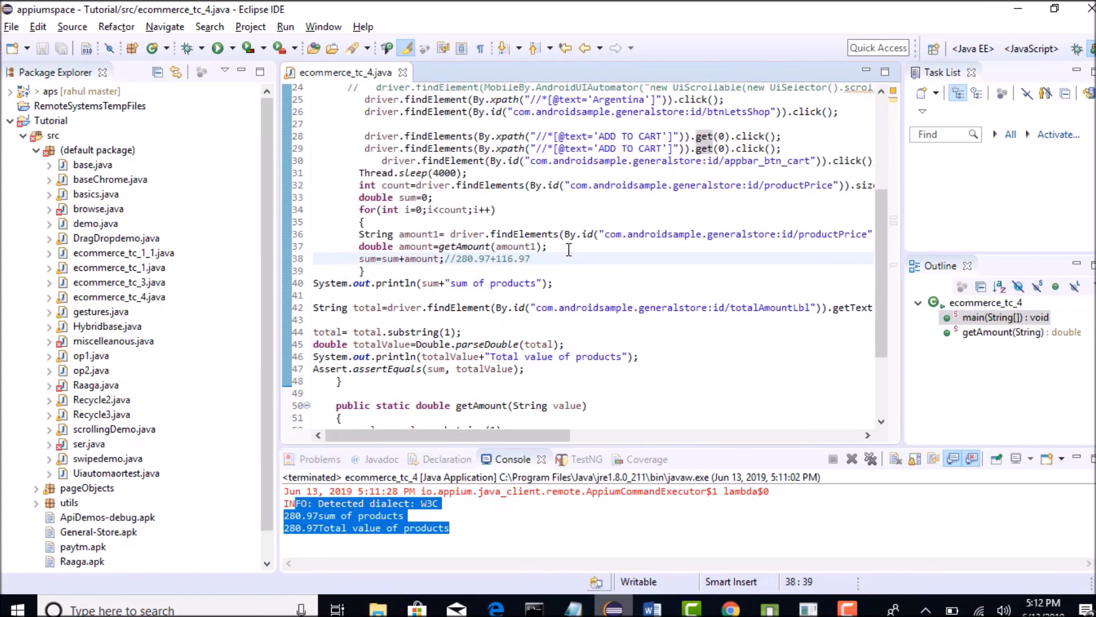
mouse_move(569, 250)
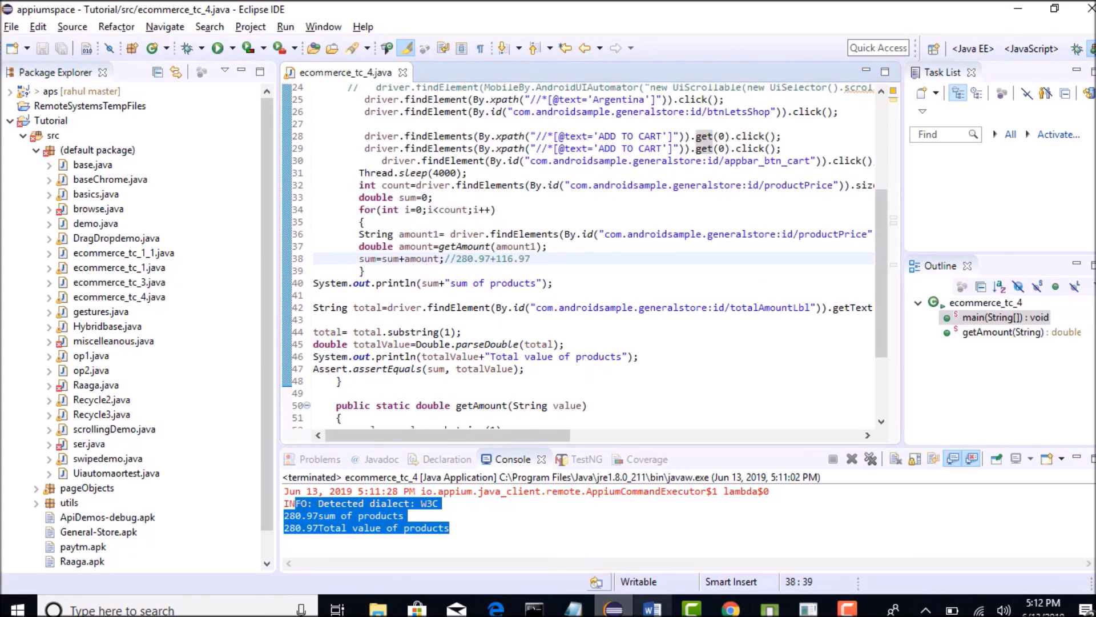
left_click(649, 609)
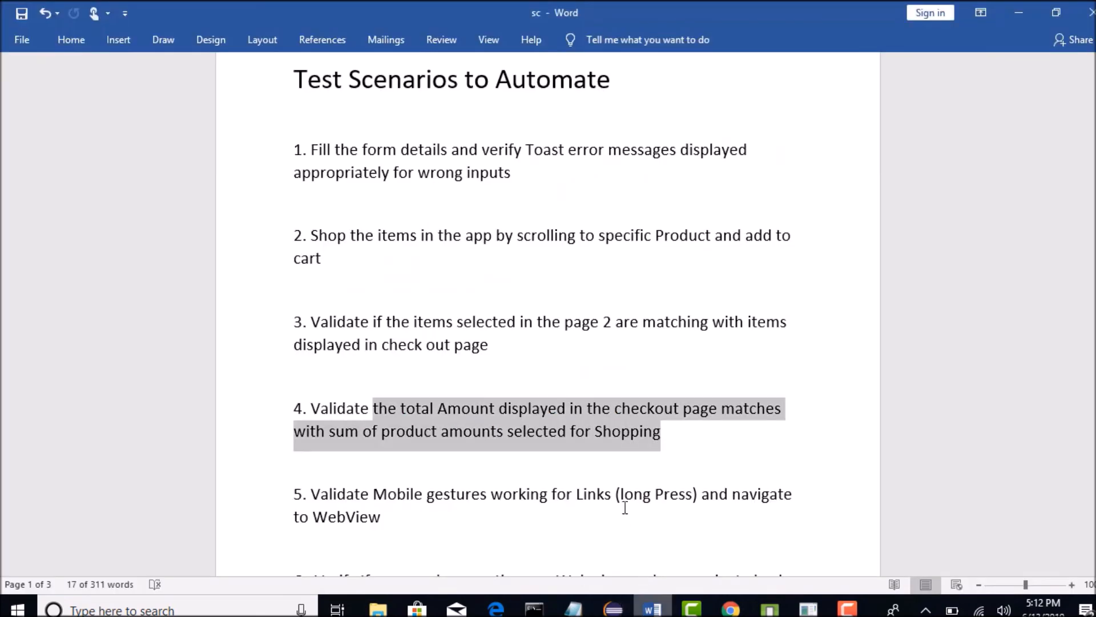
scroll("down", 3)
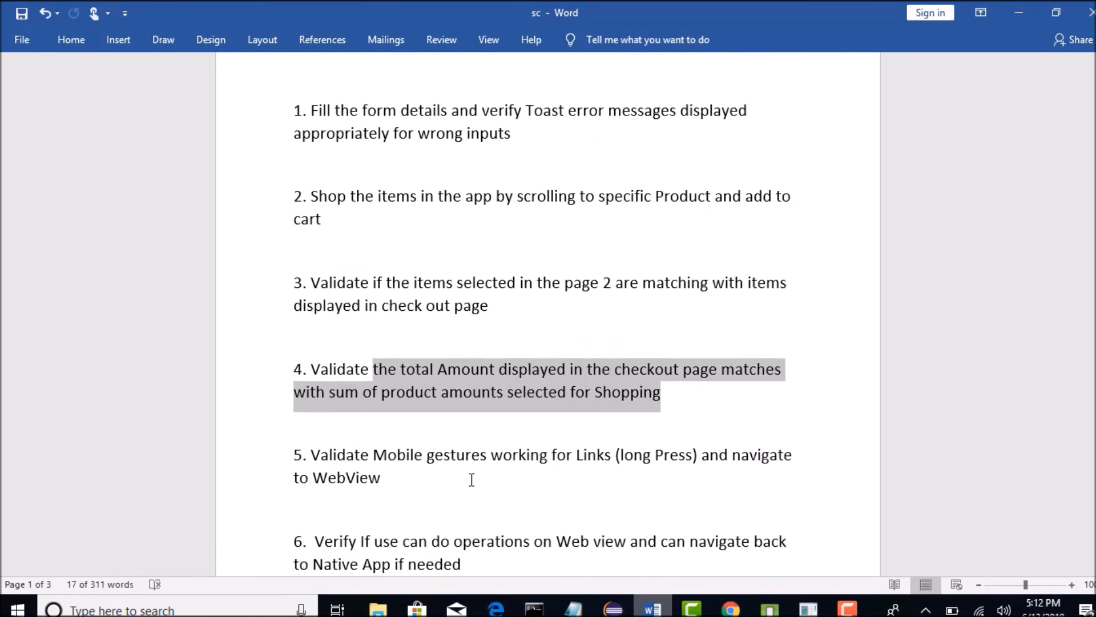